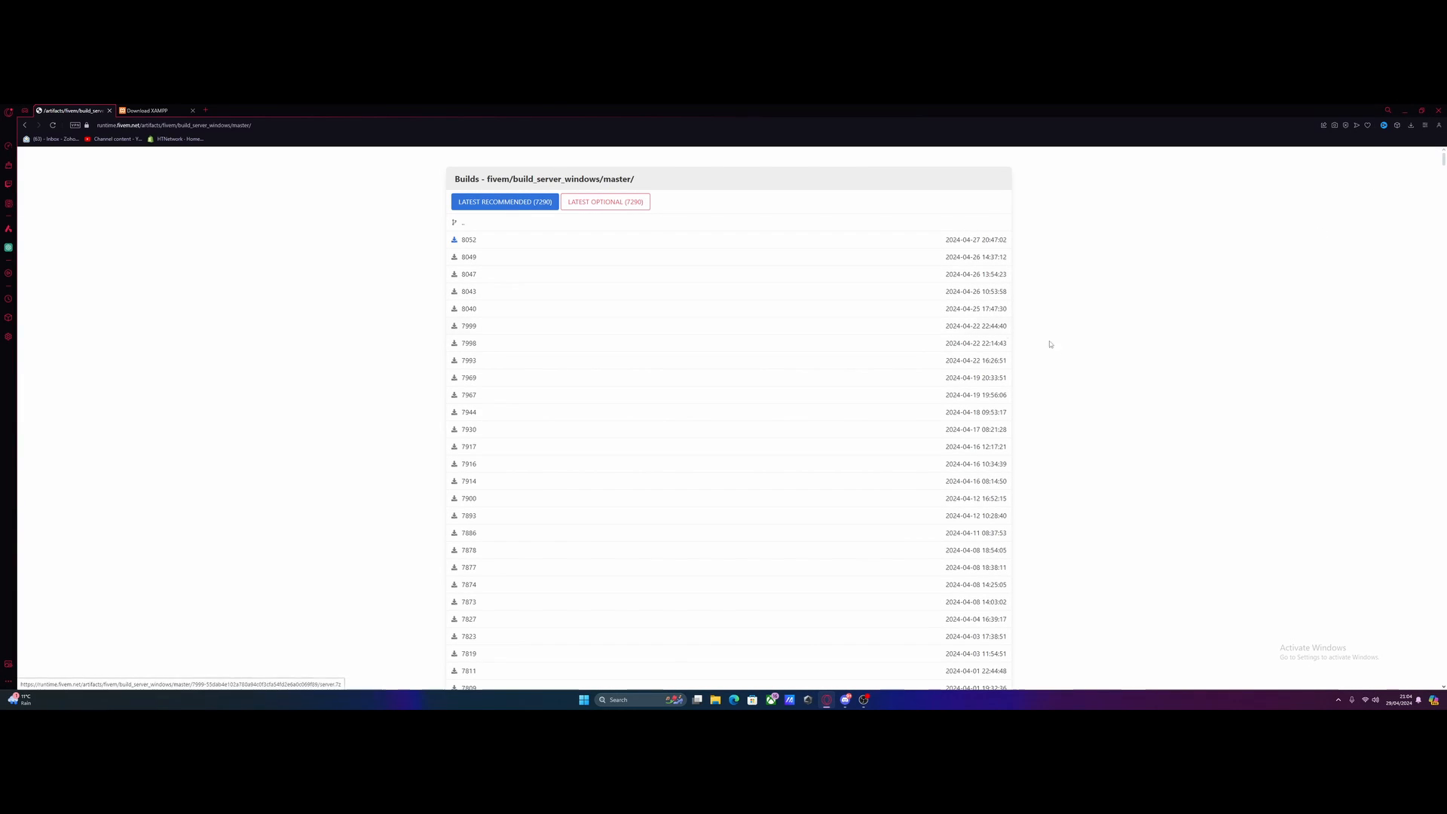
mouse_move(1070, 354)
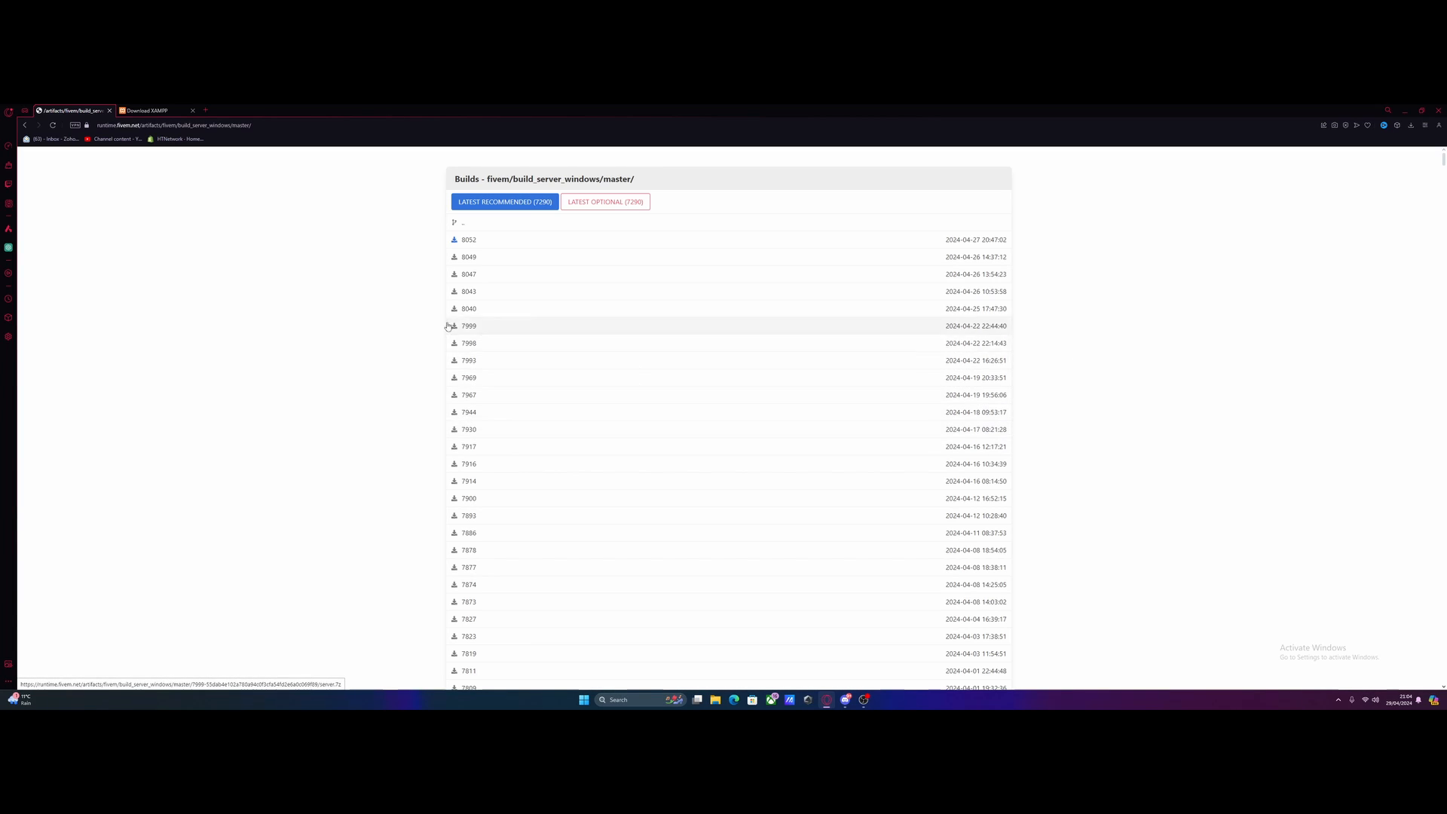
mouse_move(263, 211)
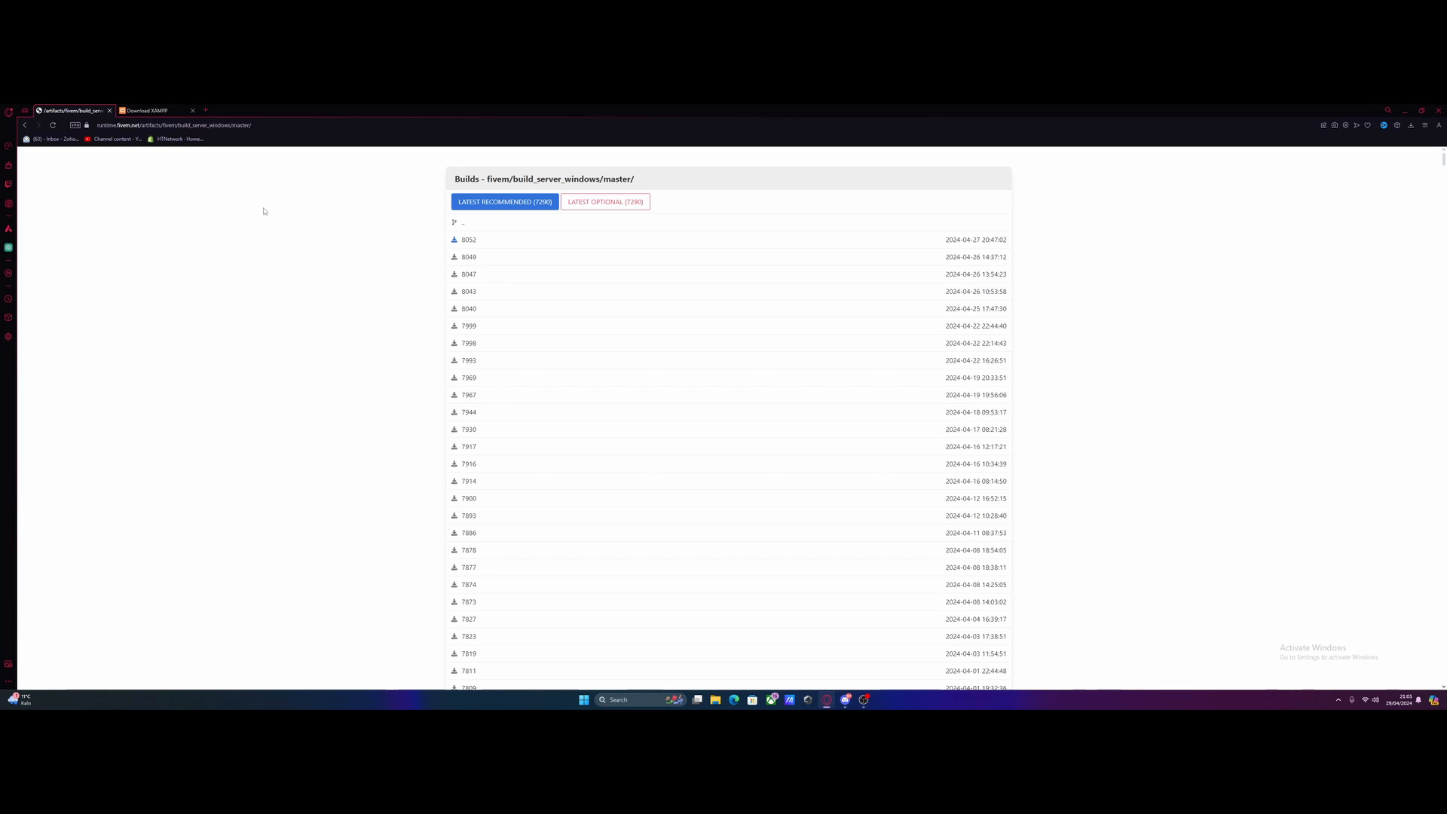
mouse_move(570, 214)
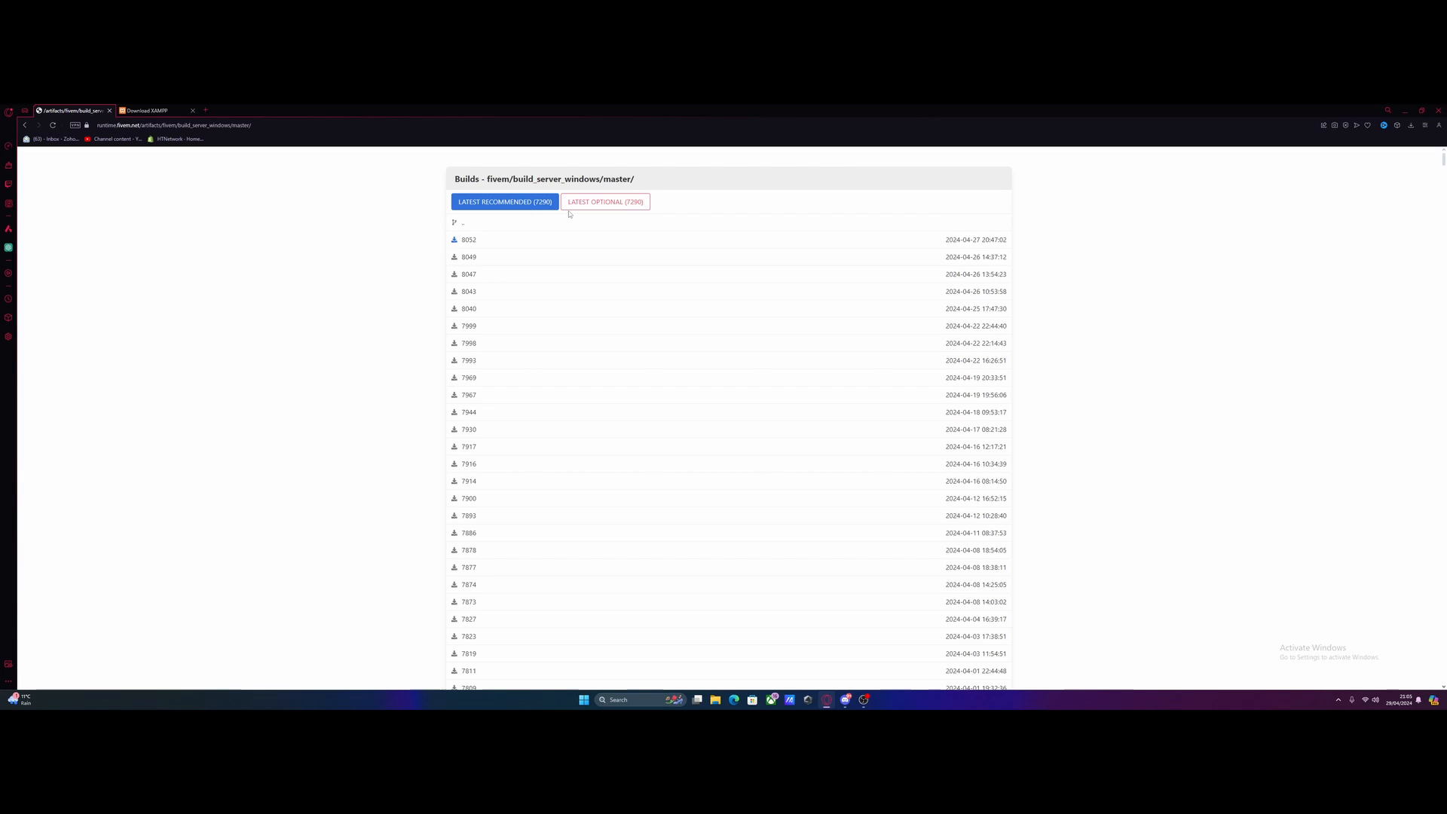
mouse_move(455, 247)
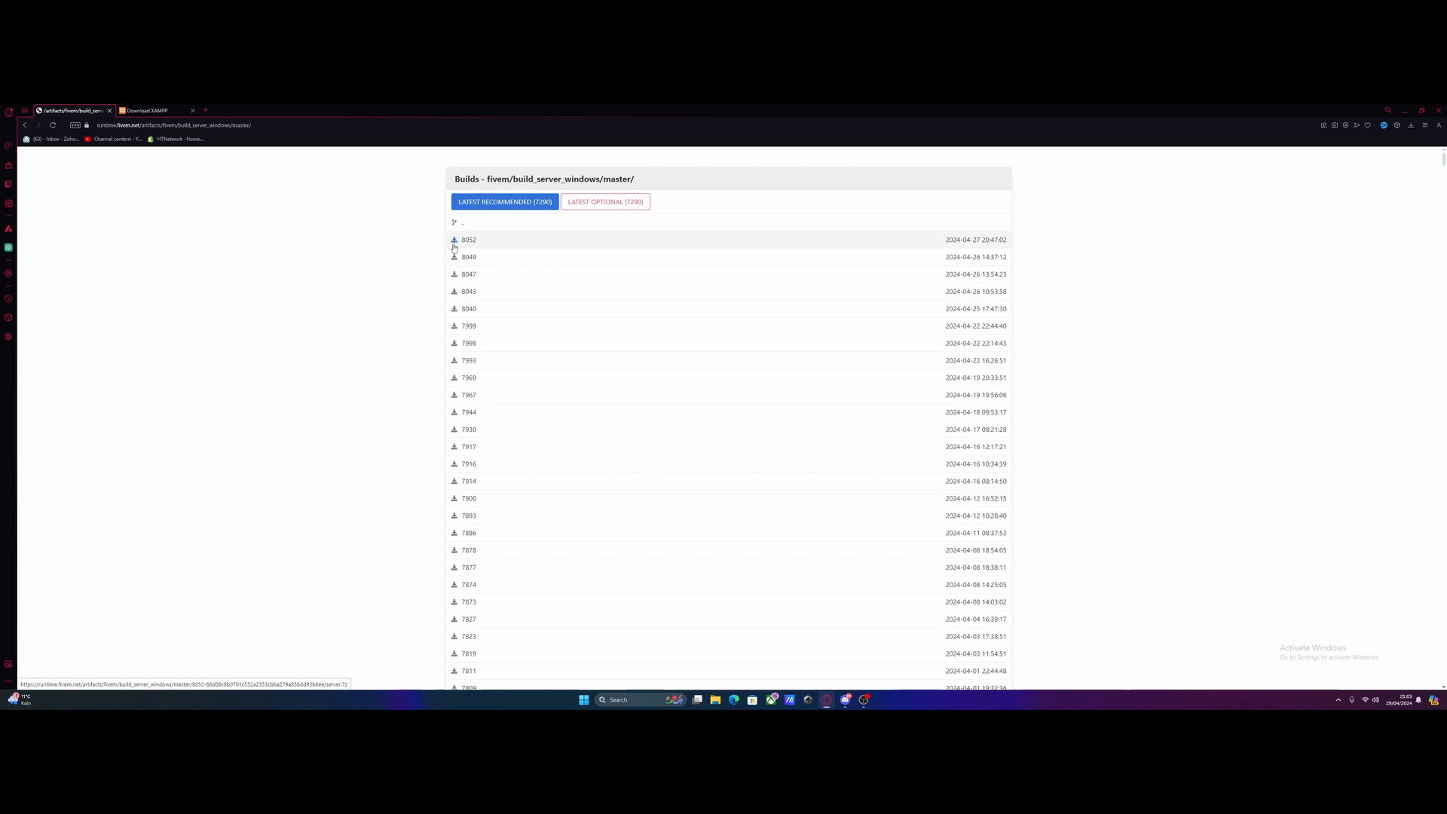
- Download the latest Windows server build 8052 (server.7z) from the artifacts page
left_click(453, 239)
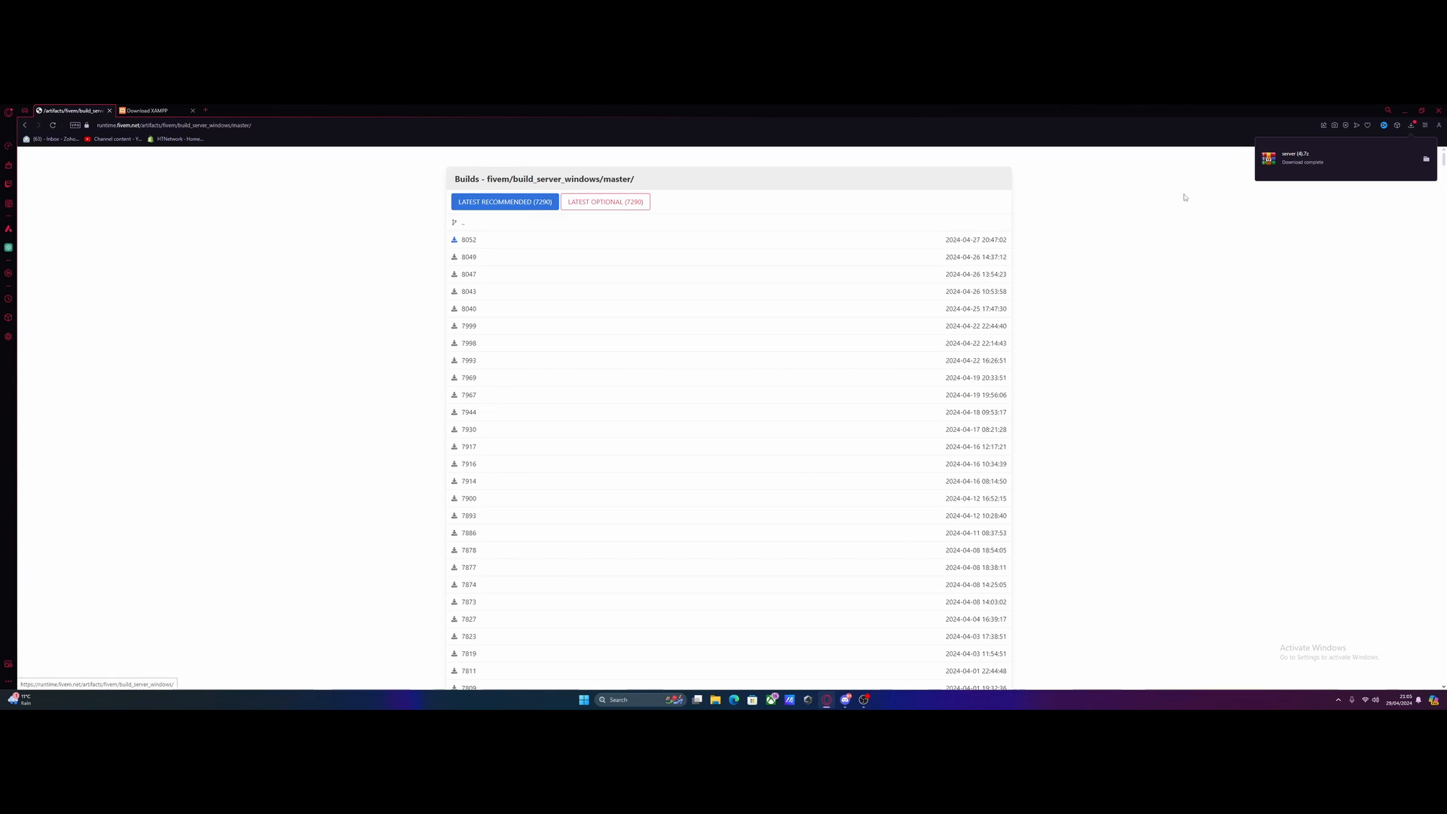
mouse_move(1356, 169)
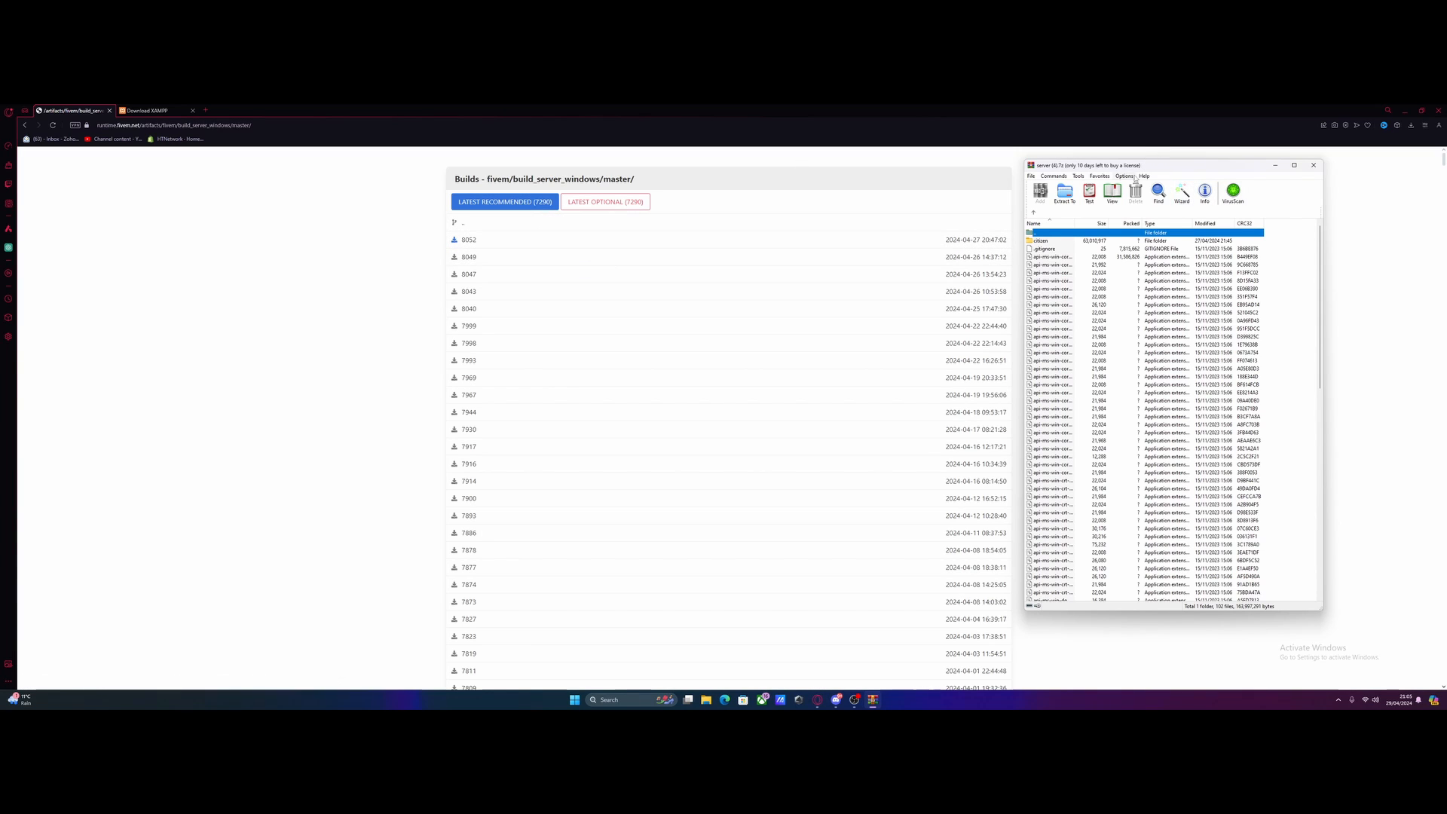
- Move the WinRAR archive window aside to reveal the desktop
left_click_drag(1103, 166, 1038, 175)
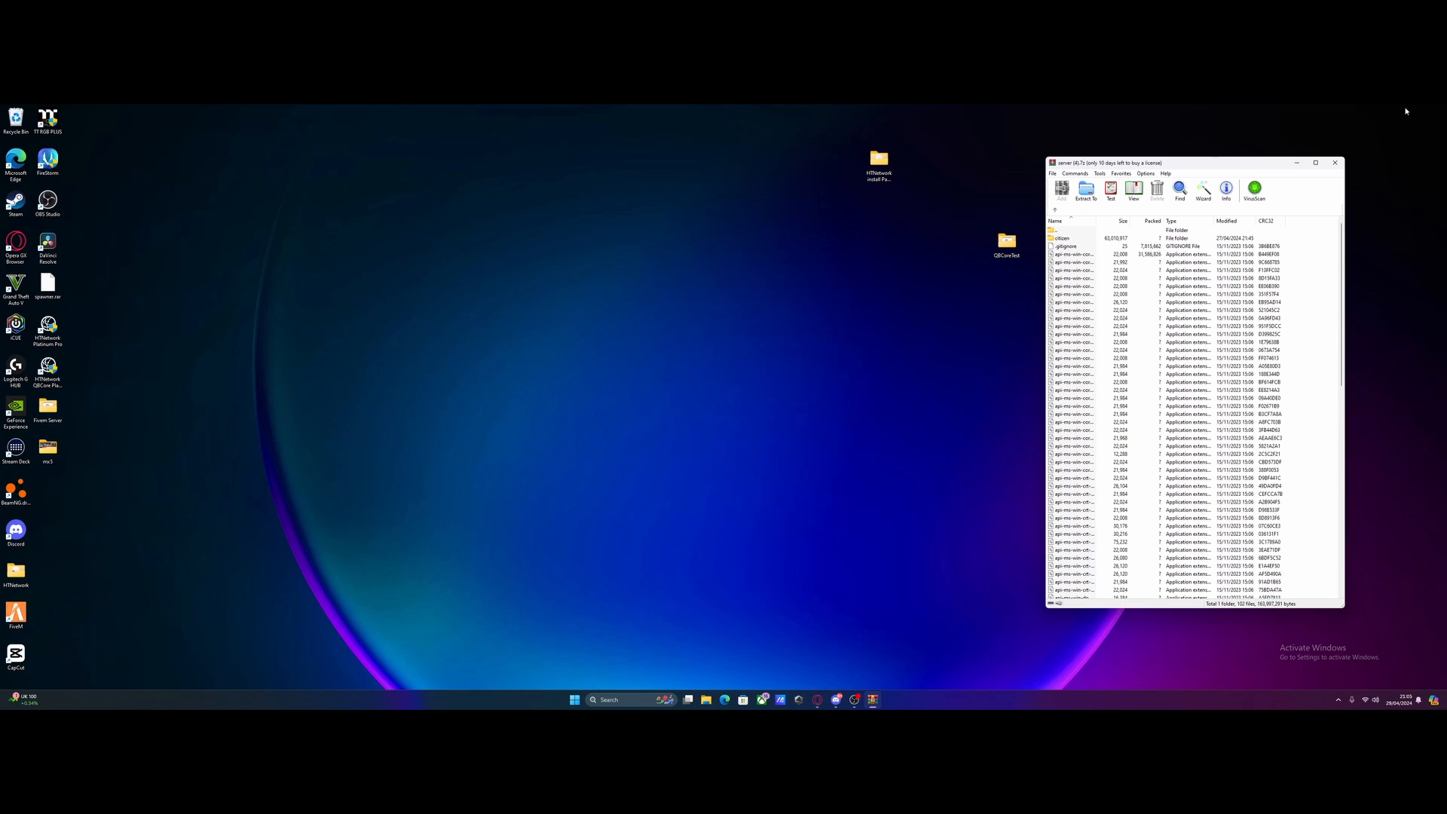
mouse_move(550, 243)
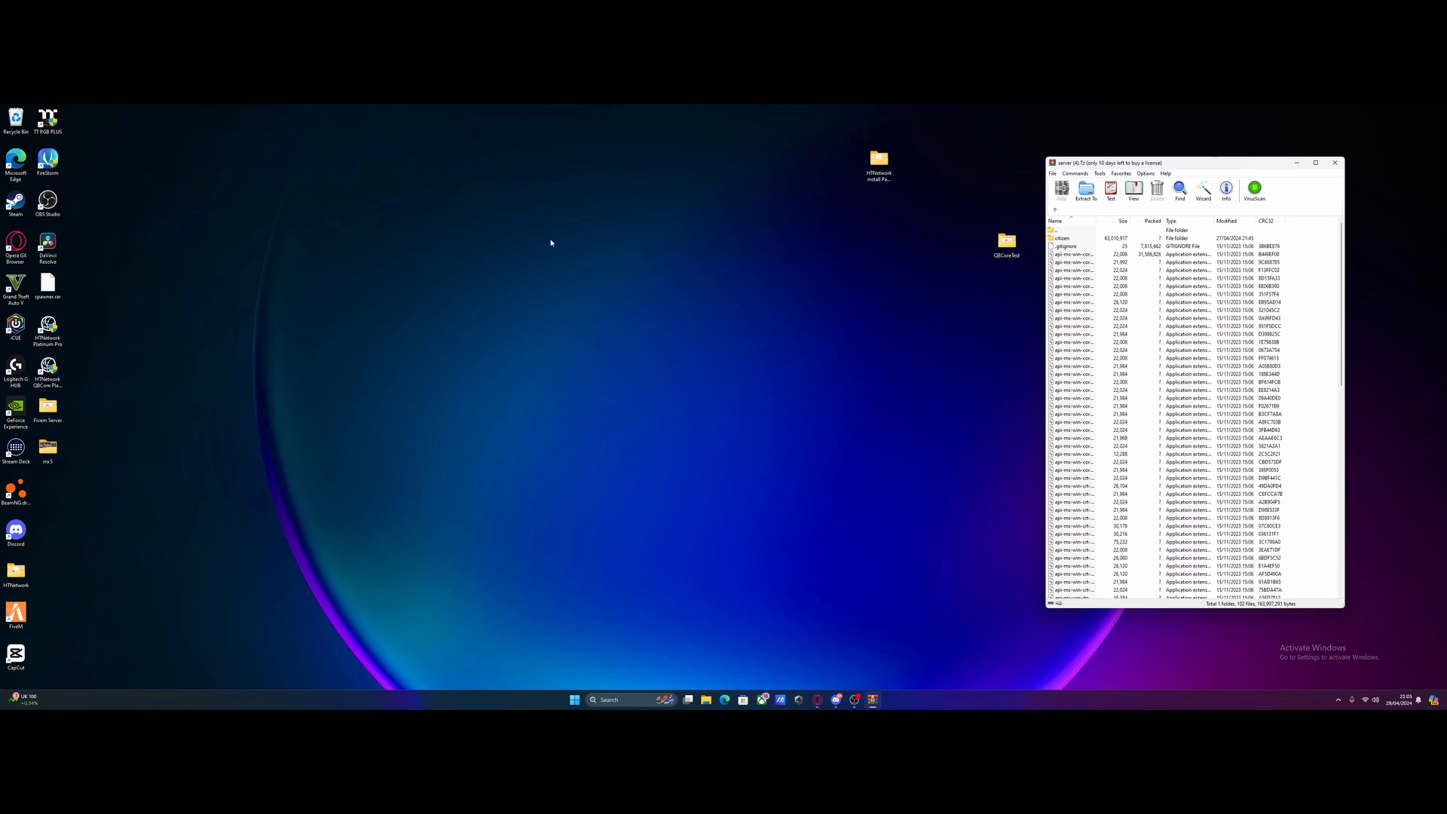
mouse_move(432, 274)
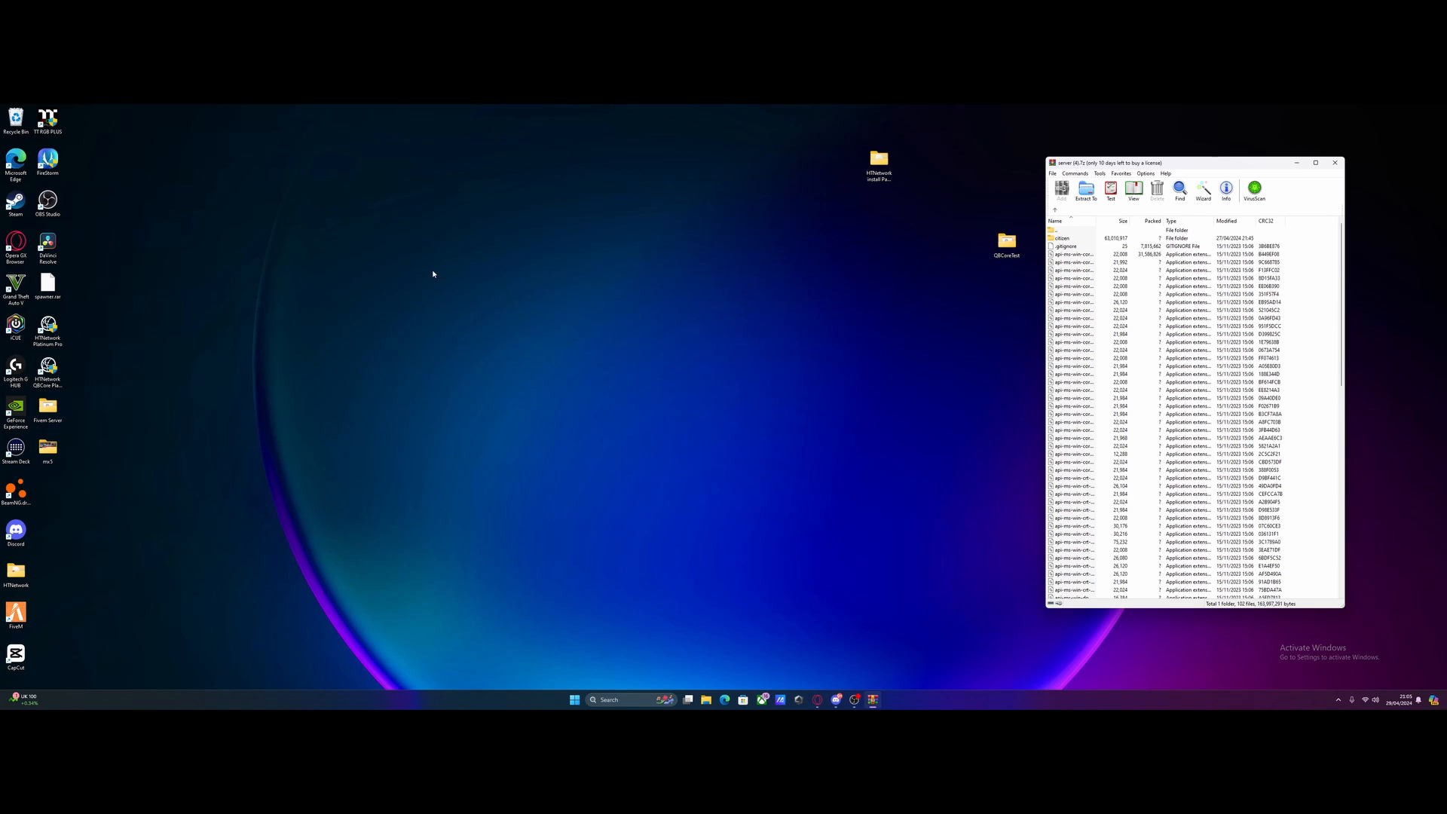
- Create a new desktop folder named esxyt and go into it
right_click(433, 283)
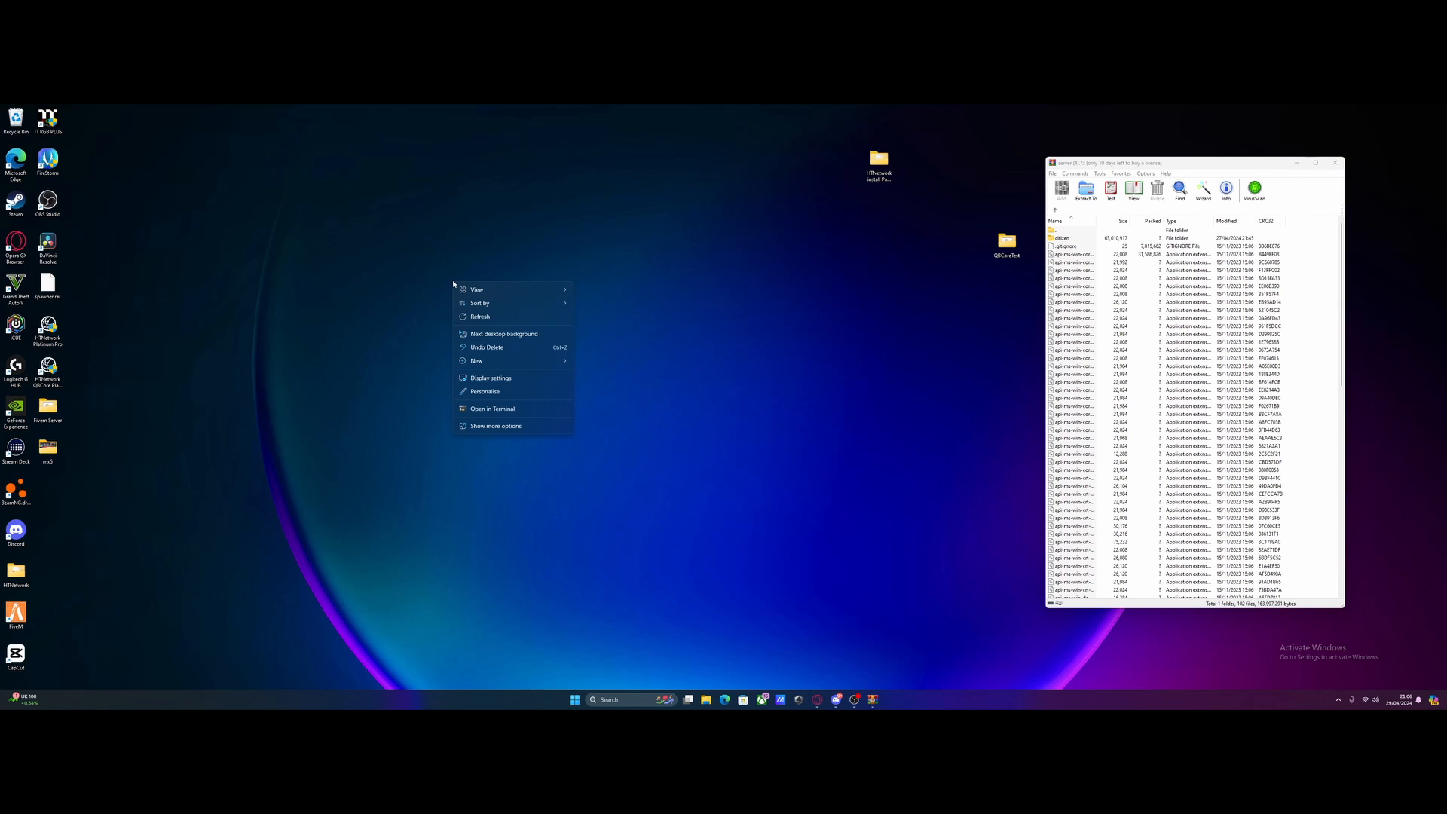
mouse_move(478, 361)
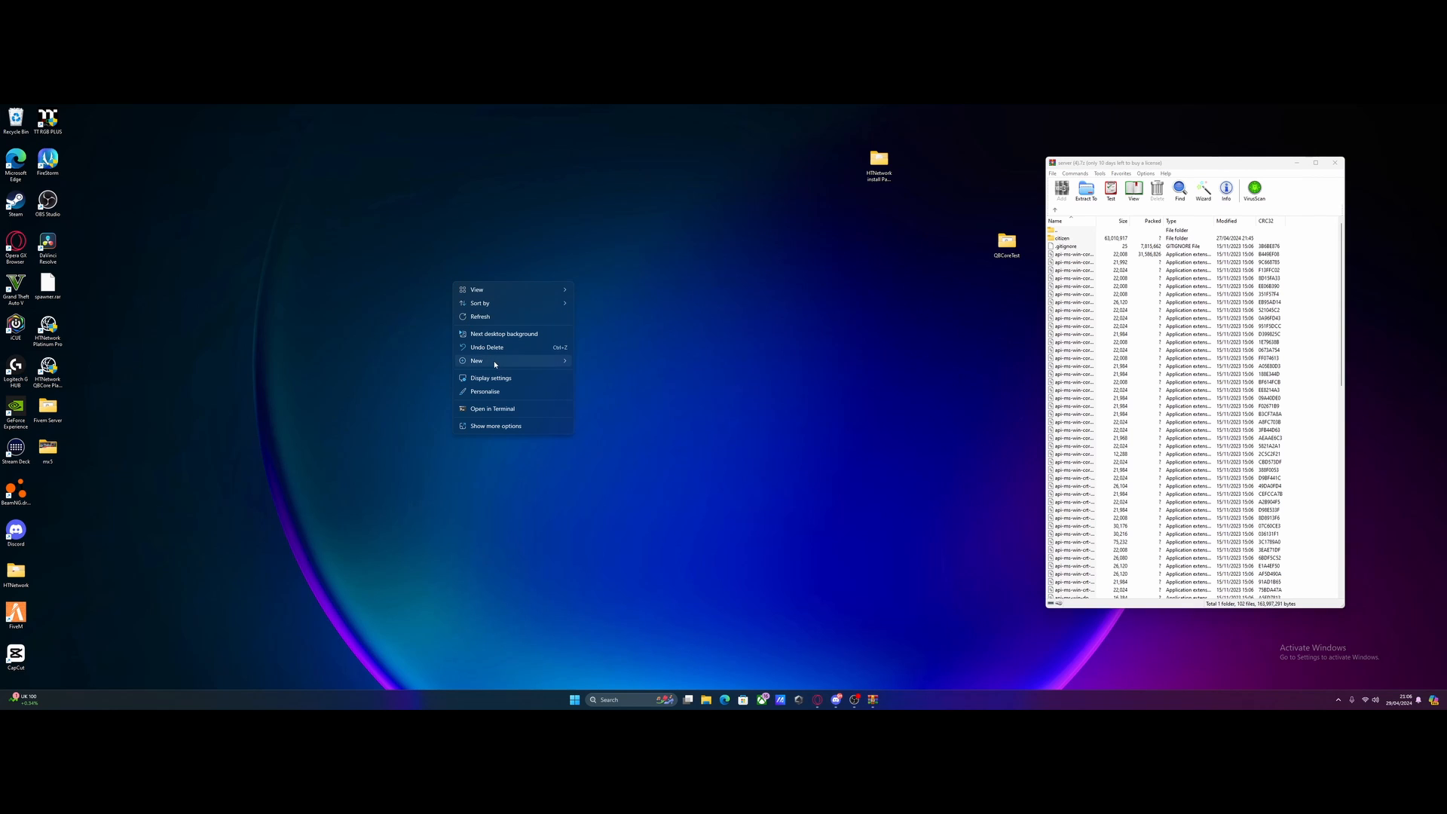
left_click(477, 360)
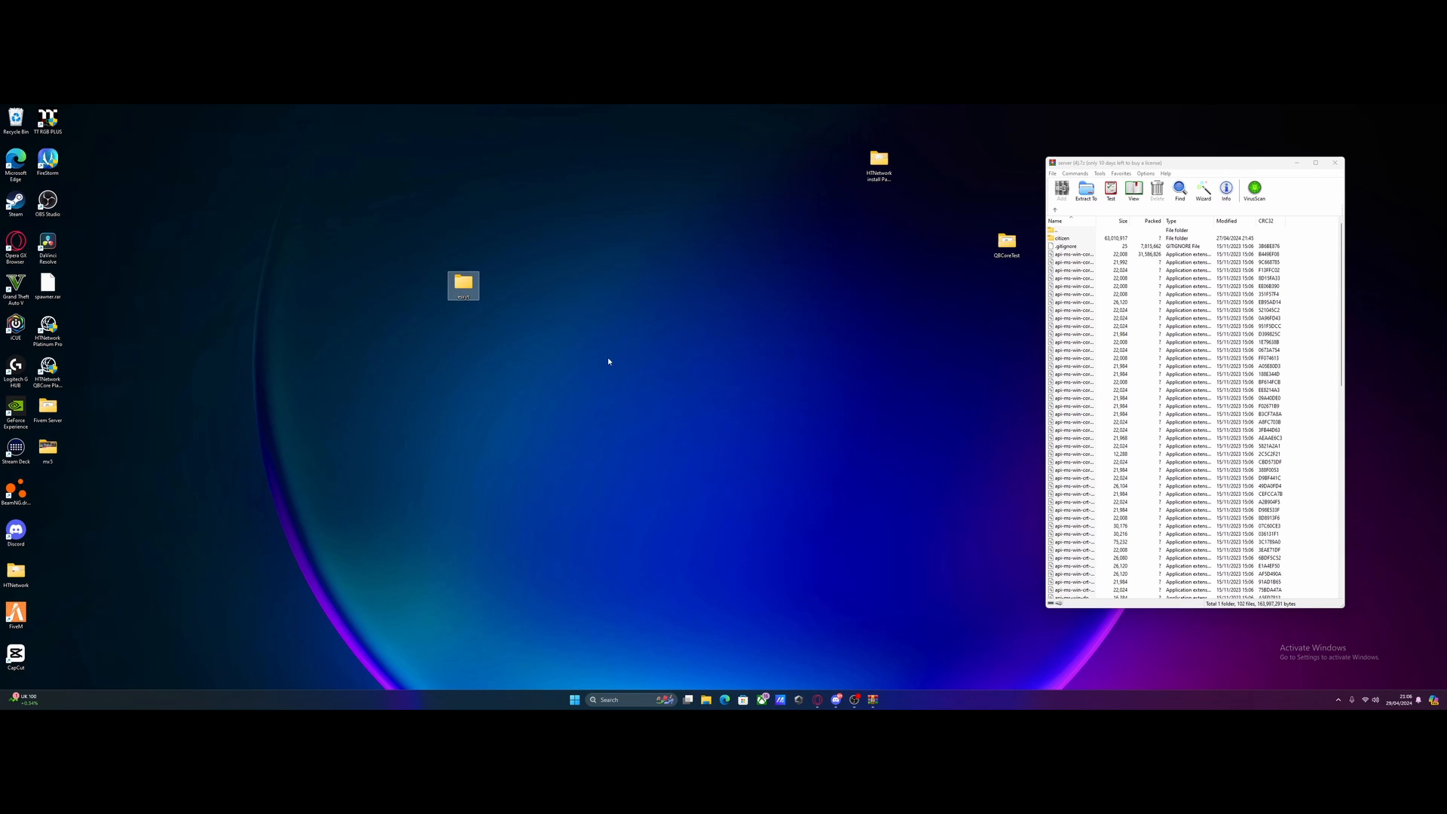
double_click(462, 285)
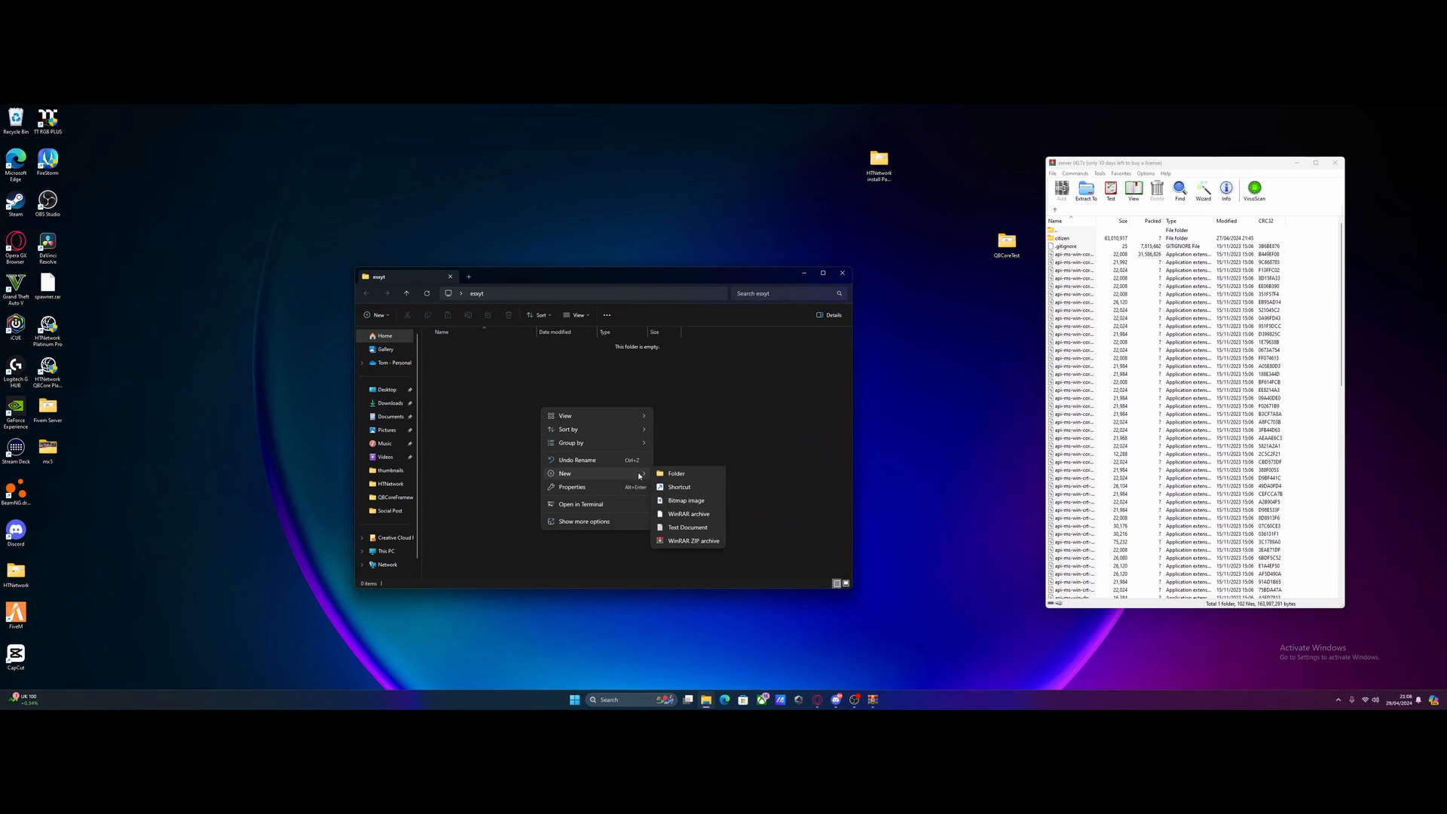
- Create a Server files folder inside esxyt and go into it
left_click(675, 473)
type("Server files")
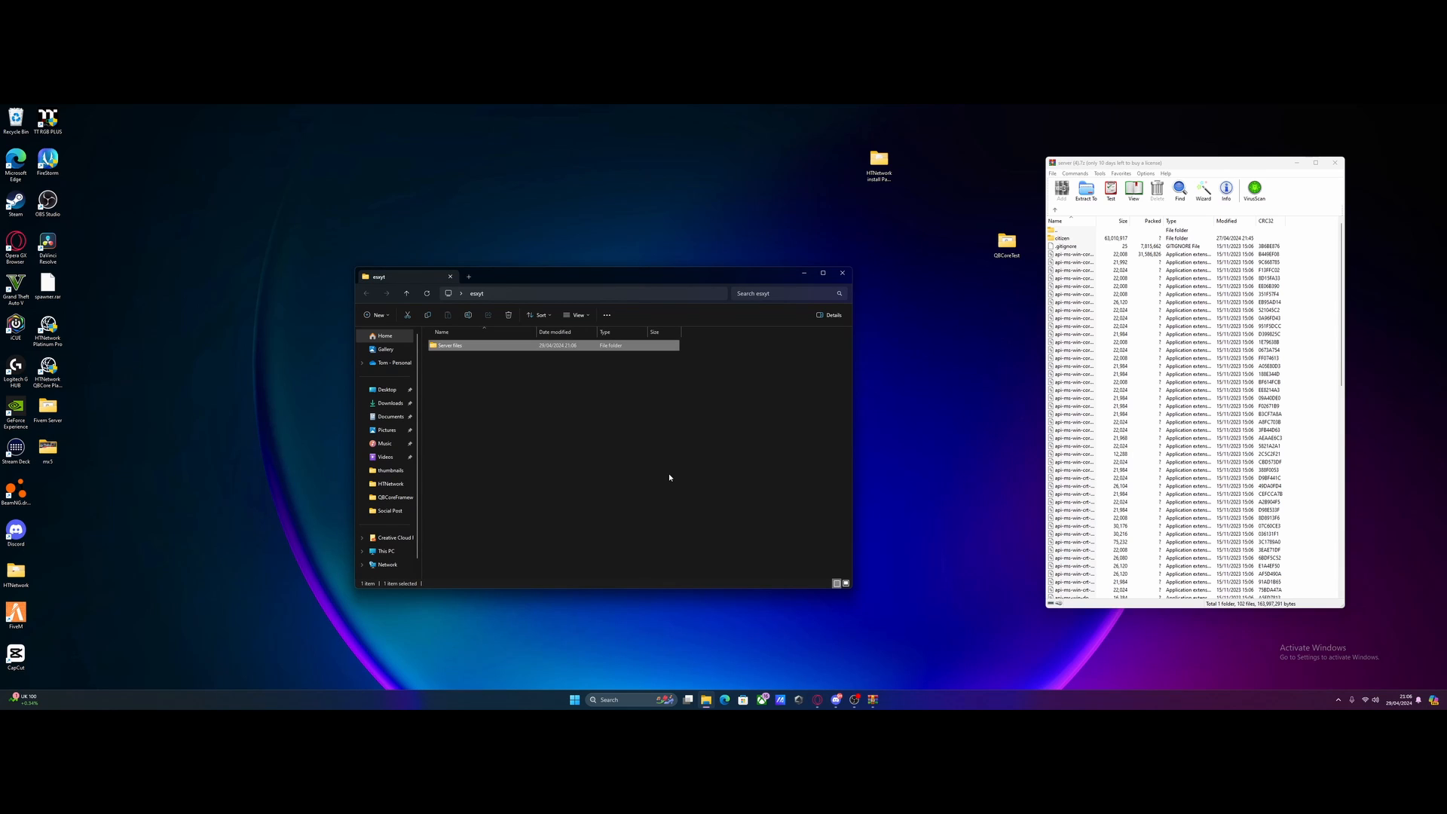
double_click(449, 344)
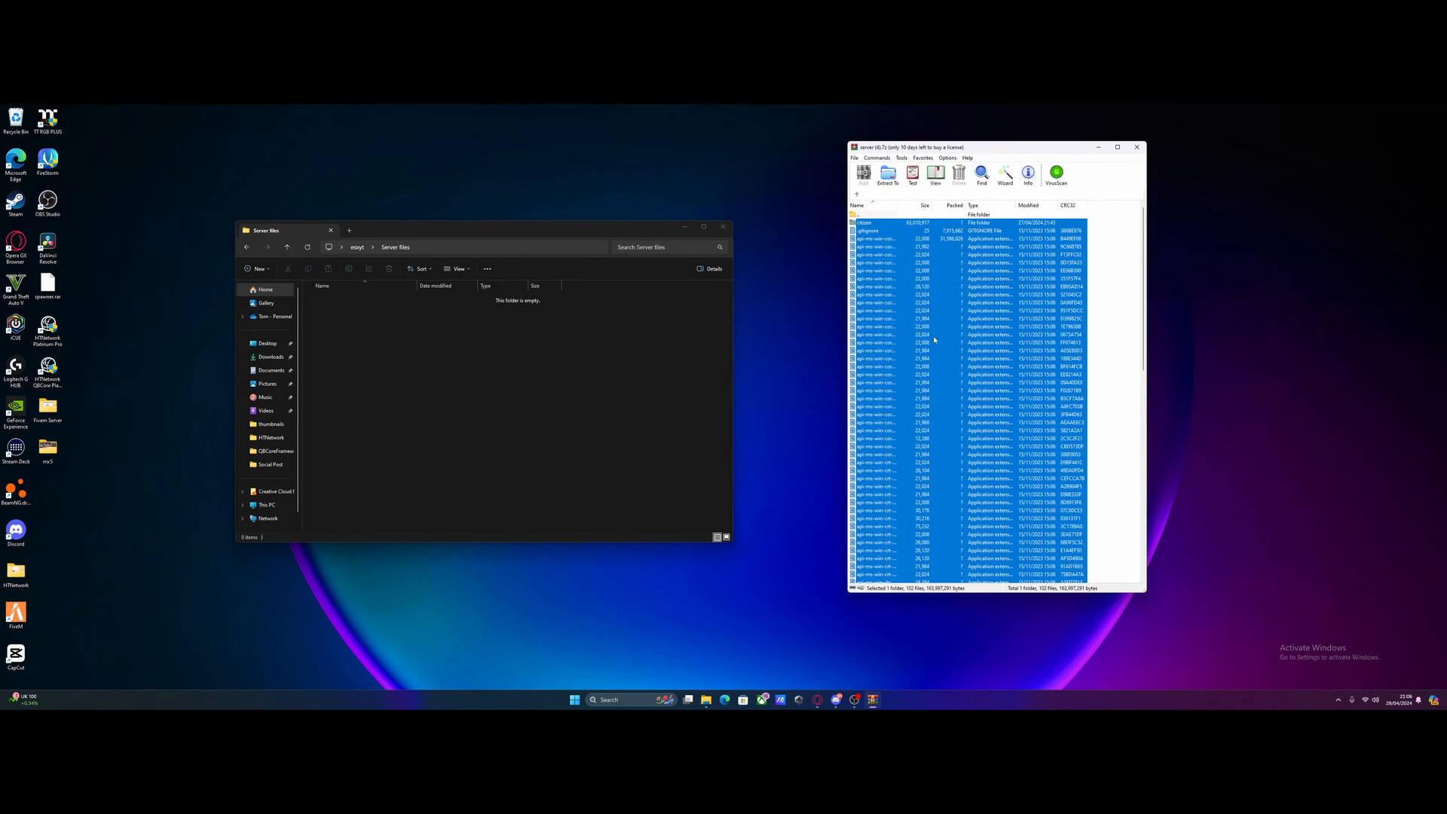
- Extract the server archive contents into Server files and locate FXServer.exe
left_click(886, 173)
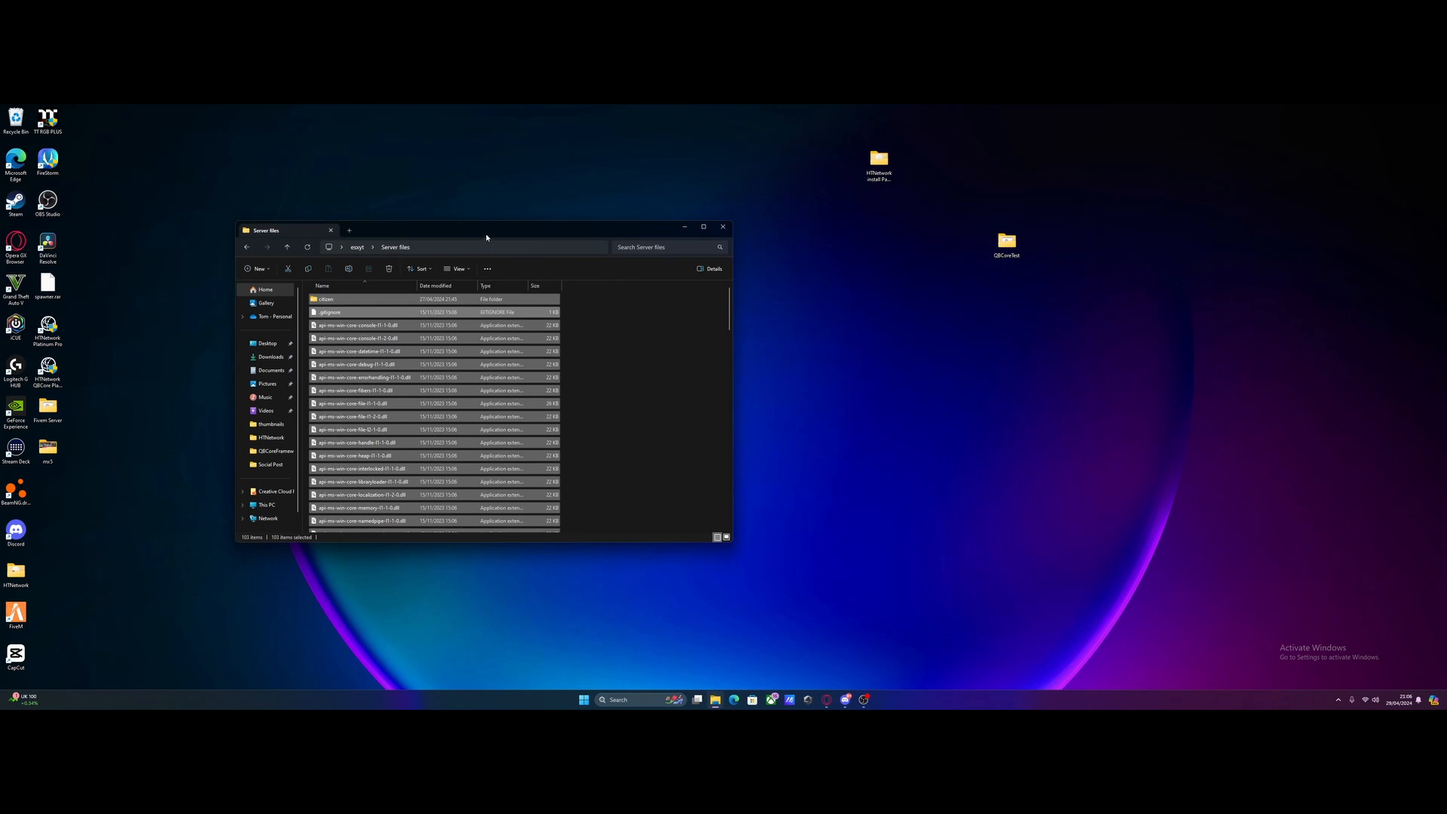
left_click_drag(487, 237, 721, 185)
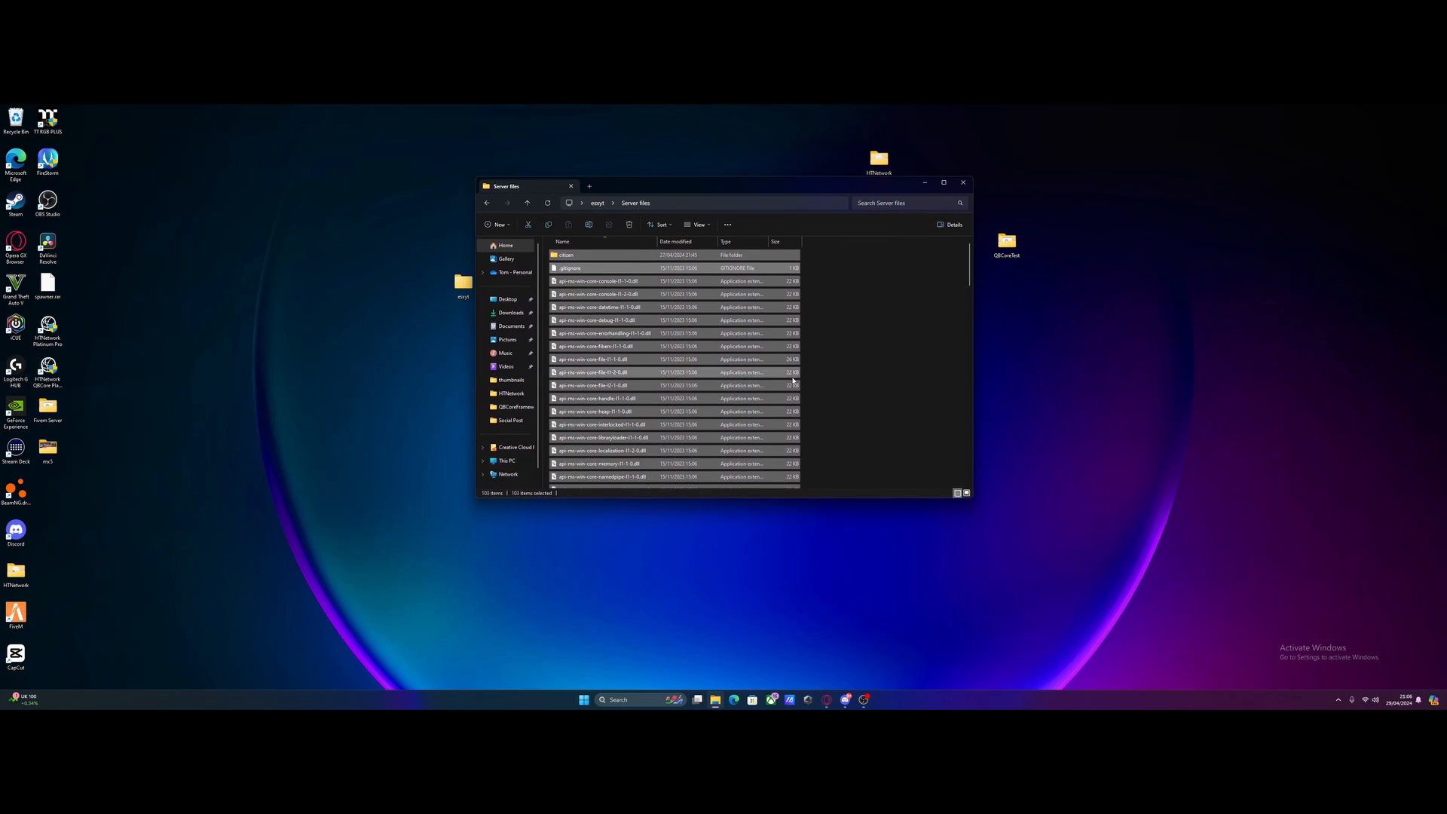
scroll("down", 3)
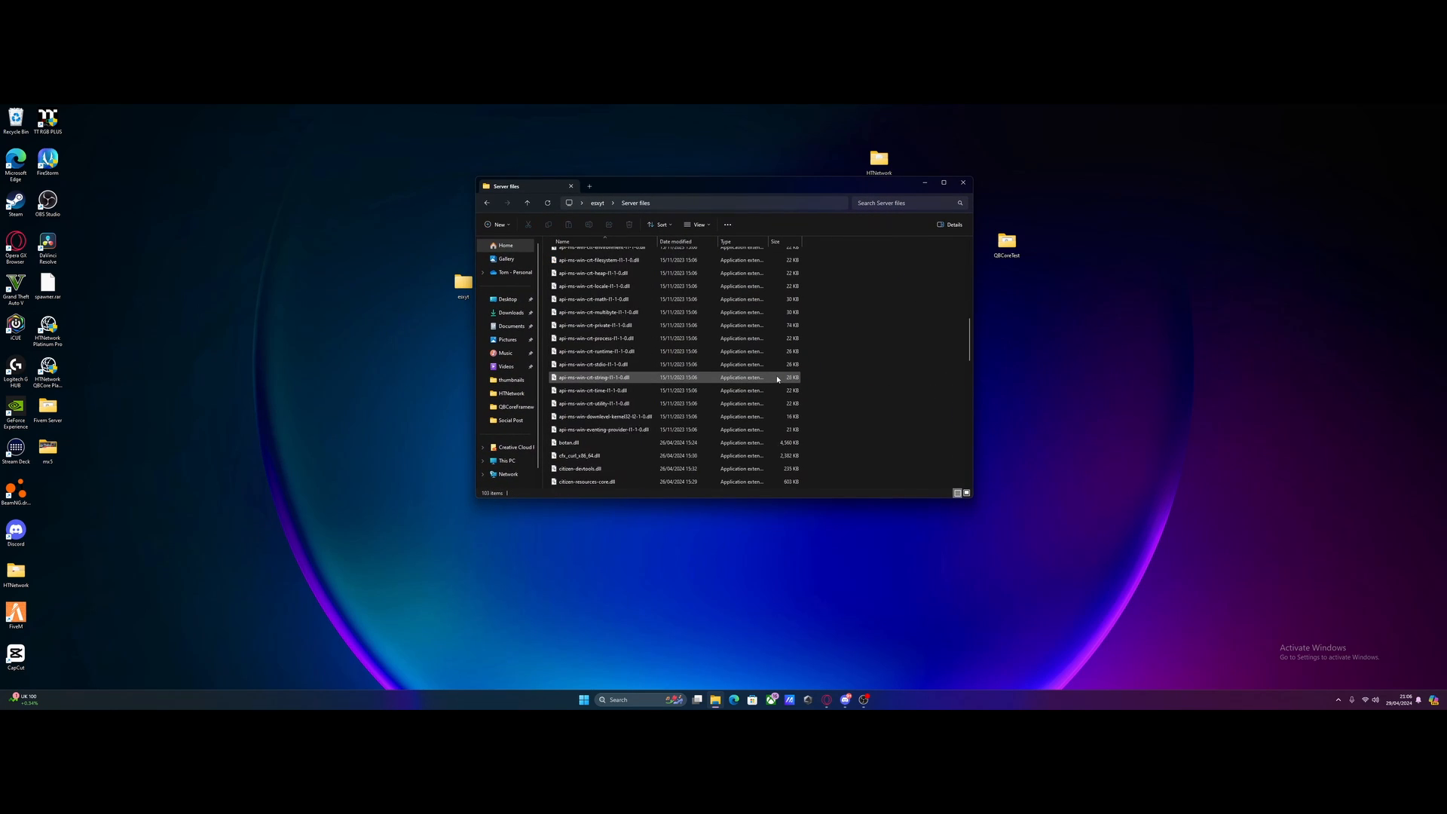
scroll("down", 3)
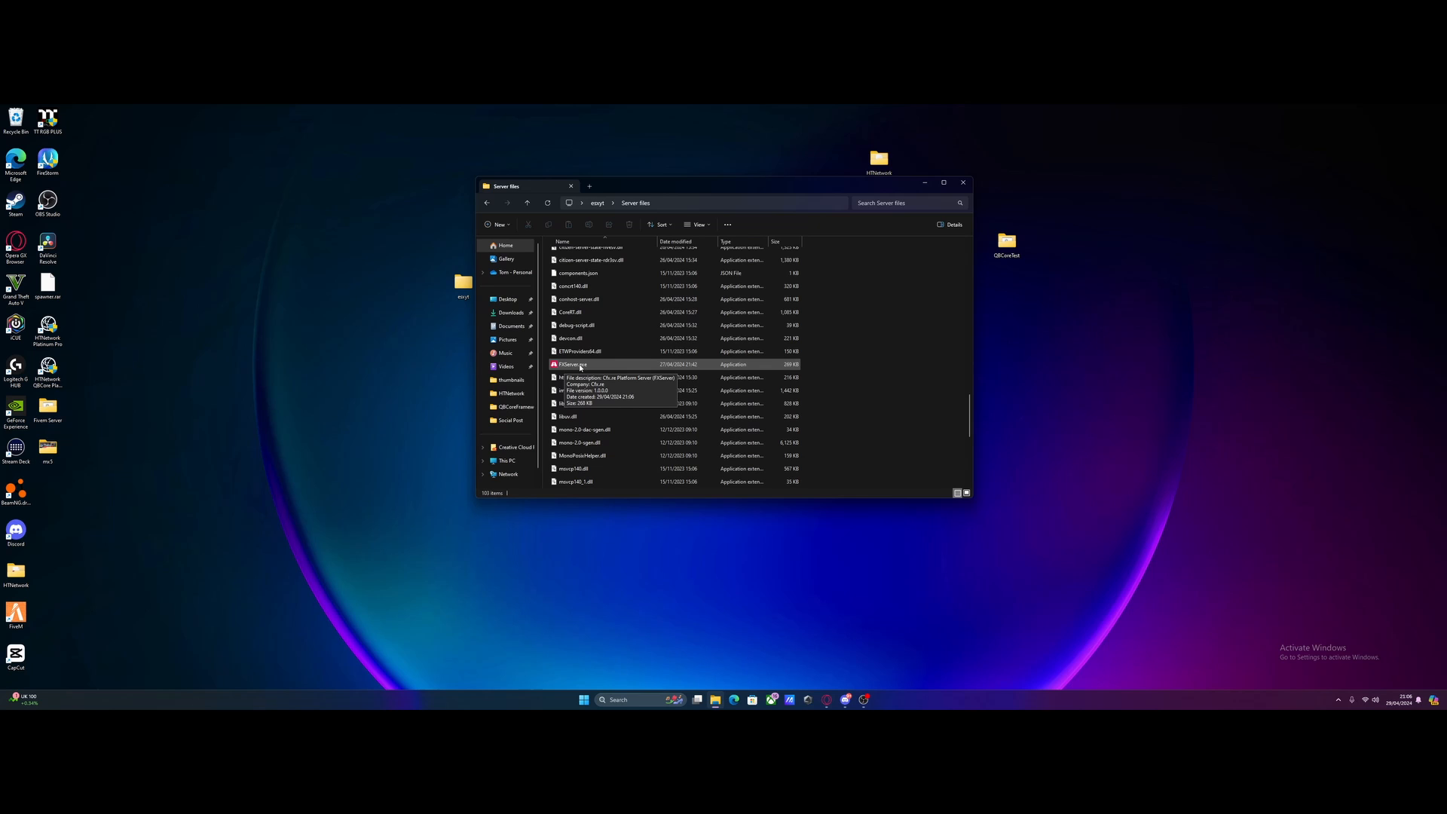
- Launch FXServer.exe, running it anyway past the SmartScreen warning
double_click(573, 363)
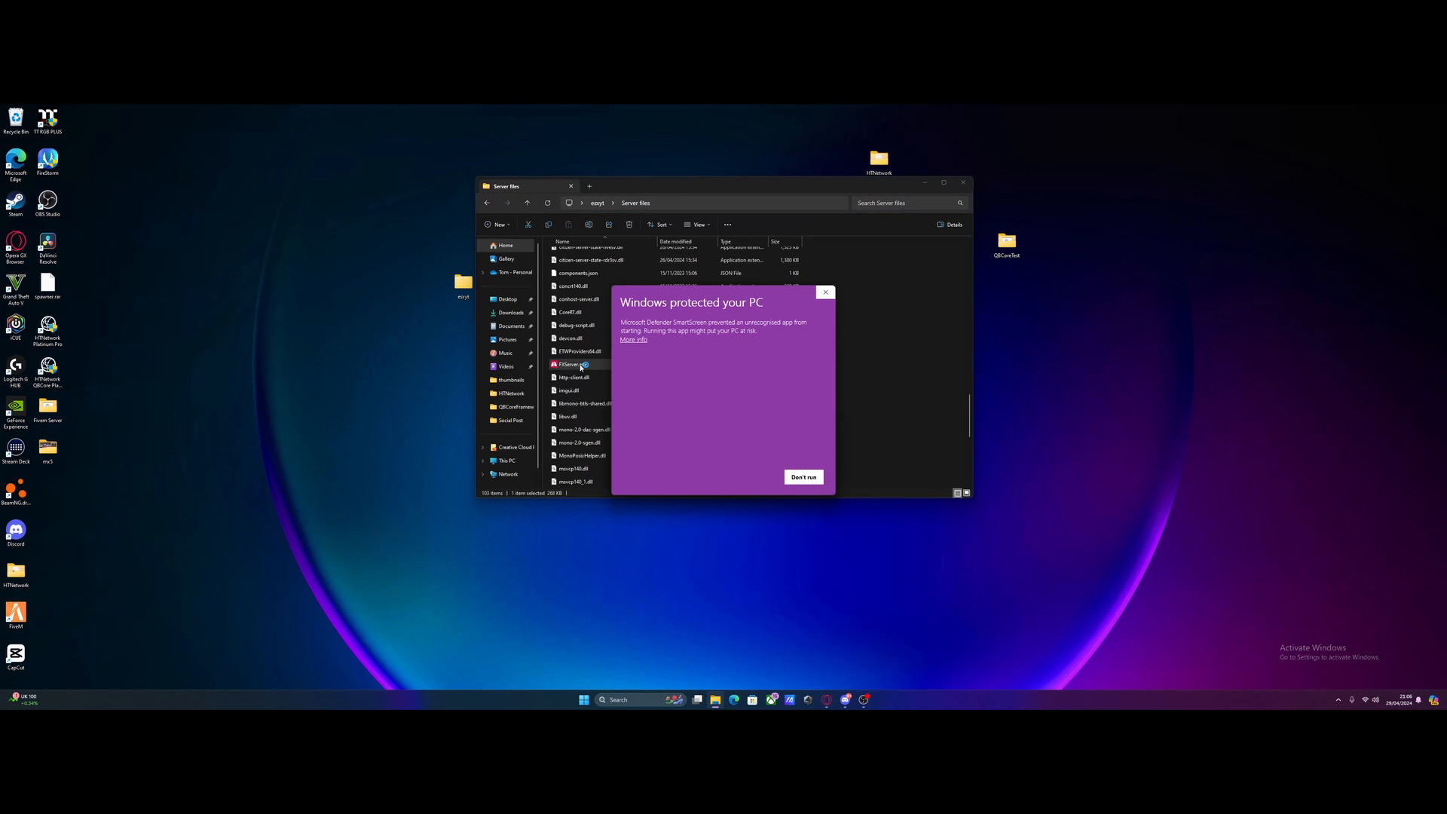
left_click(633, 339)
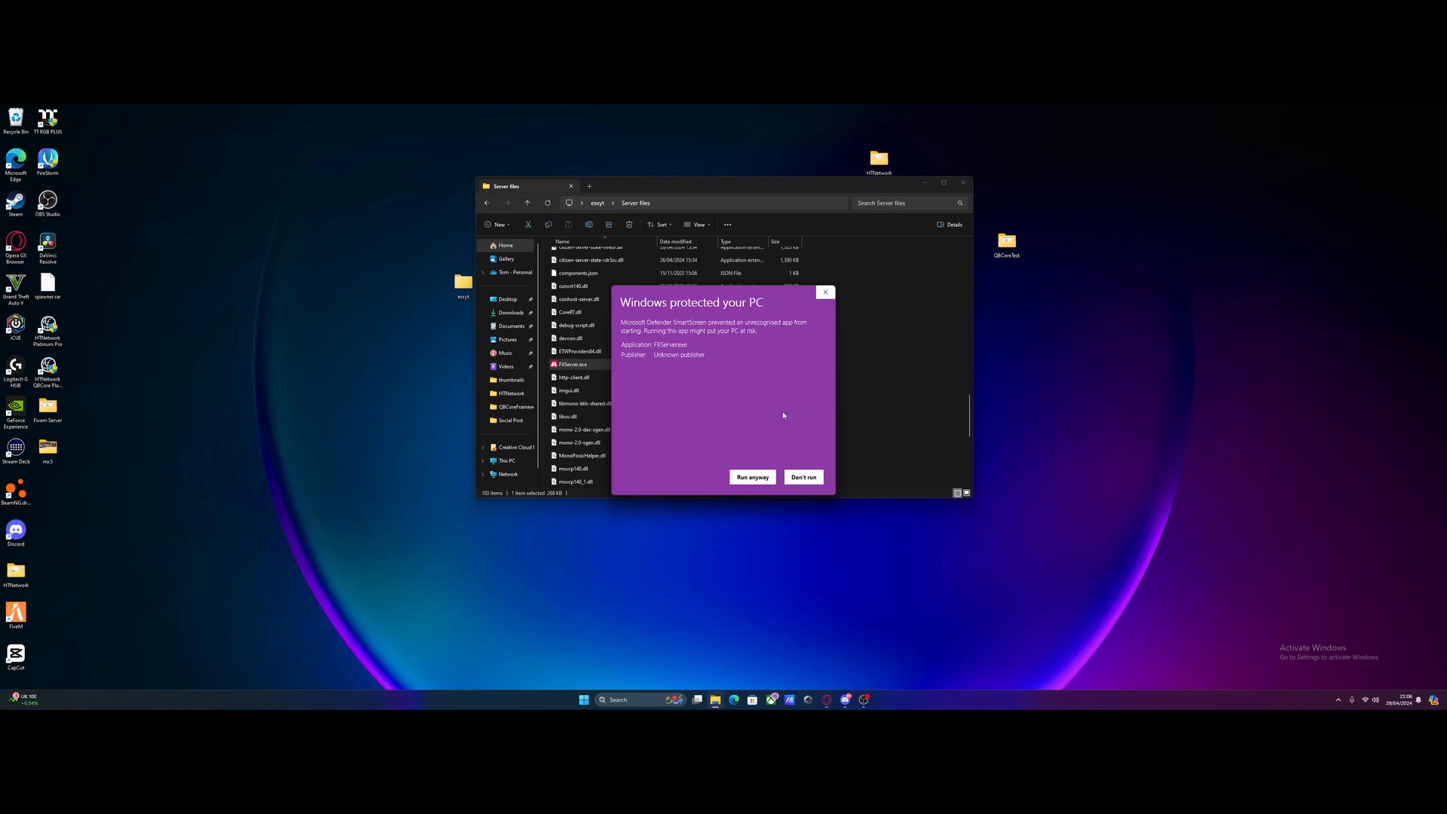
mouse_move(790, 441)
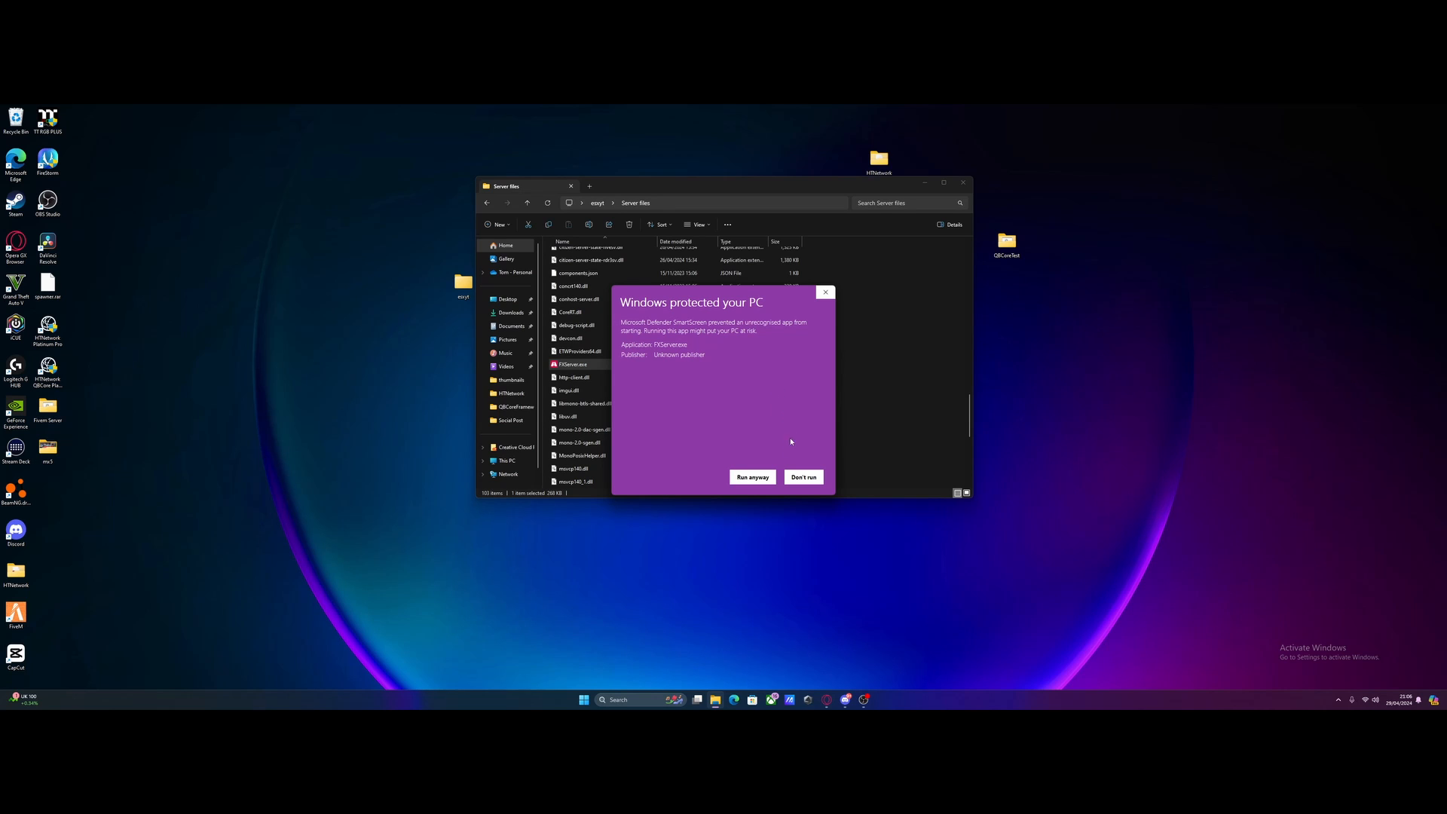
left_click(751, 478)
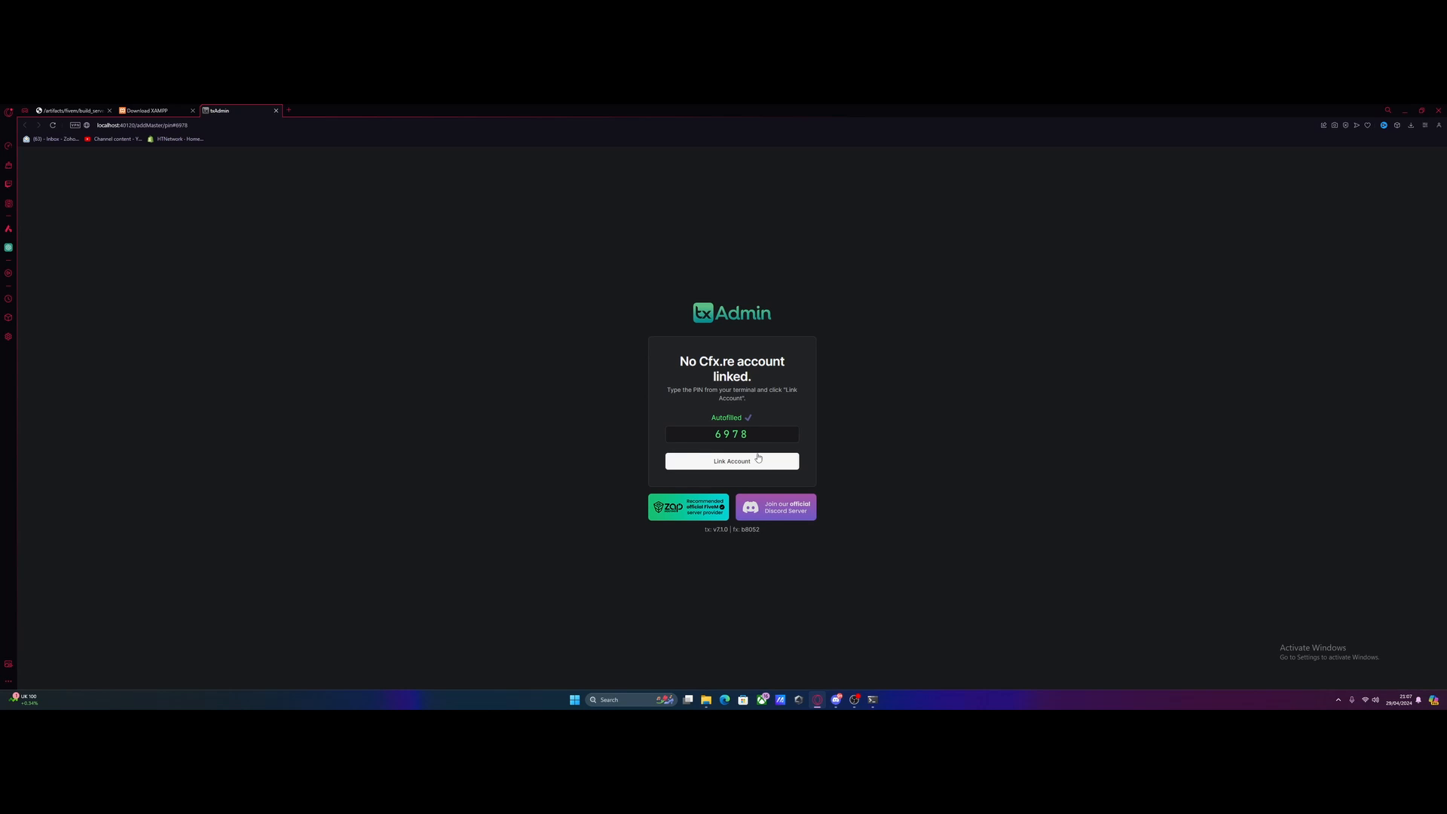
- Link the Cfx.re account with the autofilled PIN and authorise txAdmin
left_click(731, 461)
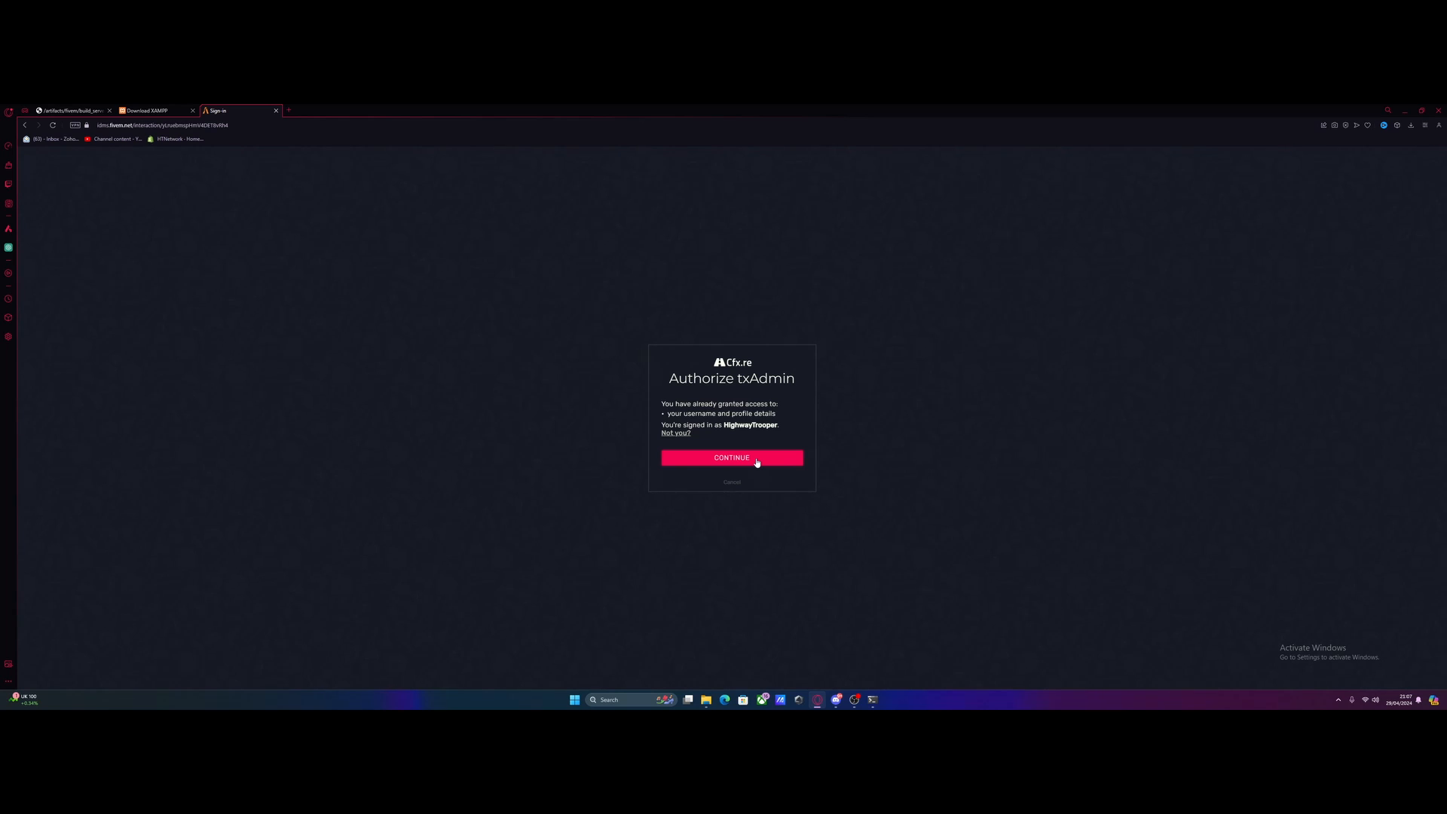
left_click(731, 458)
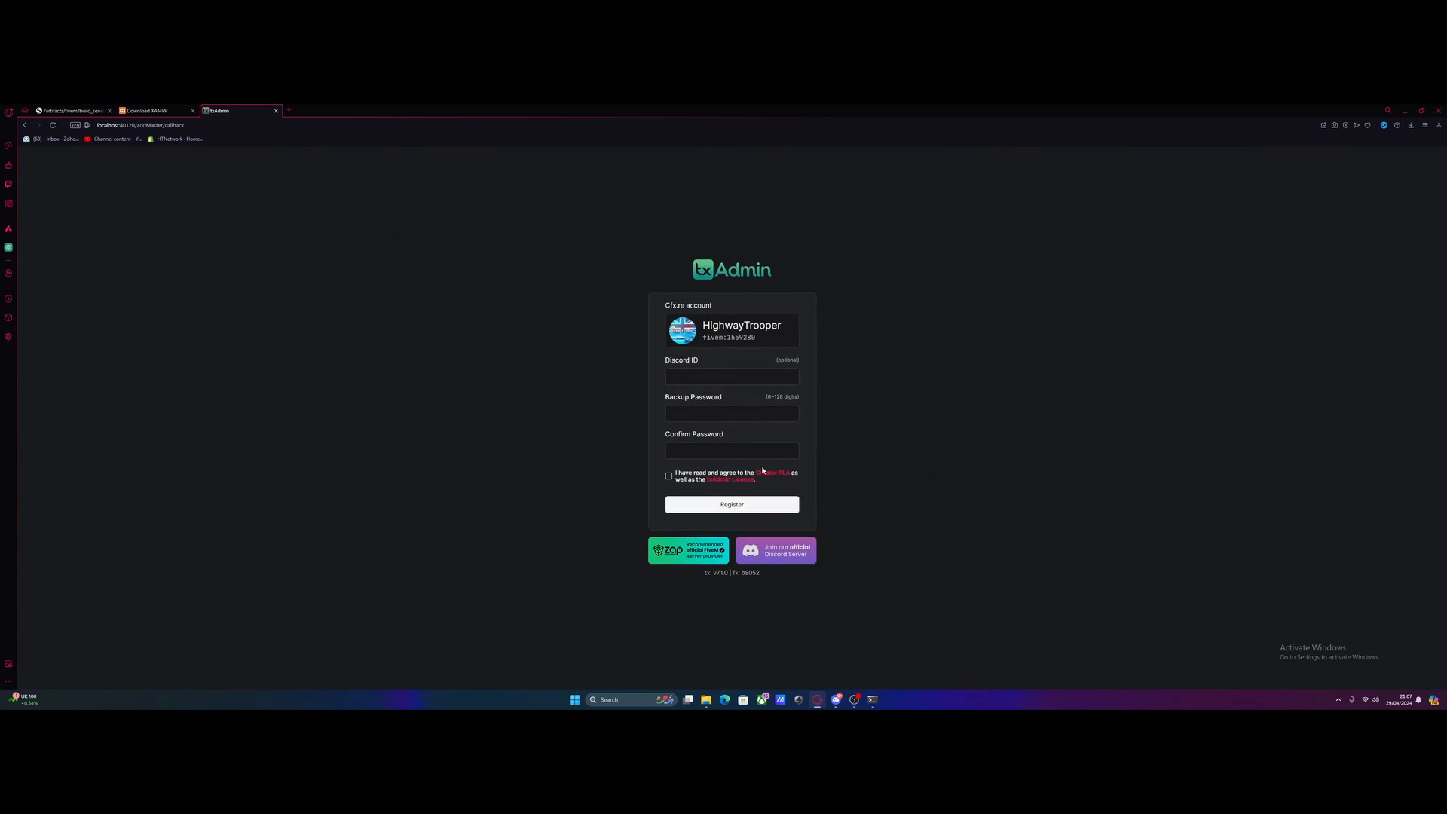
- Set and confirm the backup password, accept the license terms and register
type("••")
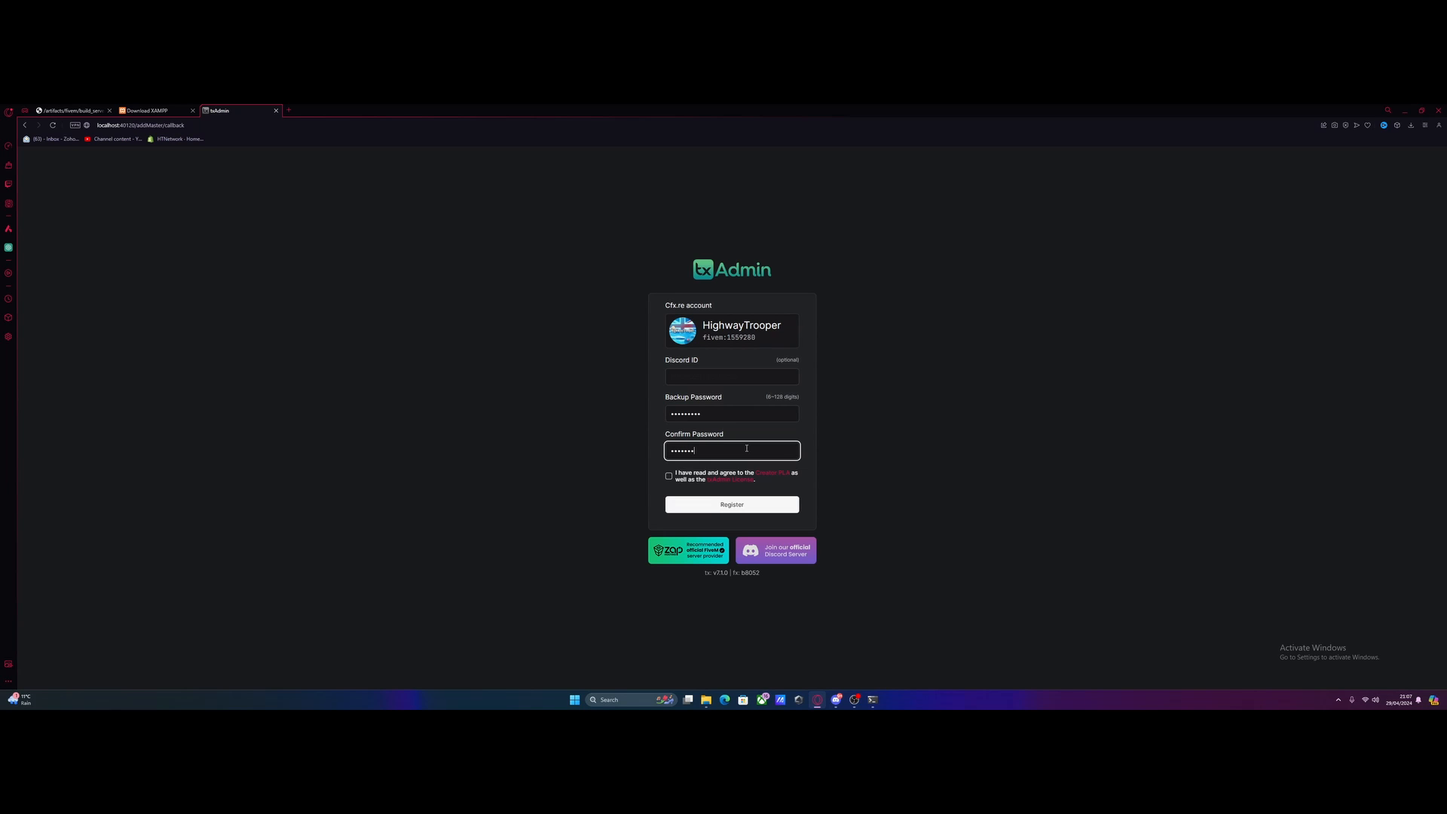
type("••")
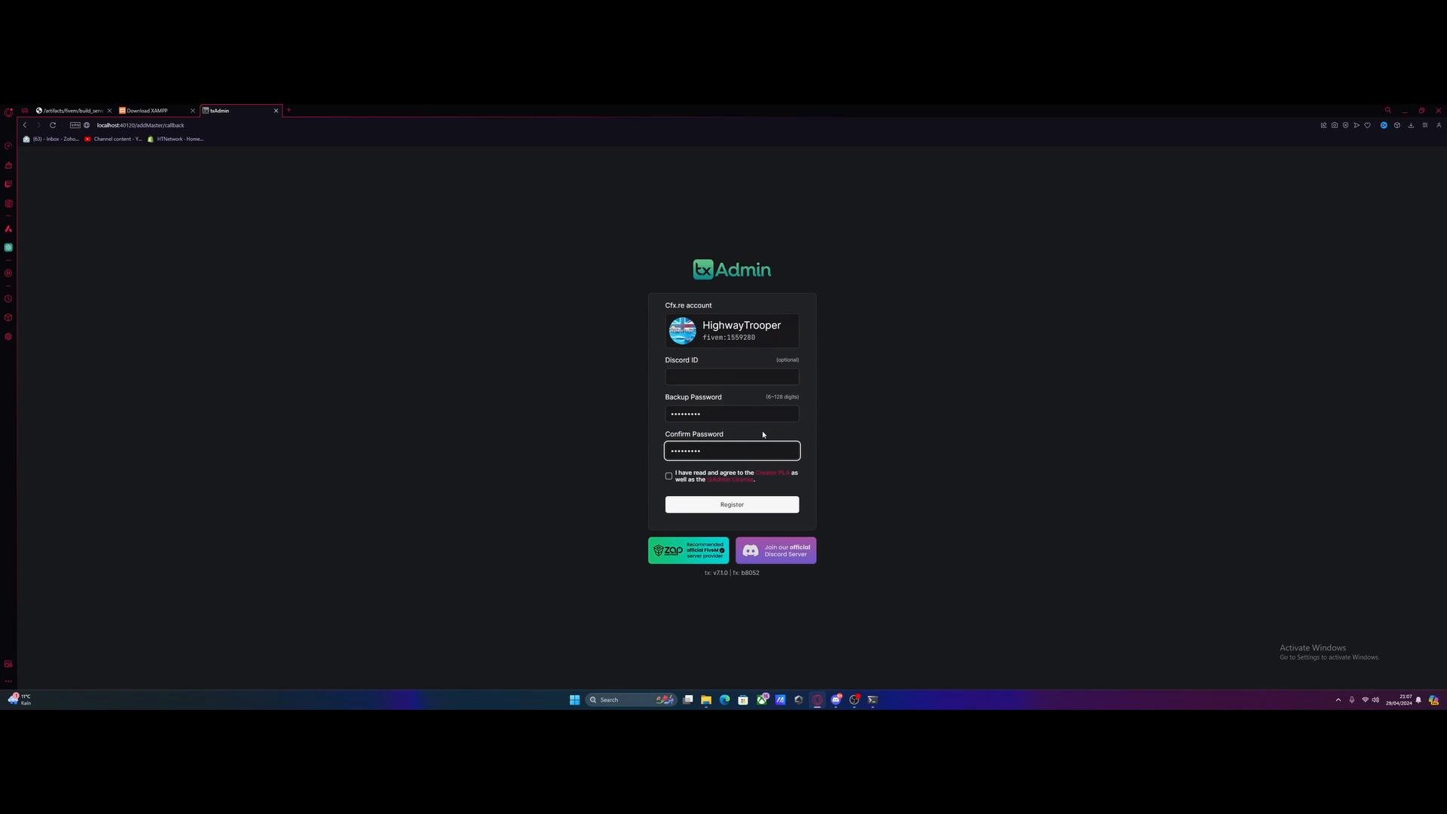
left_click(669, 477)
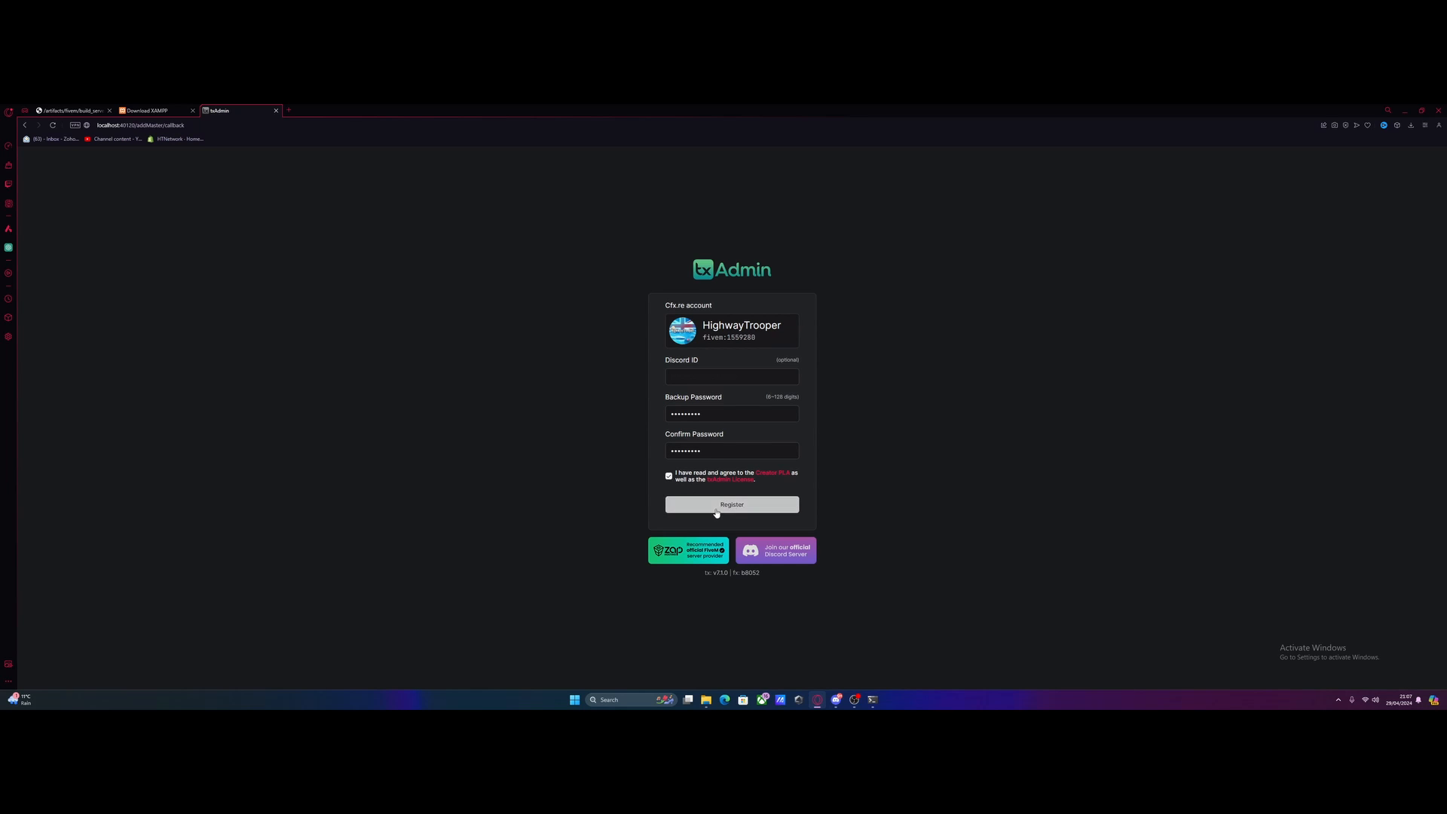
left_click(731, 505)
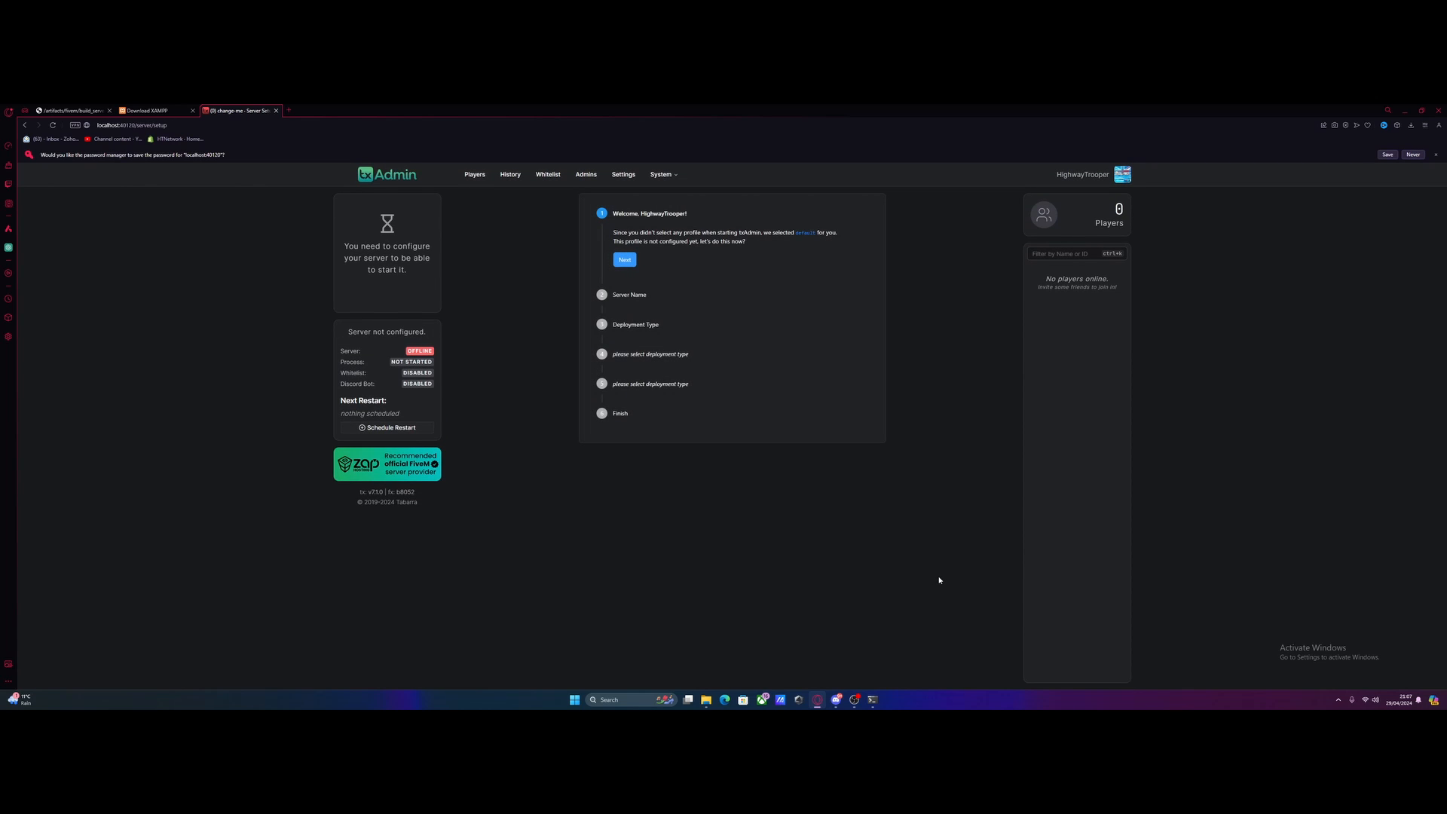
mouse_move(935, 579)
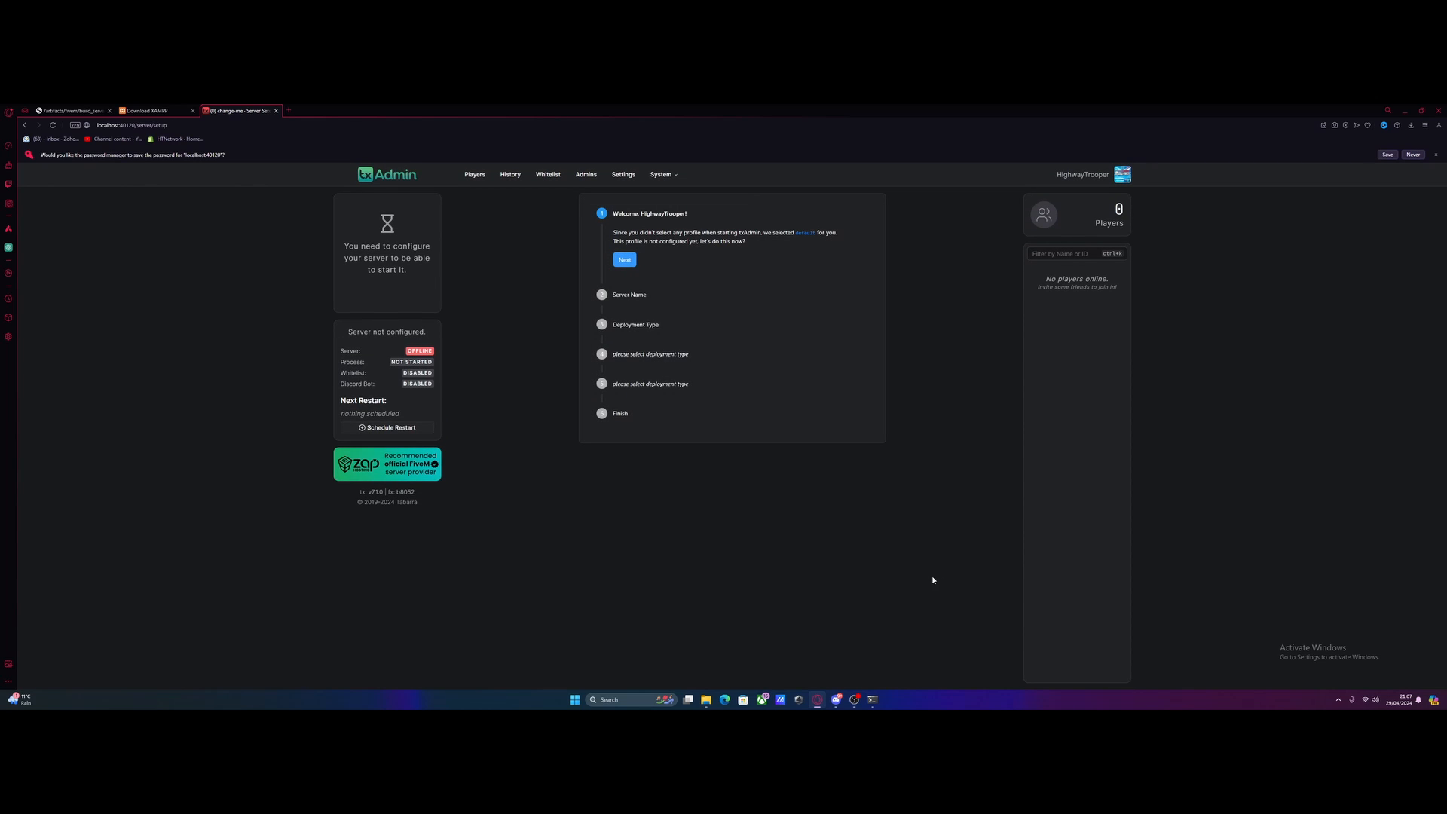
- Name the server 'esx yt' in the setup wizard and continue to deployment type
left_click(624, 259)
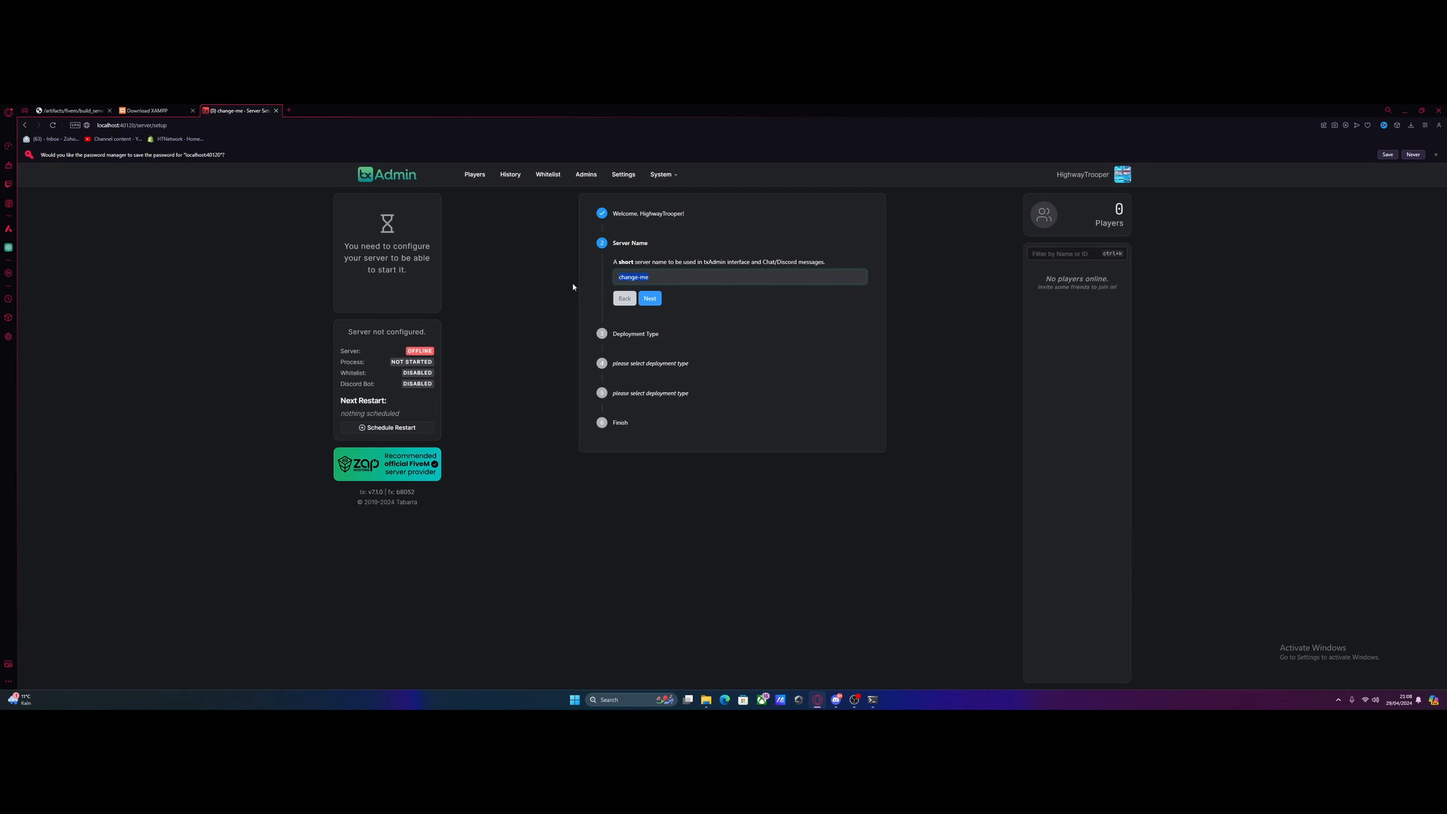
type("esx yt")
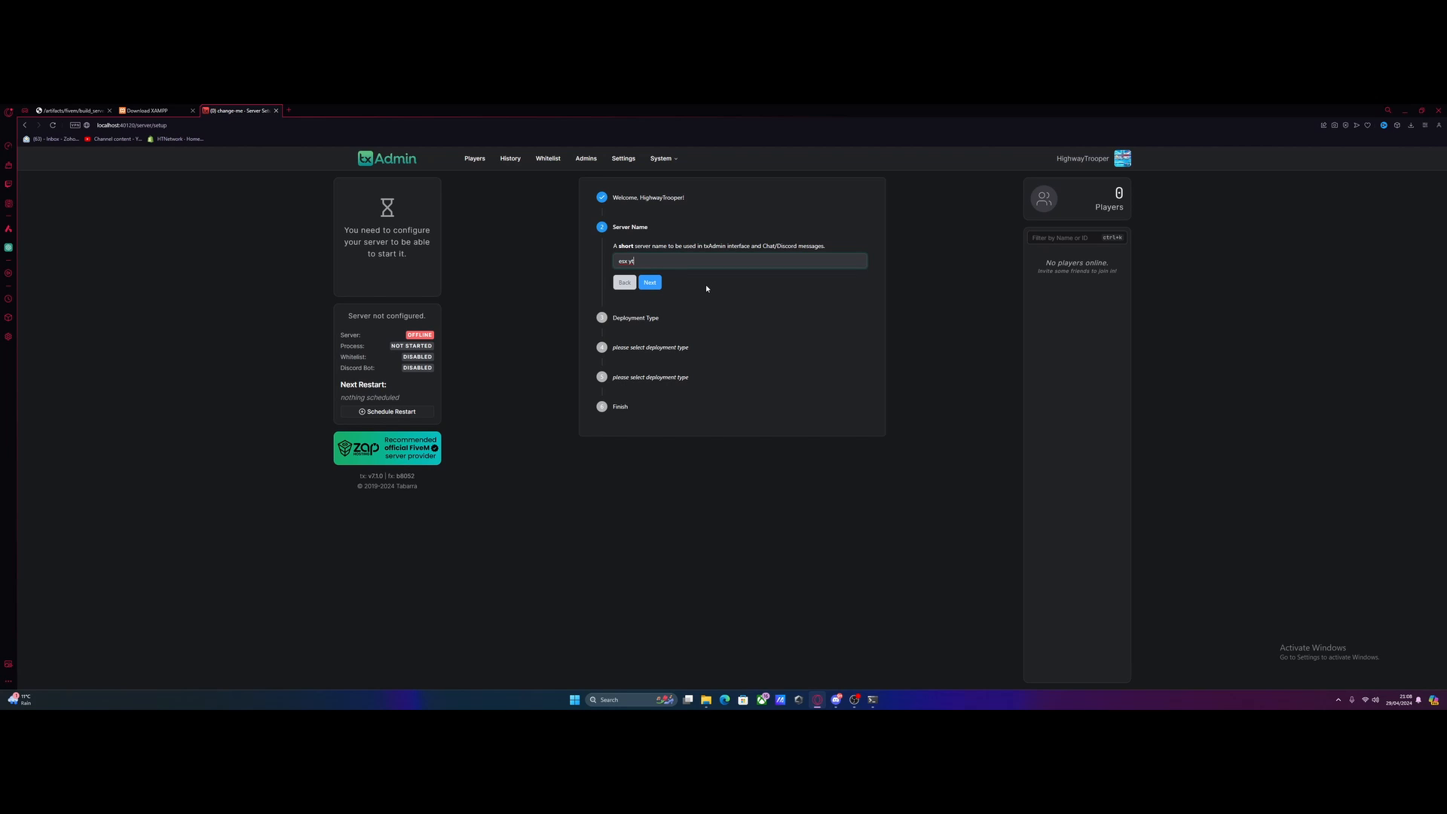
left_click(648, 282)
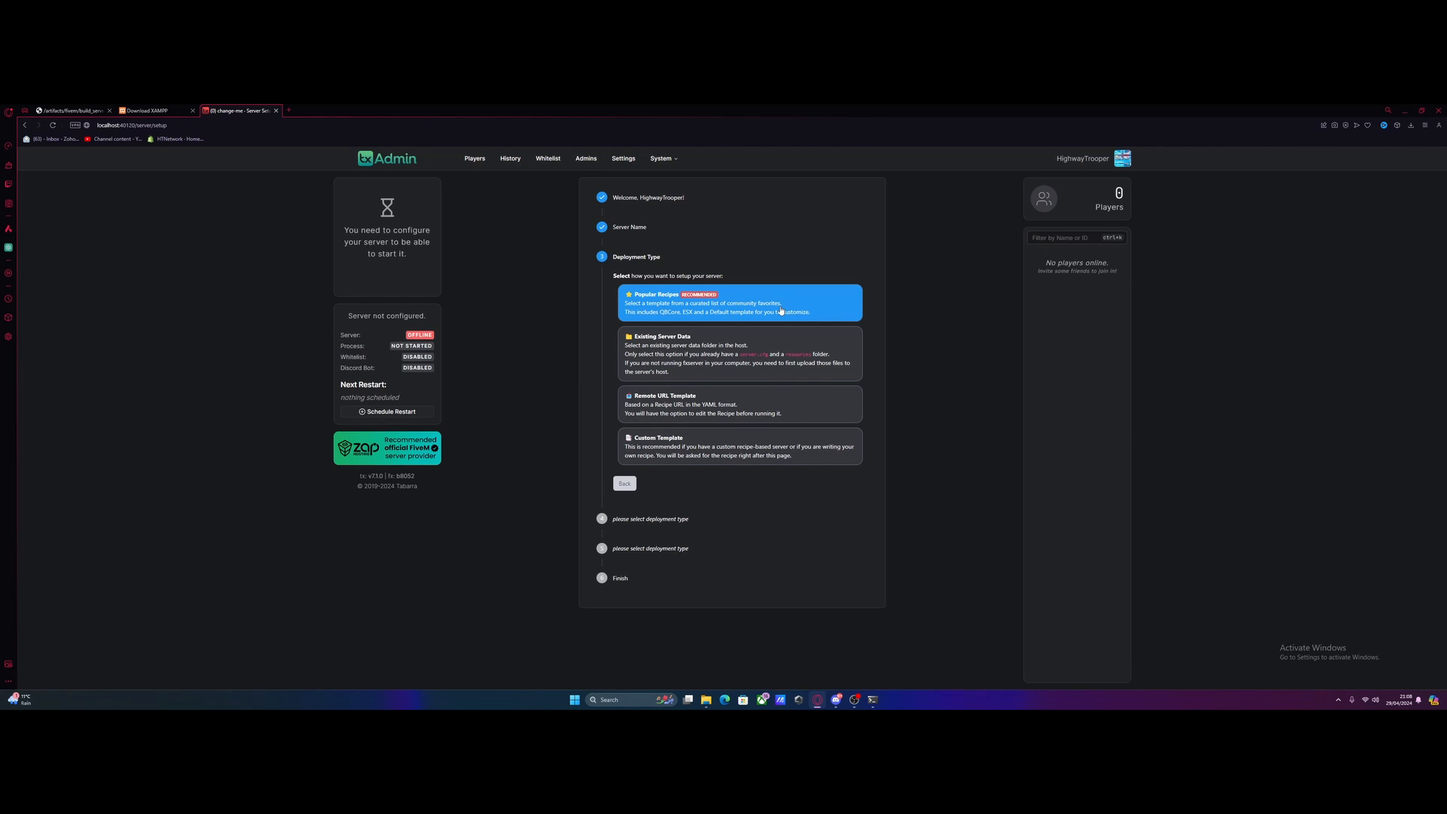
- Choose the ESX Legacy popular recipe, keep the suggested data folder and go to the Recipe Deployer
left_click(739, 303)
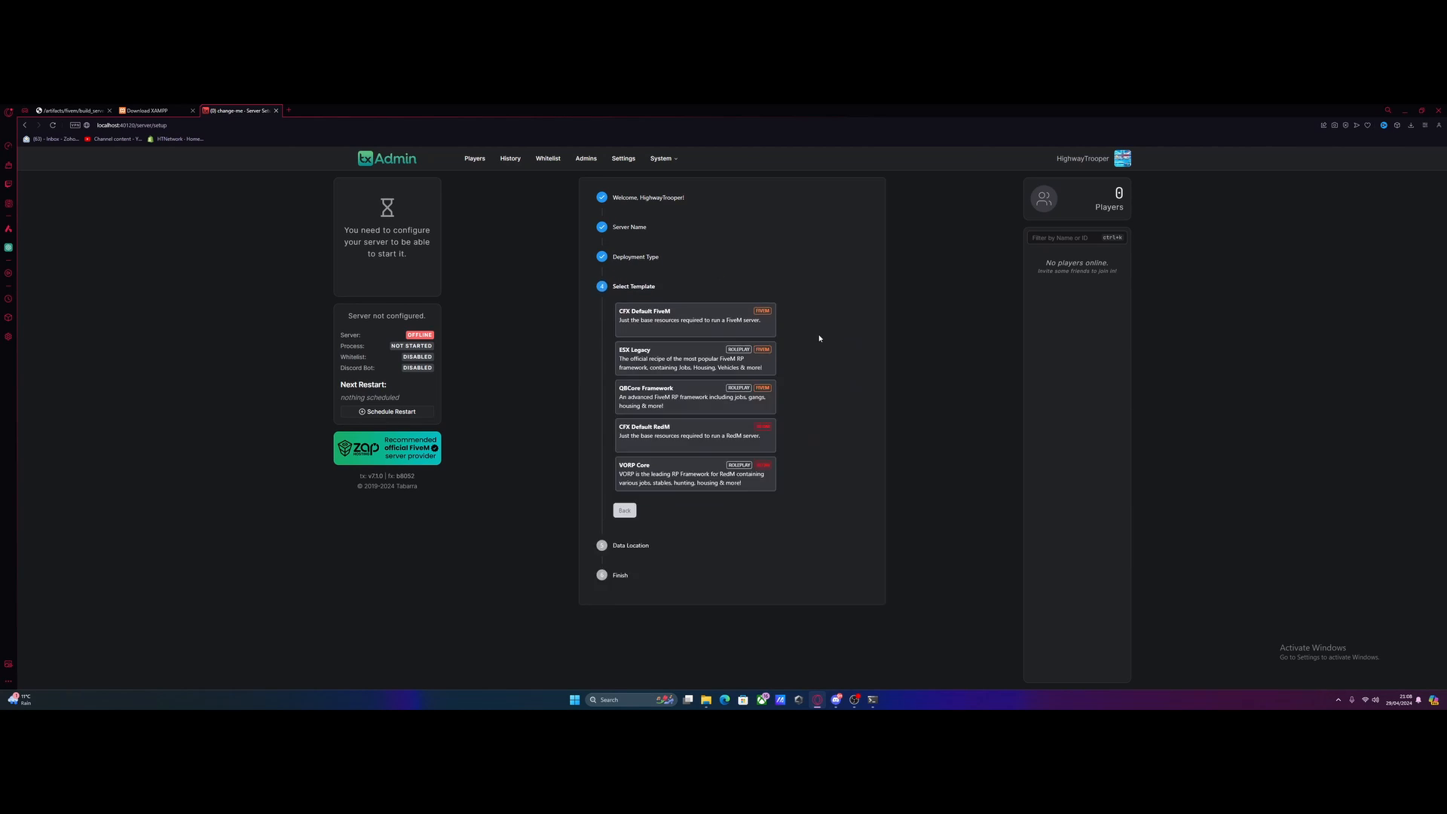
left_click(694, 359)
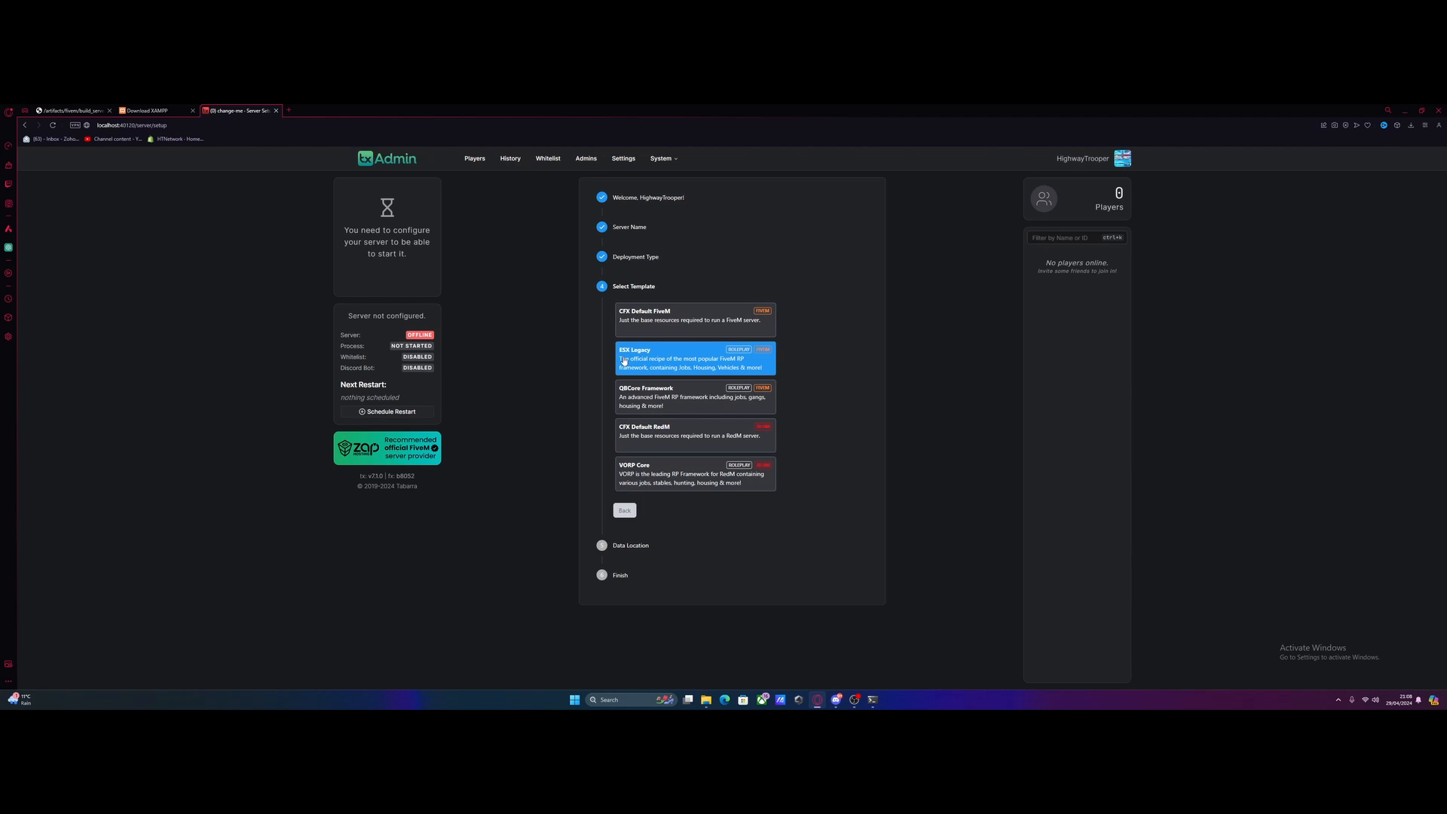
mouse_move(663, 366)
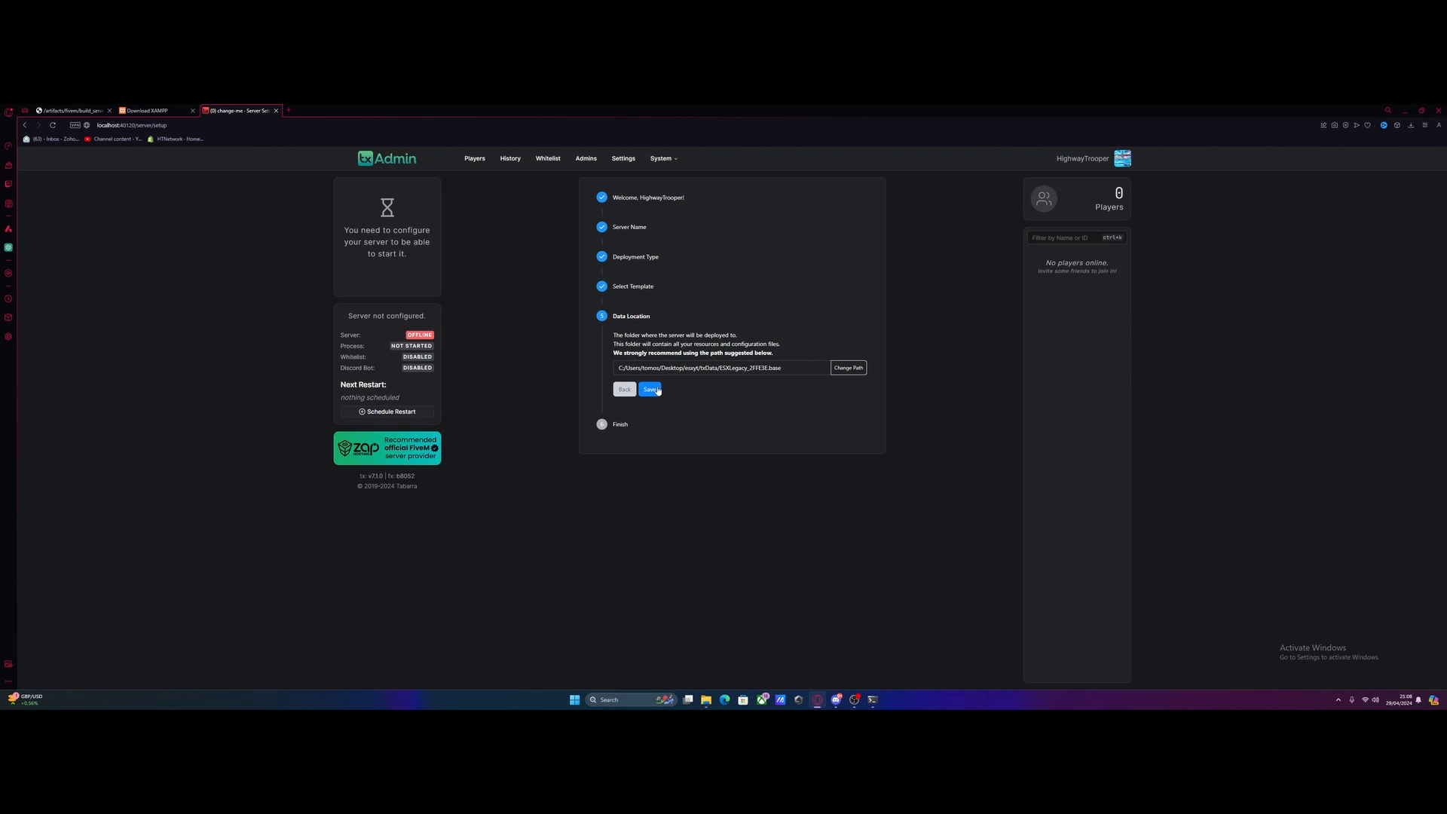
left_click(650, 389)
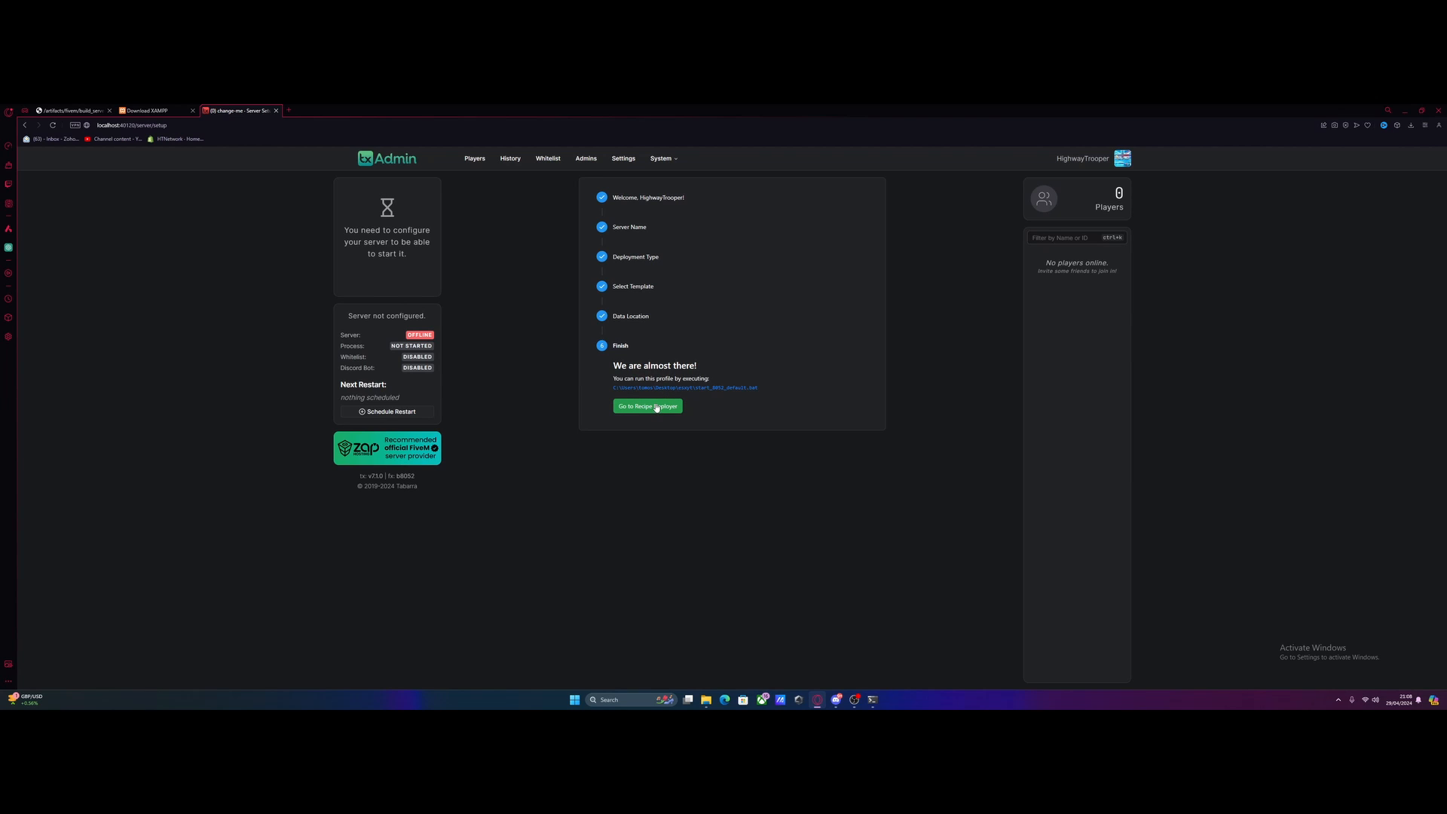
left_click(148, 110)
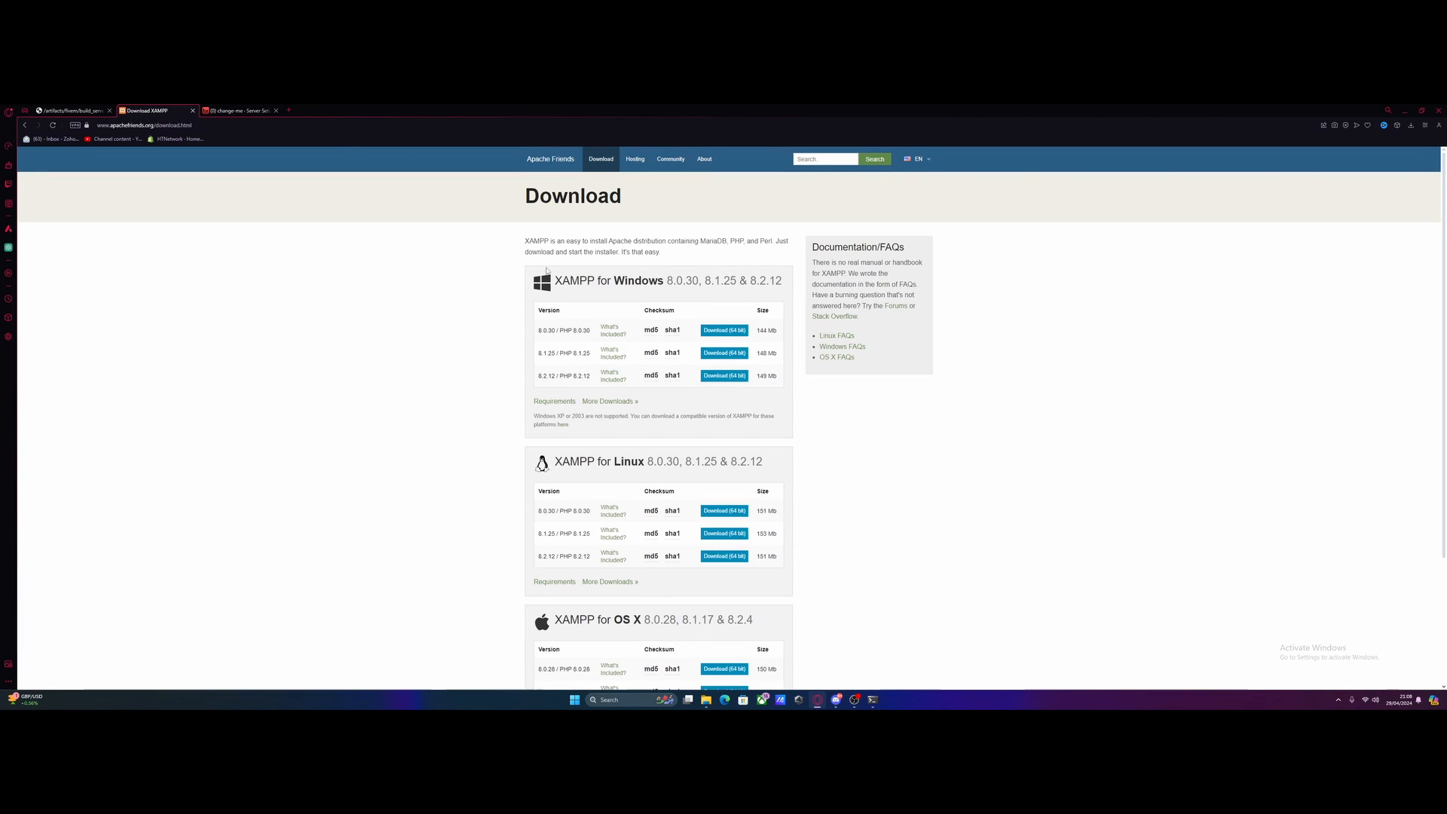
mouse_move(634, 323)
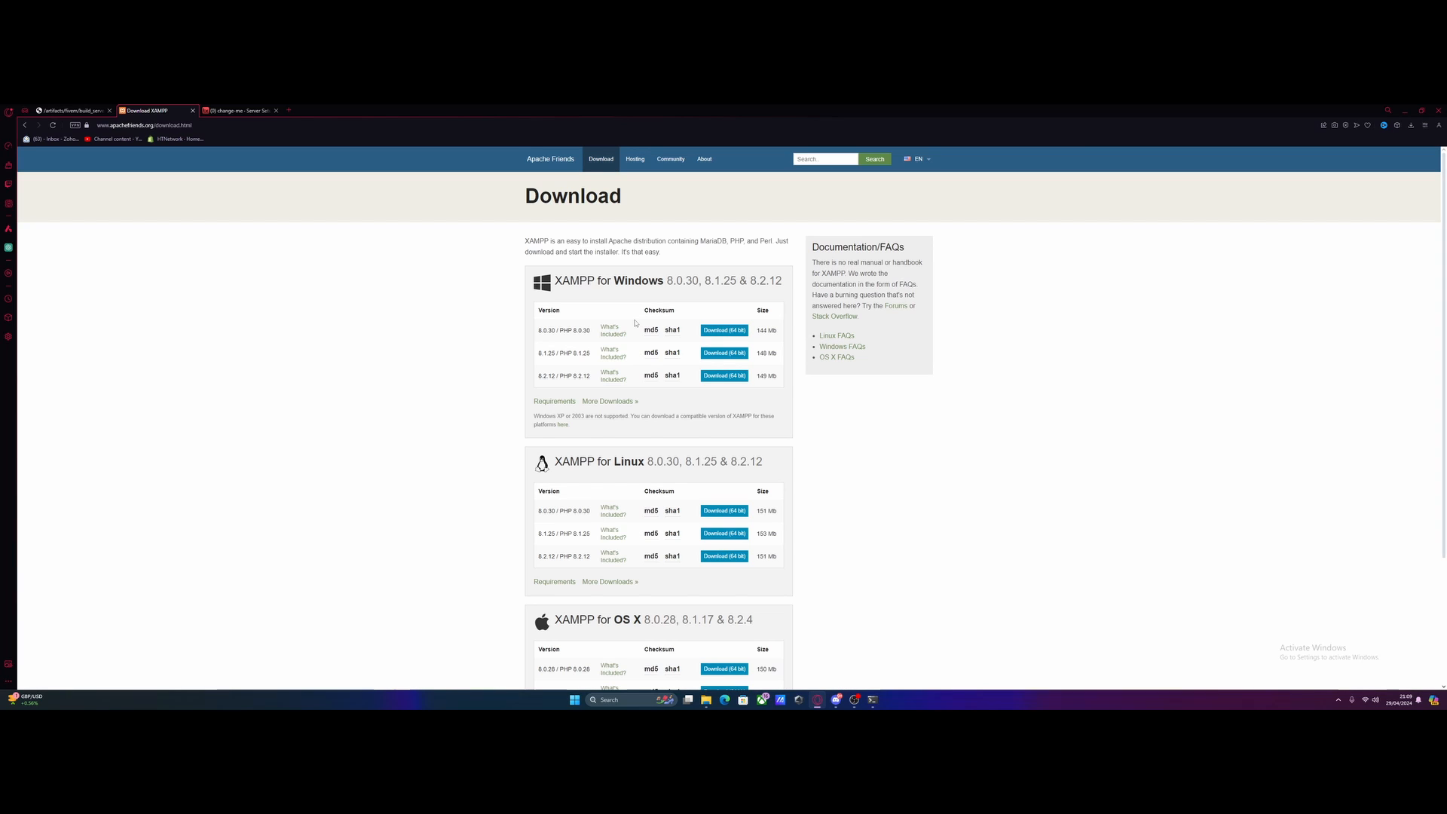
mouse_move(668, 315)
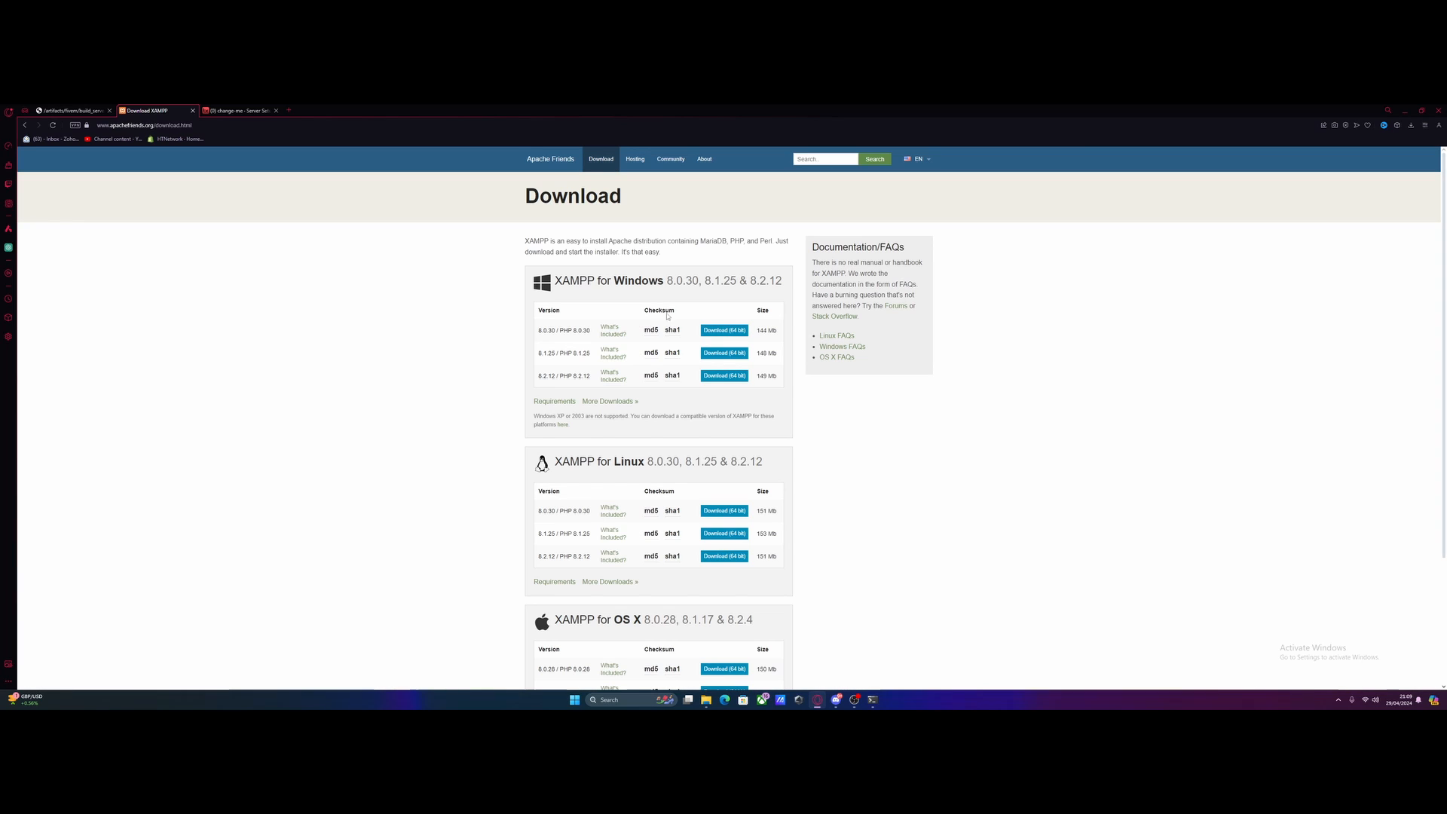
mouse_move(725, 330)
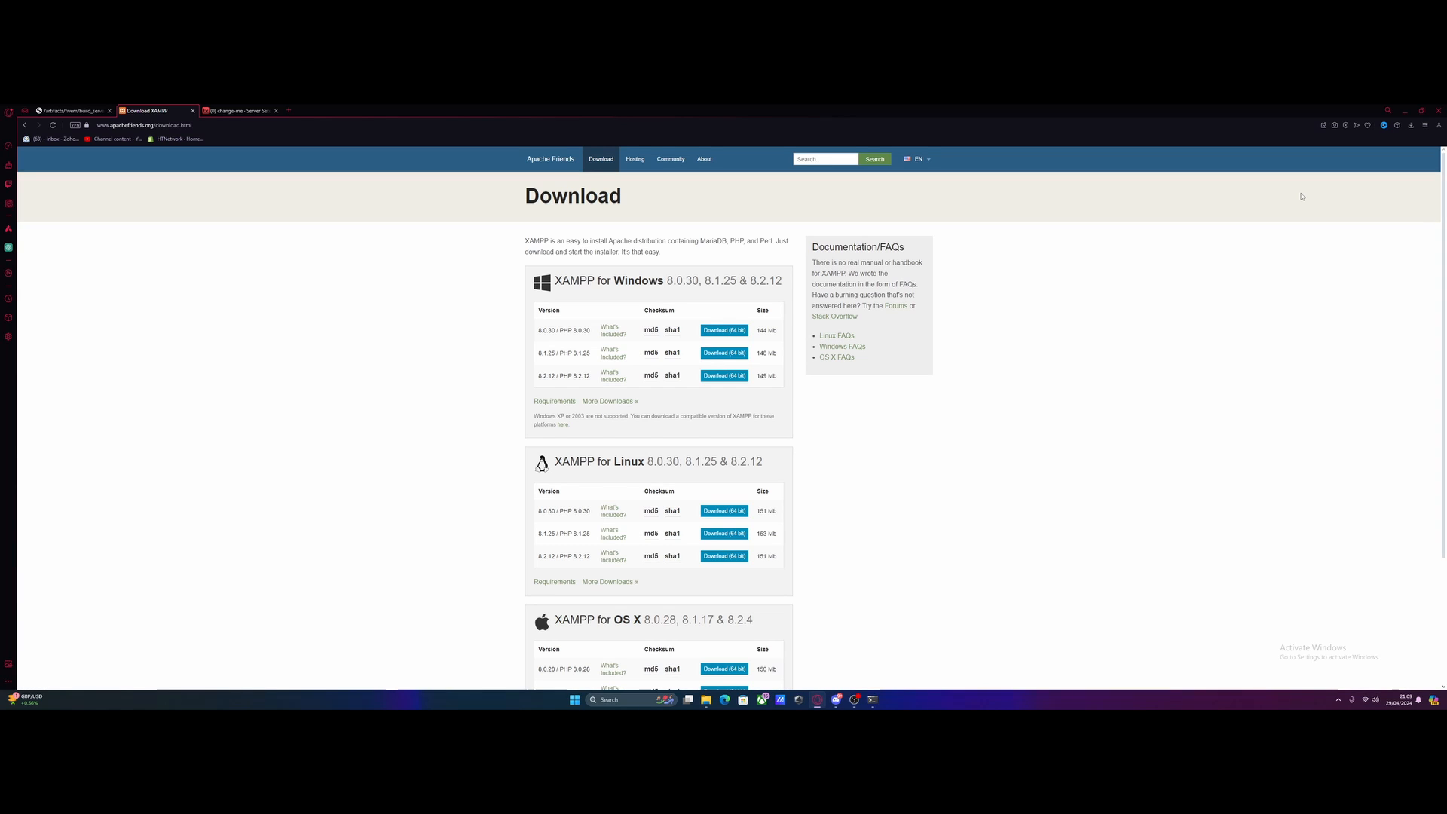
- Search the Start menu for XAMPP Control Panel and run it as administrator
left_click(614, 698)
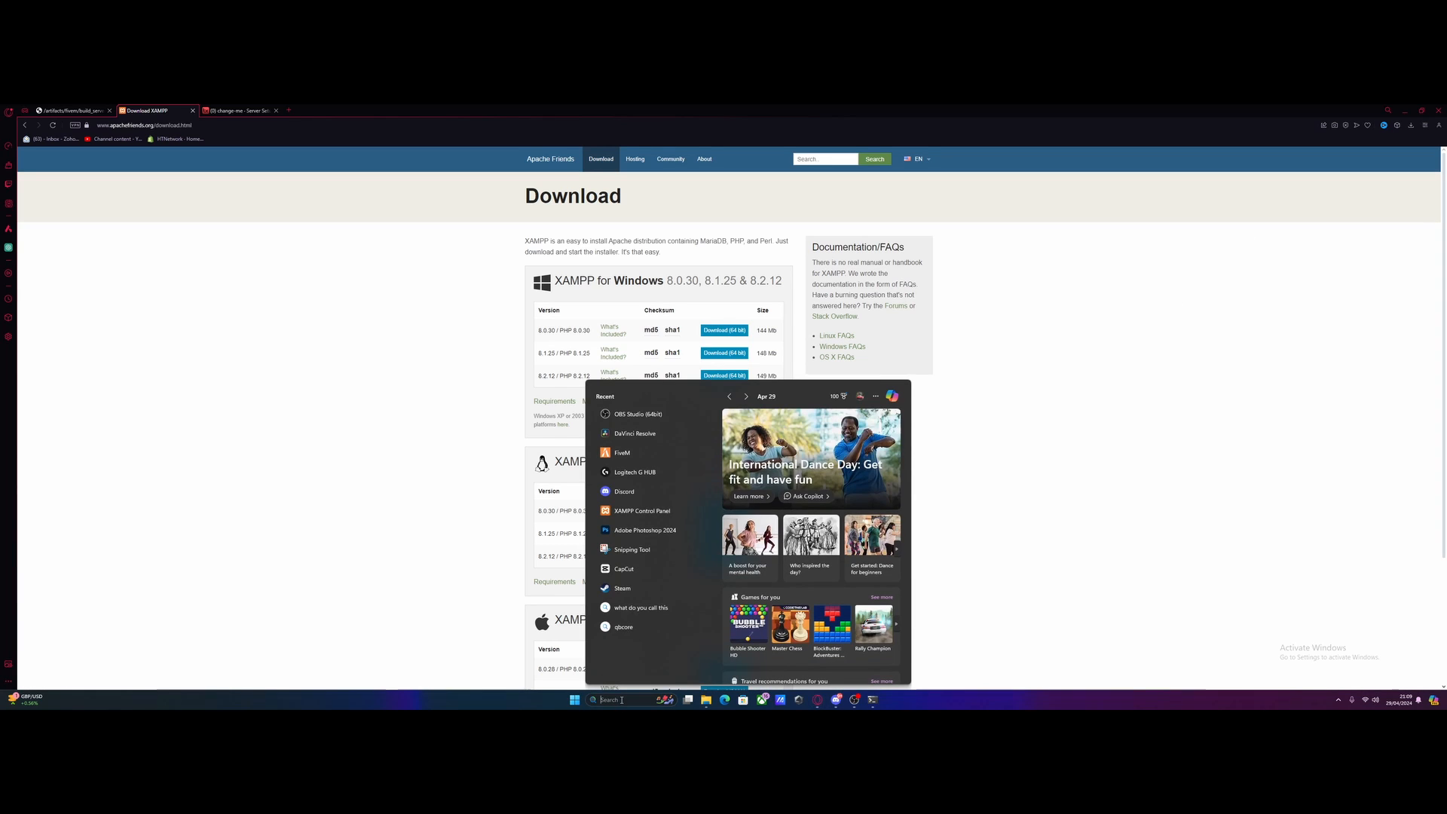
type("XAMPP Control Panel")
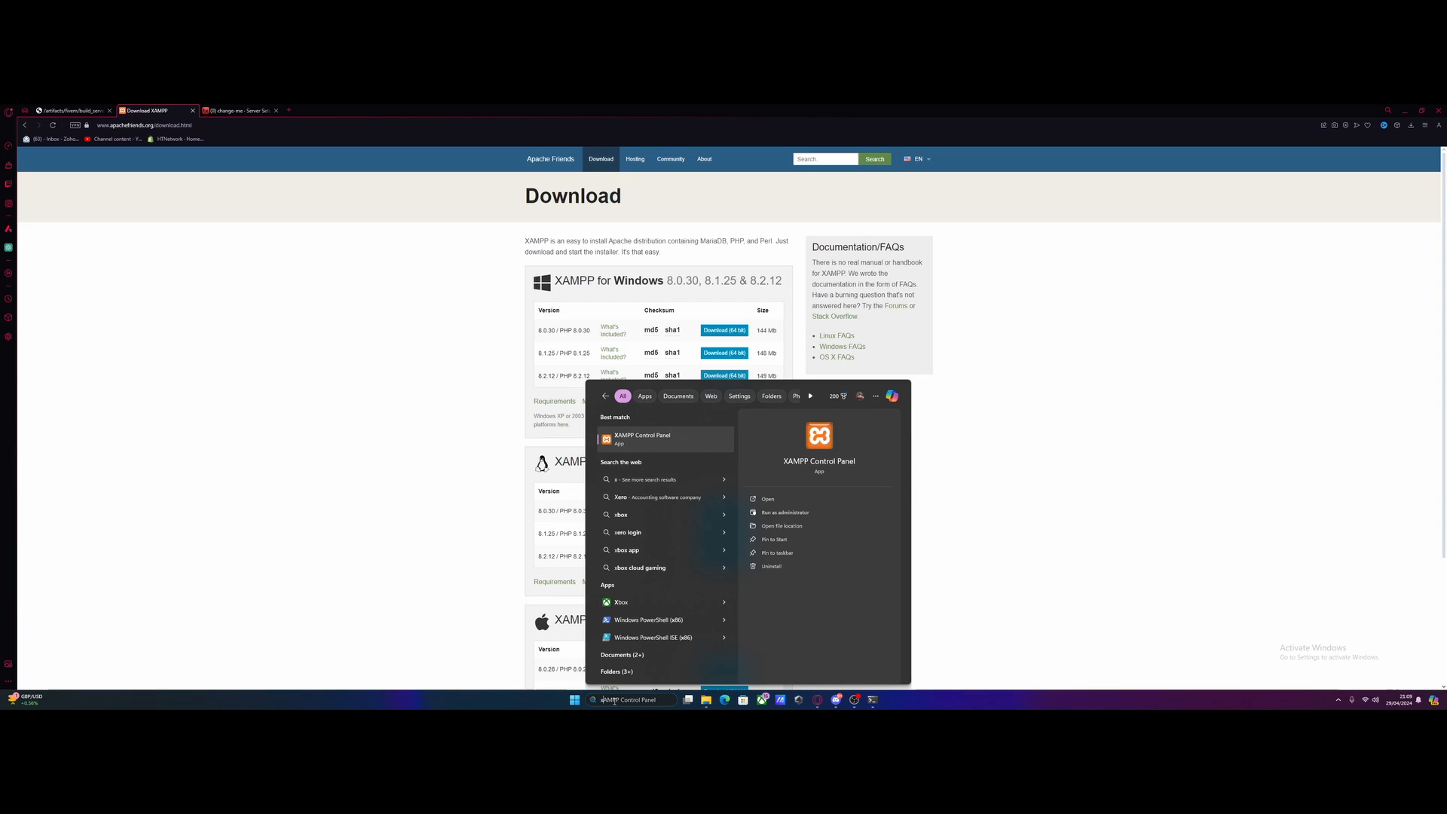
right_click(642, 439)
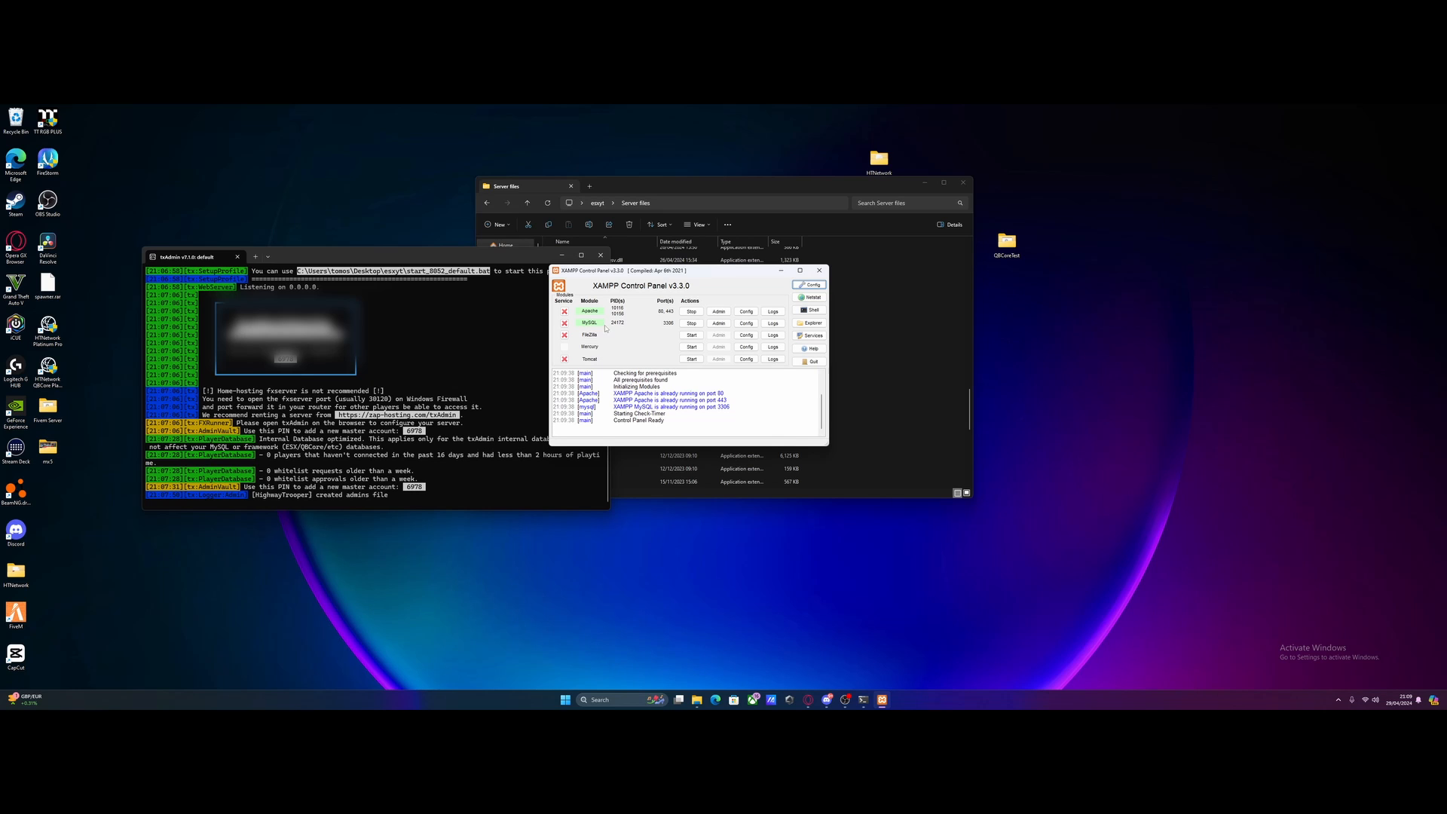
- Stop and restart the Apache and MySQL services so both run again
left_click(692, 311)
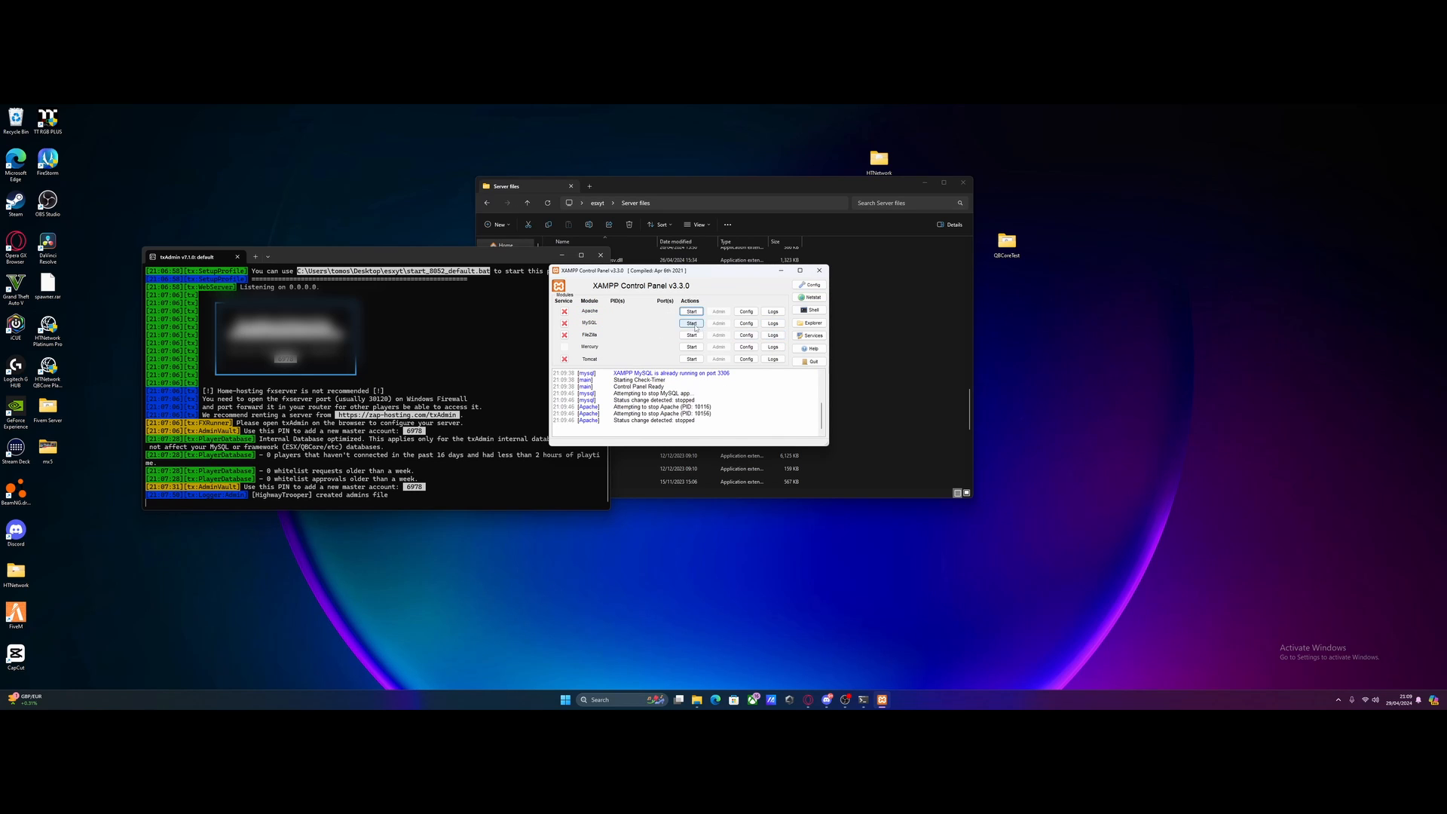
left_click(691, 310)
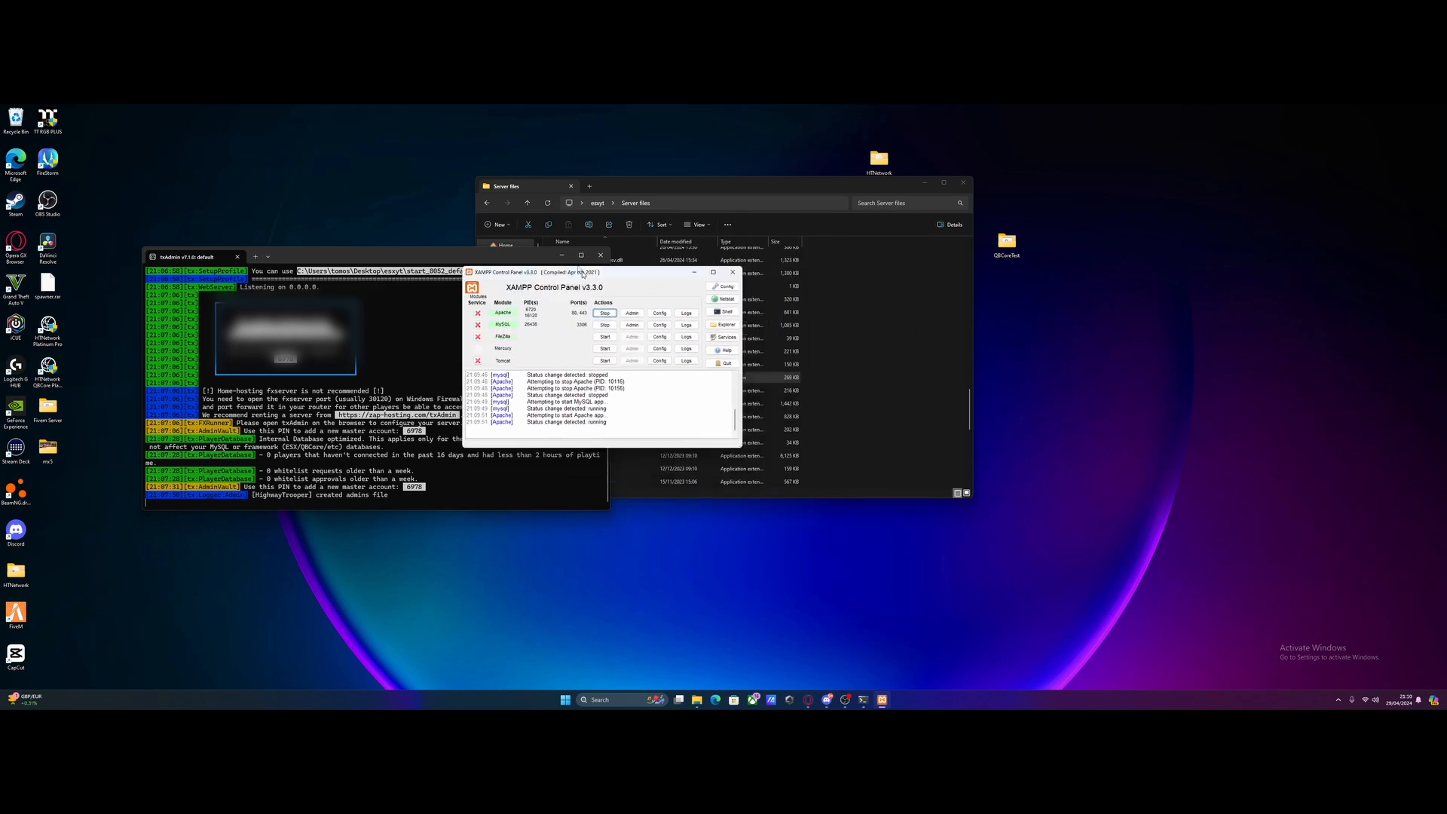
left_click_drag(581, 272, 572, 227)
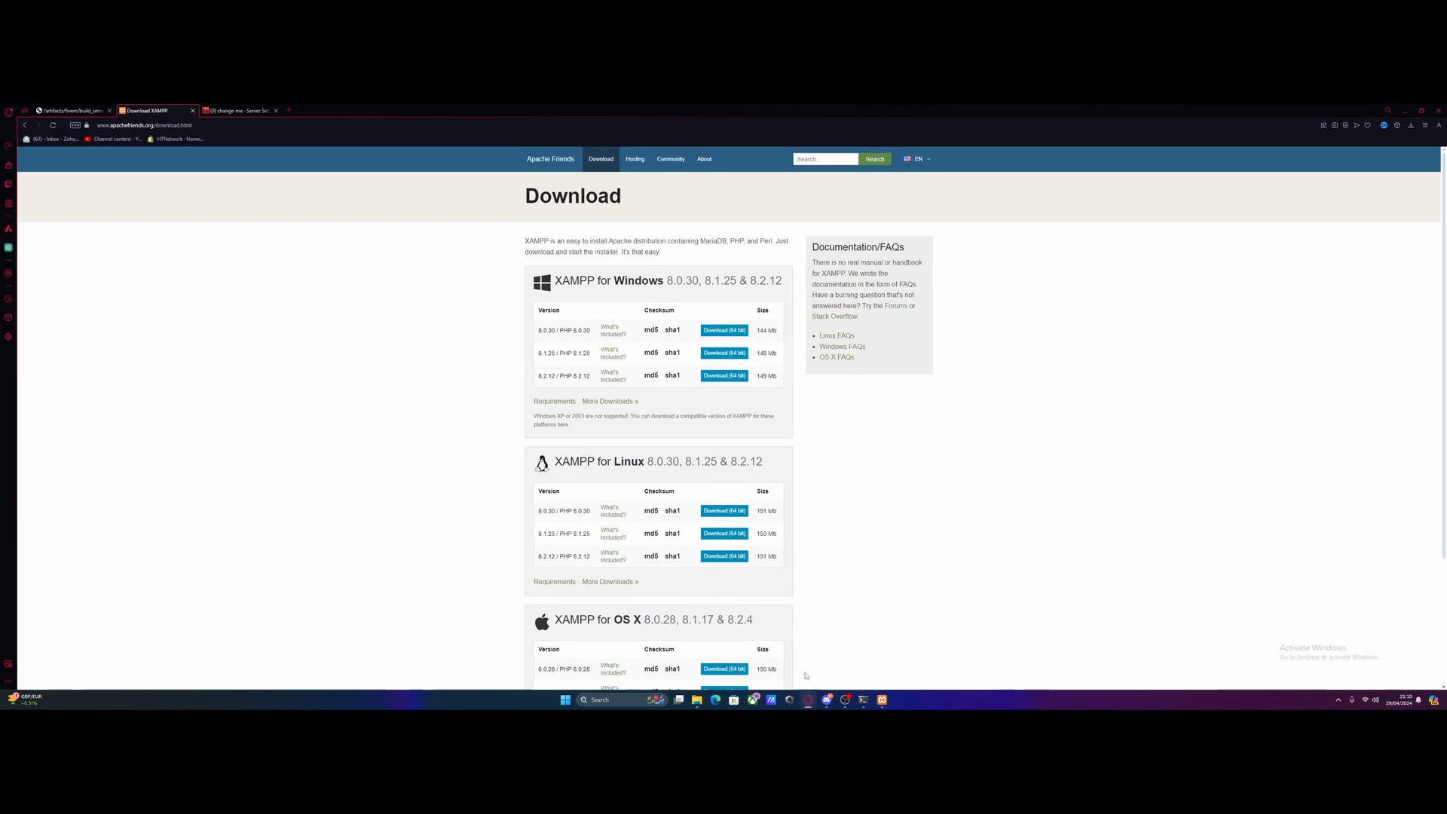
- Review the ESX Legacy recipe in the deployer and advance to Step 2: Input Parameters
left_click(238, 110)
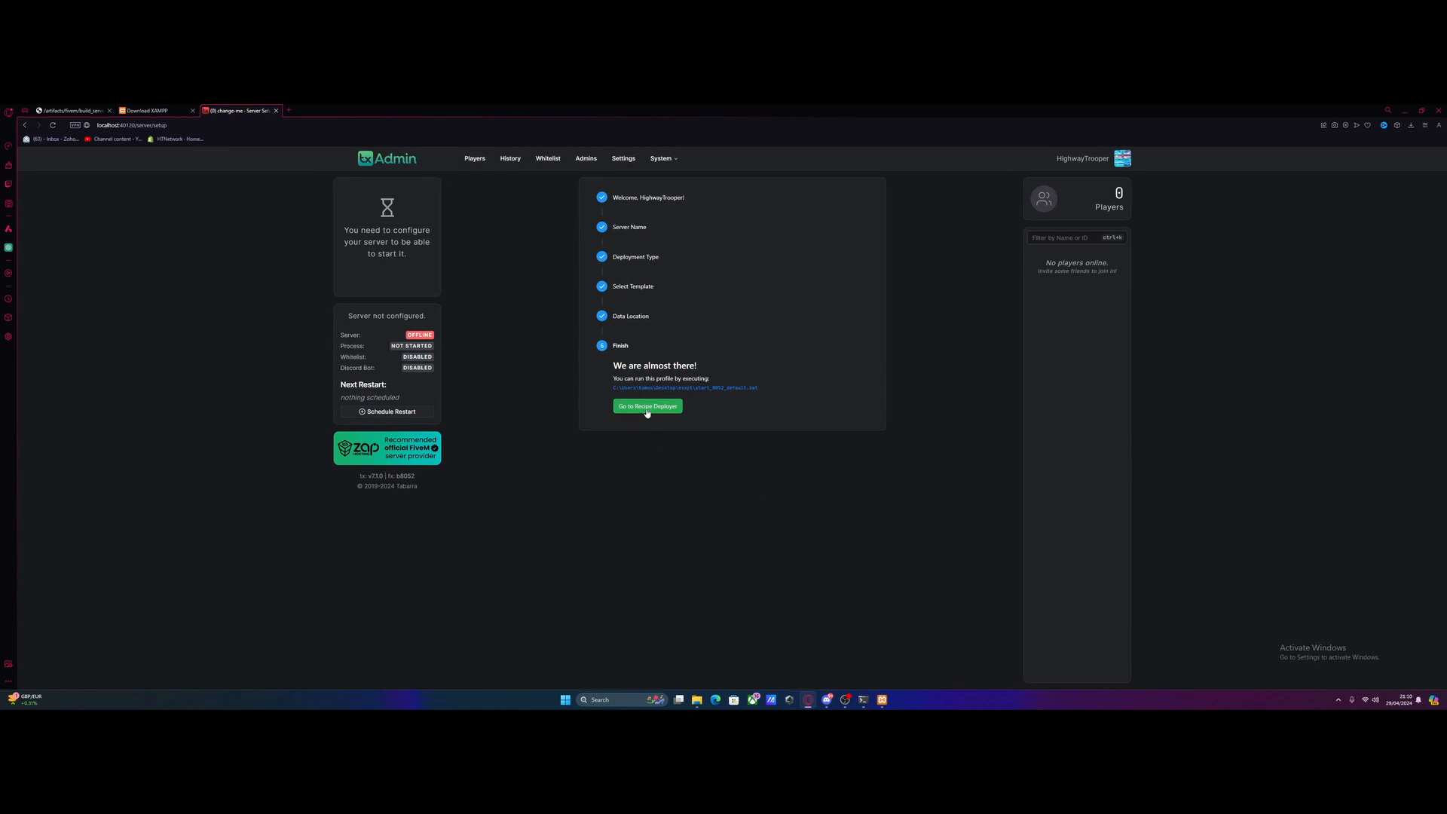
left_click(646, 406)
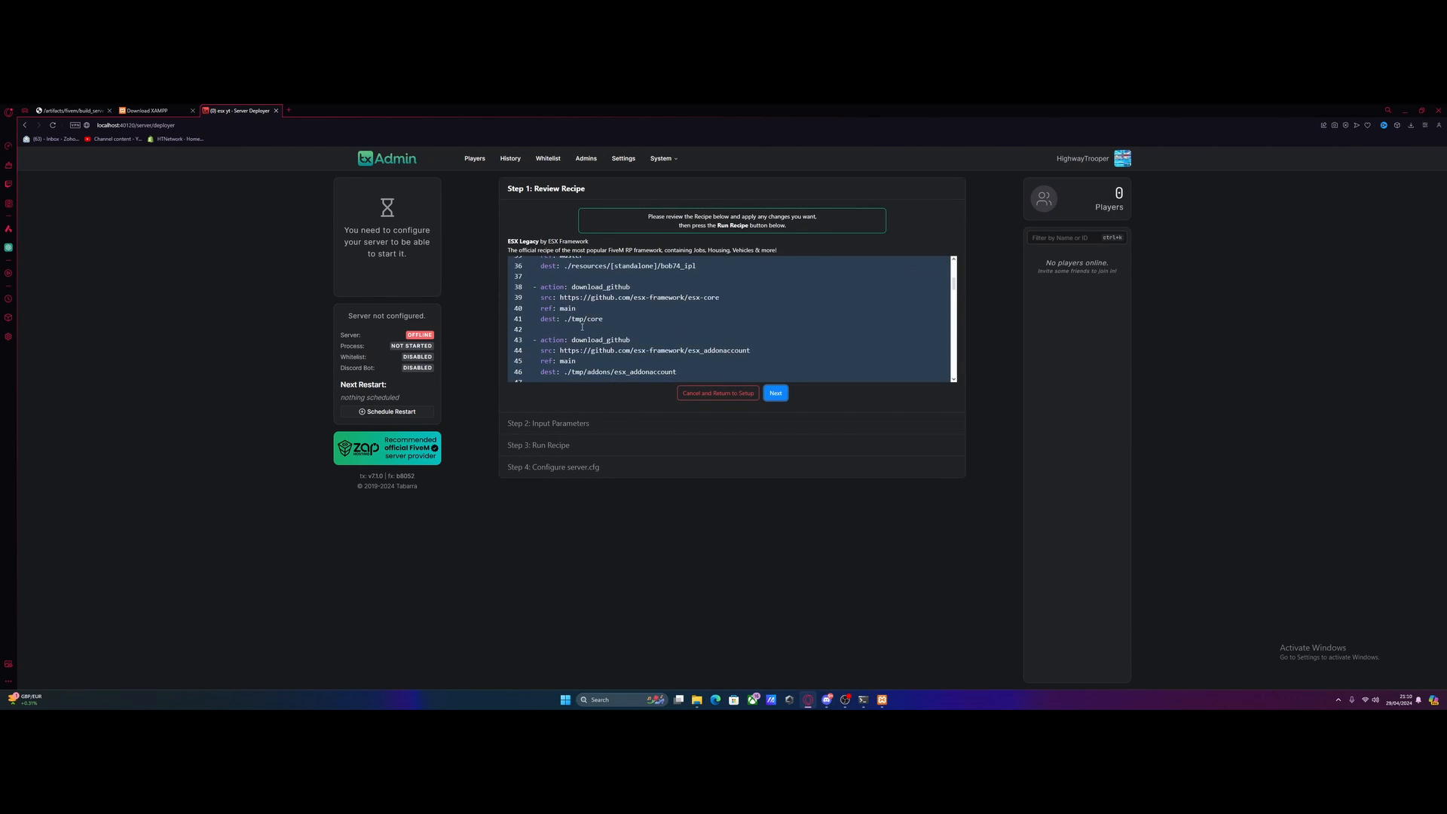
scroll("down", 3)
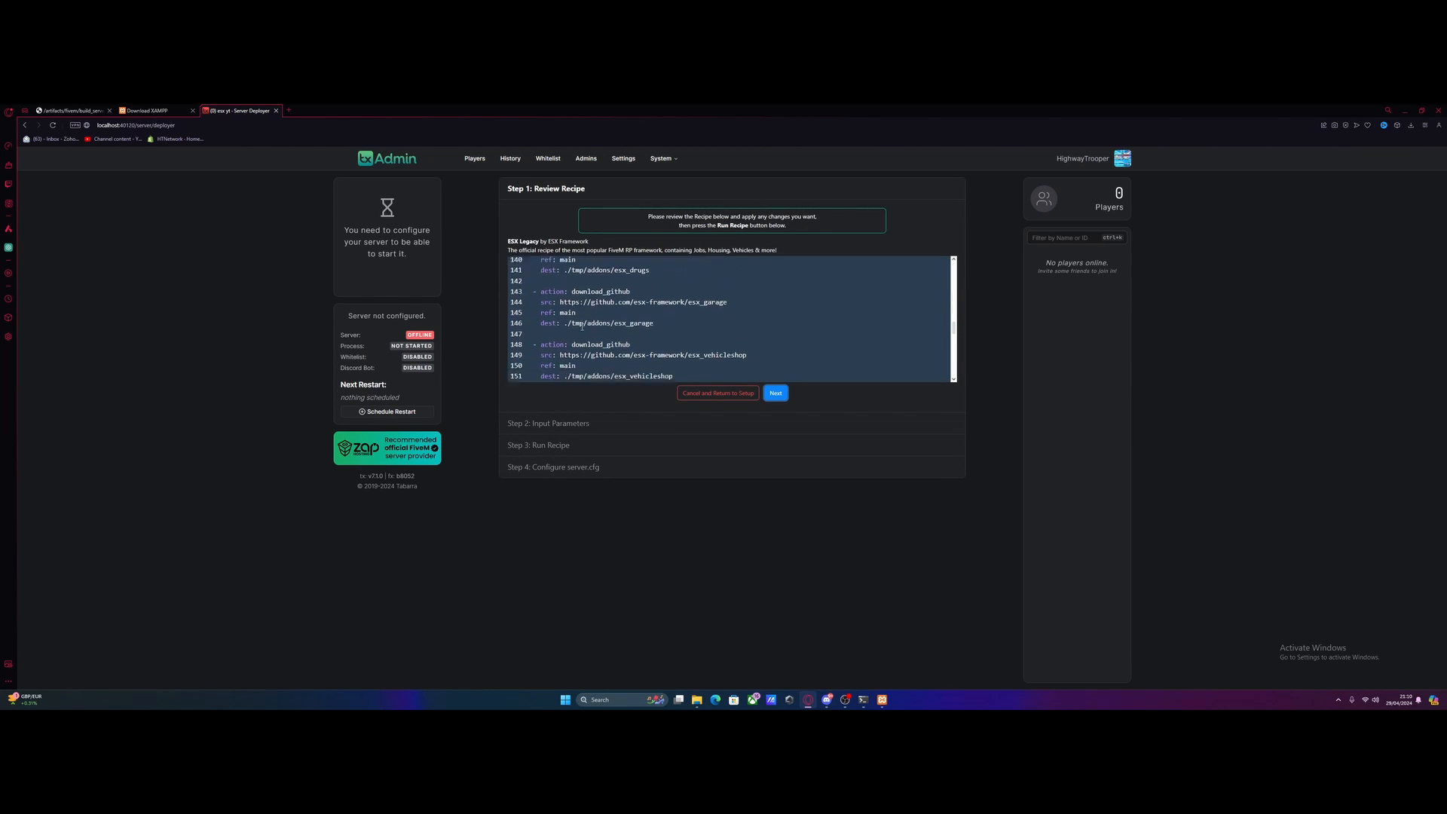
scroll("down", 3)
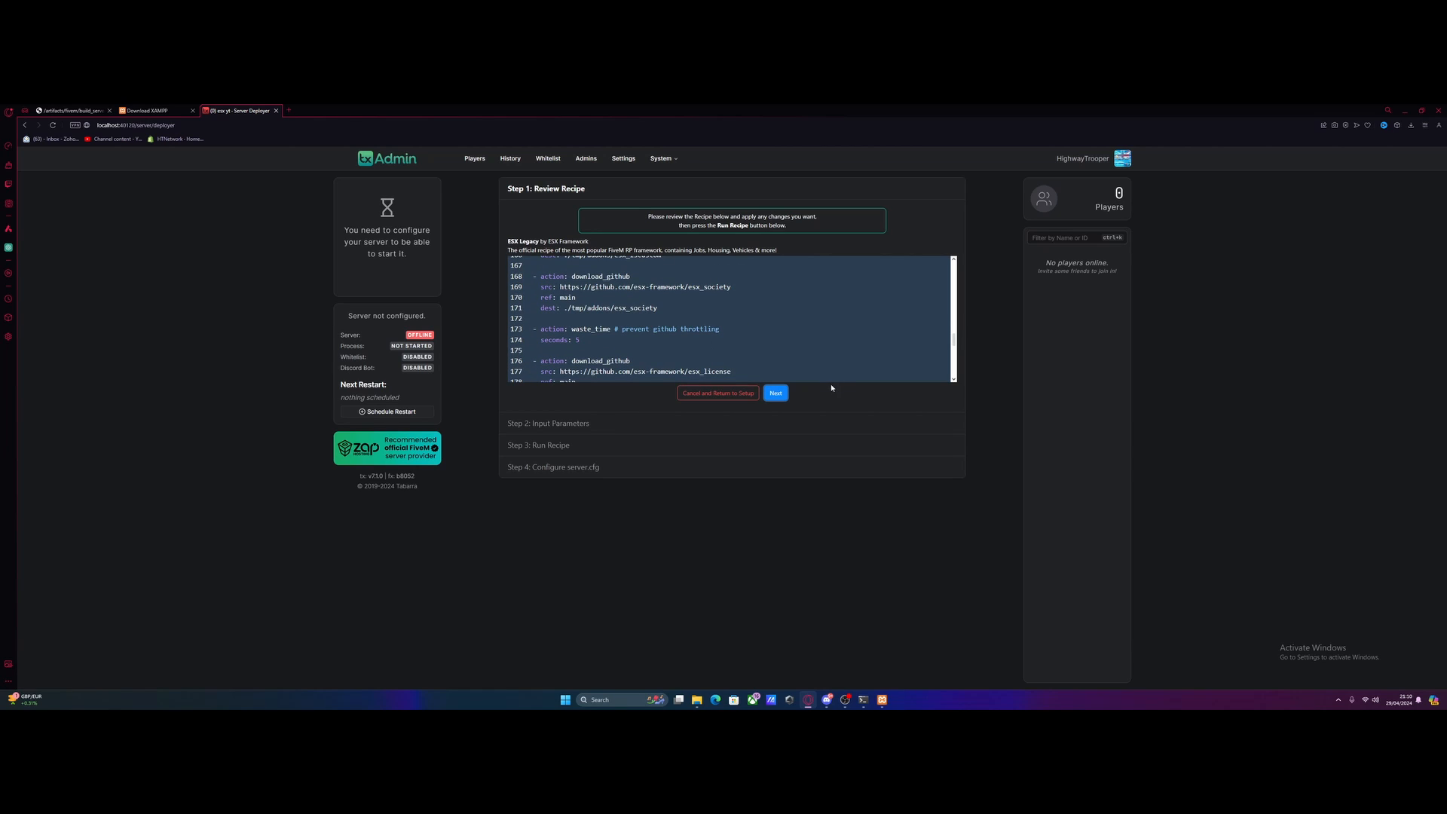
left_click(775, 392)
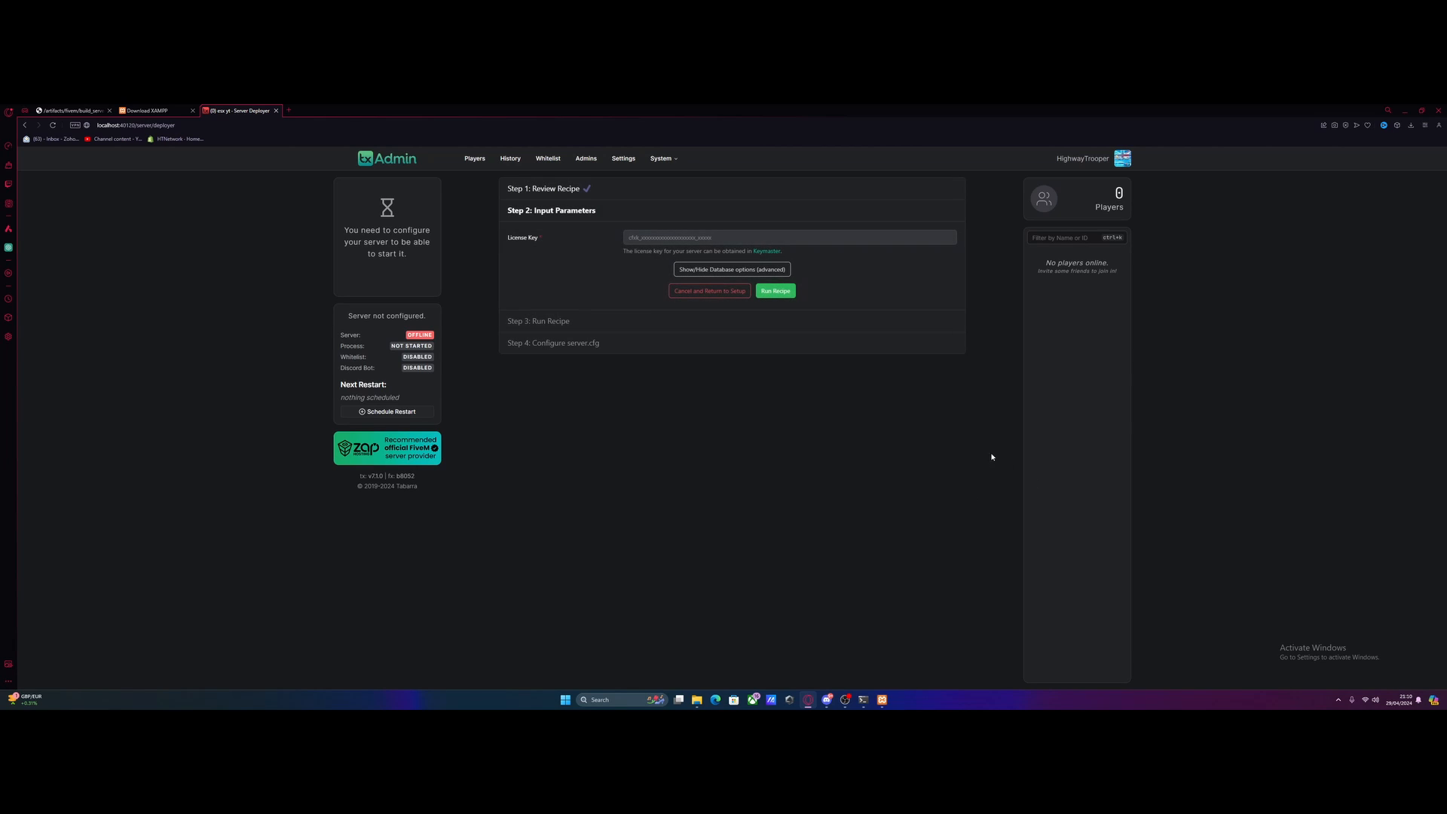
mouse_move(731, 268)
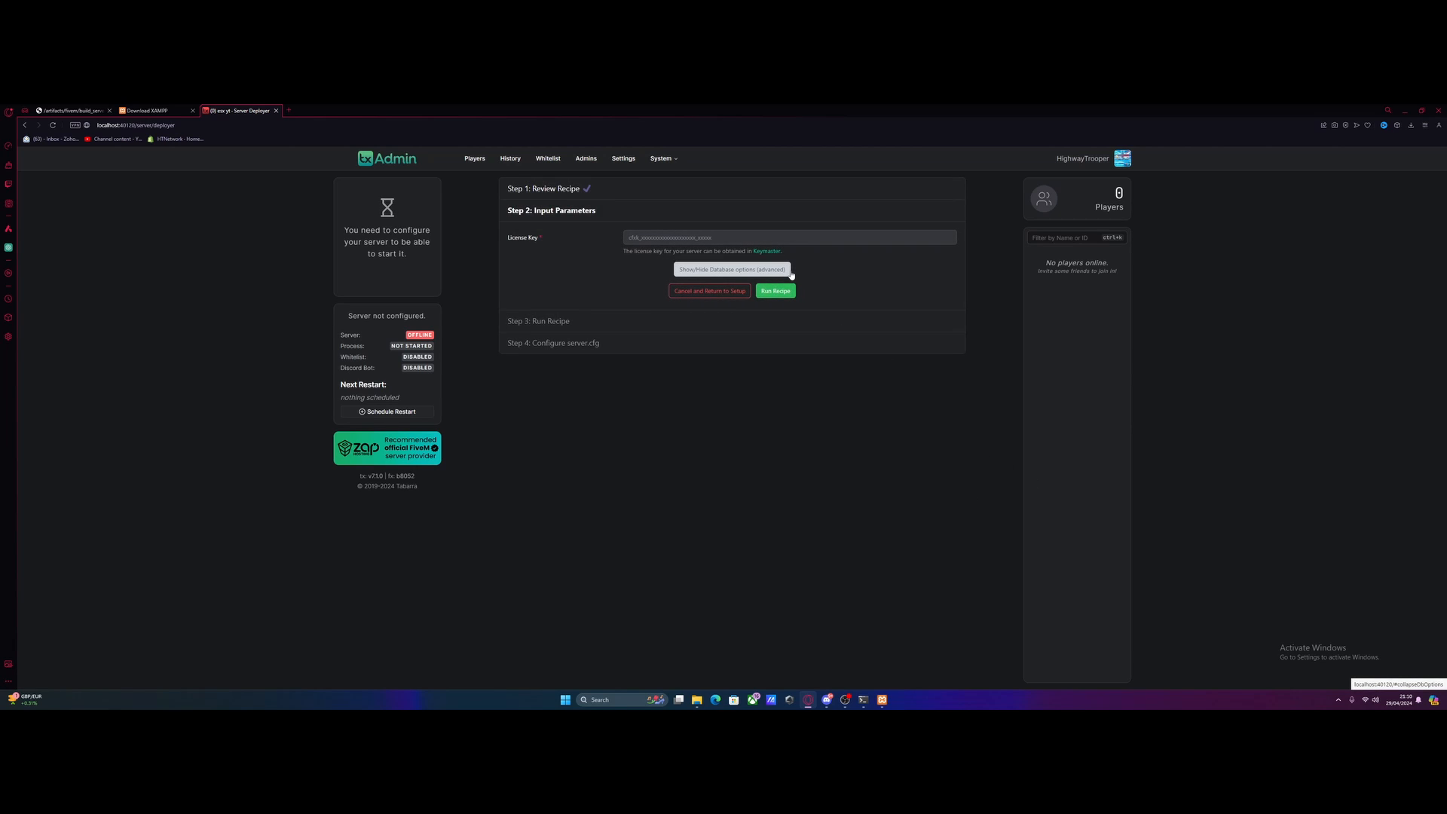
mouse_move(924, 340)
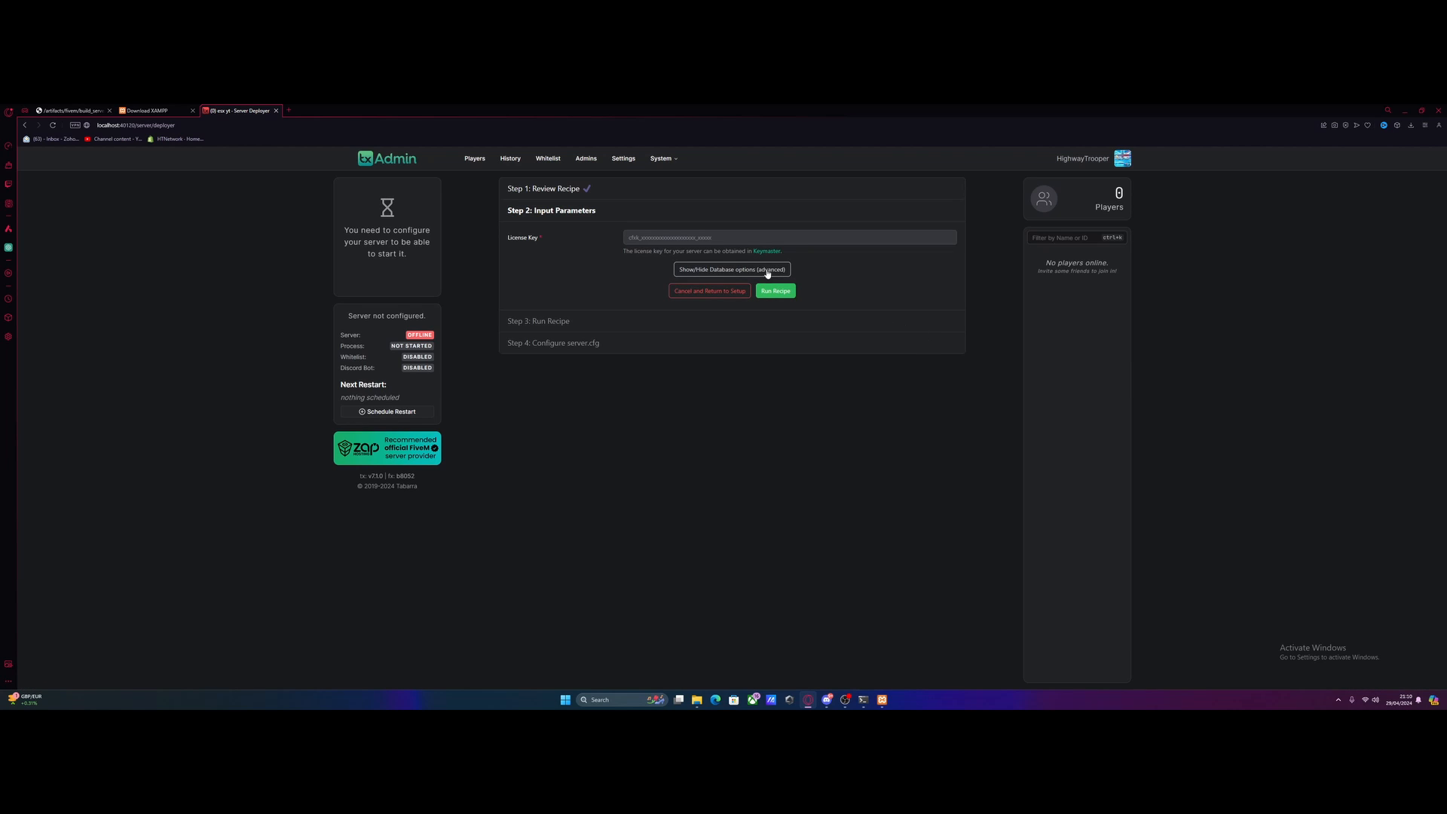
- Follow the Keymaster link under the License Key field to a new tab
left_click(767, 250)
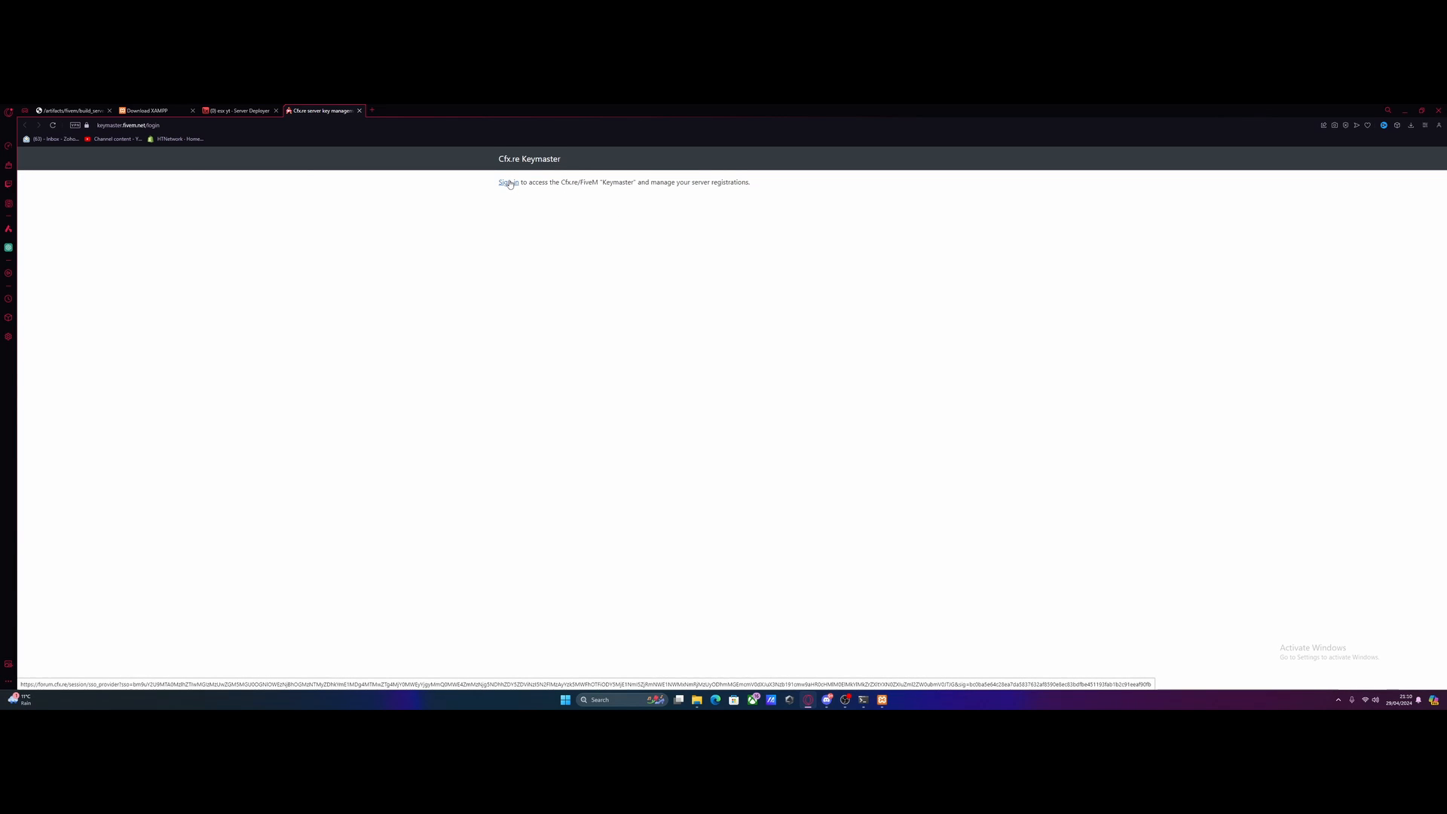
- Sign in to Keymaster and trash the first active server, leaving two
left_click(508, 182)
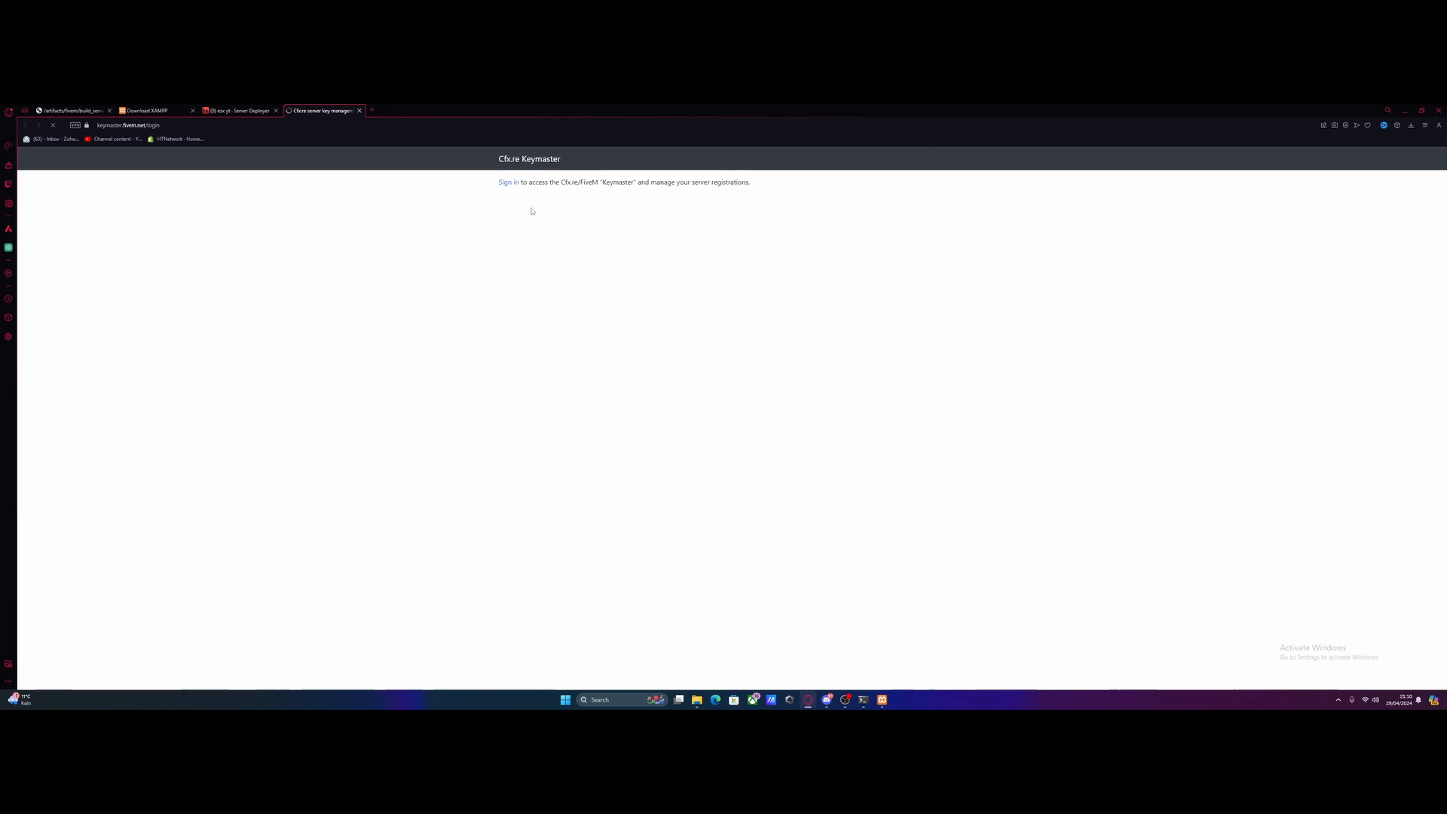
left_click(508, 183)
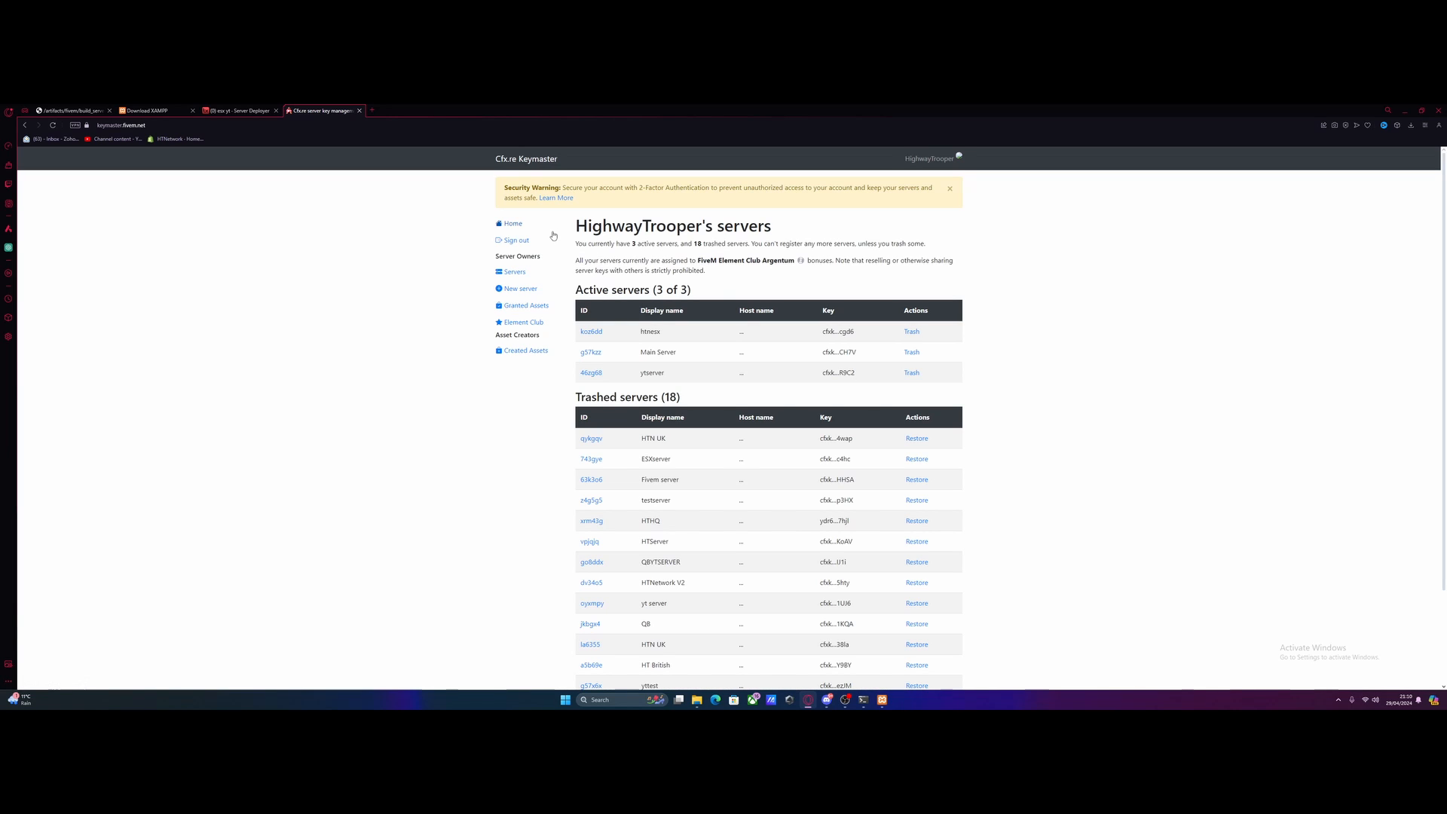
mouse_move(855, 427)
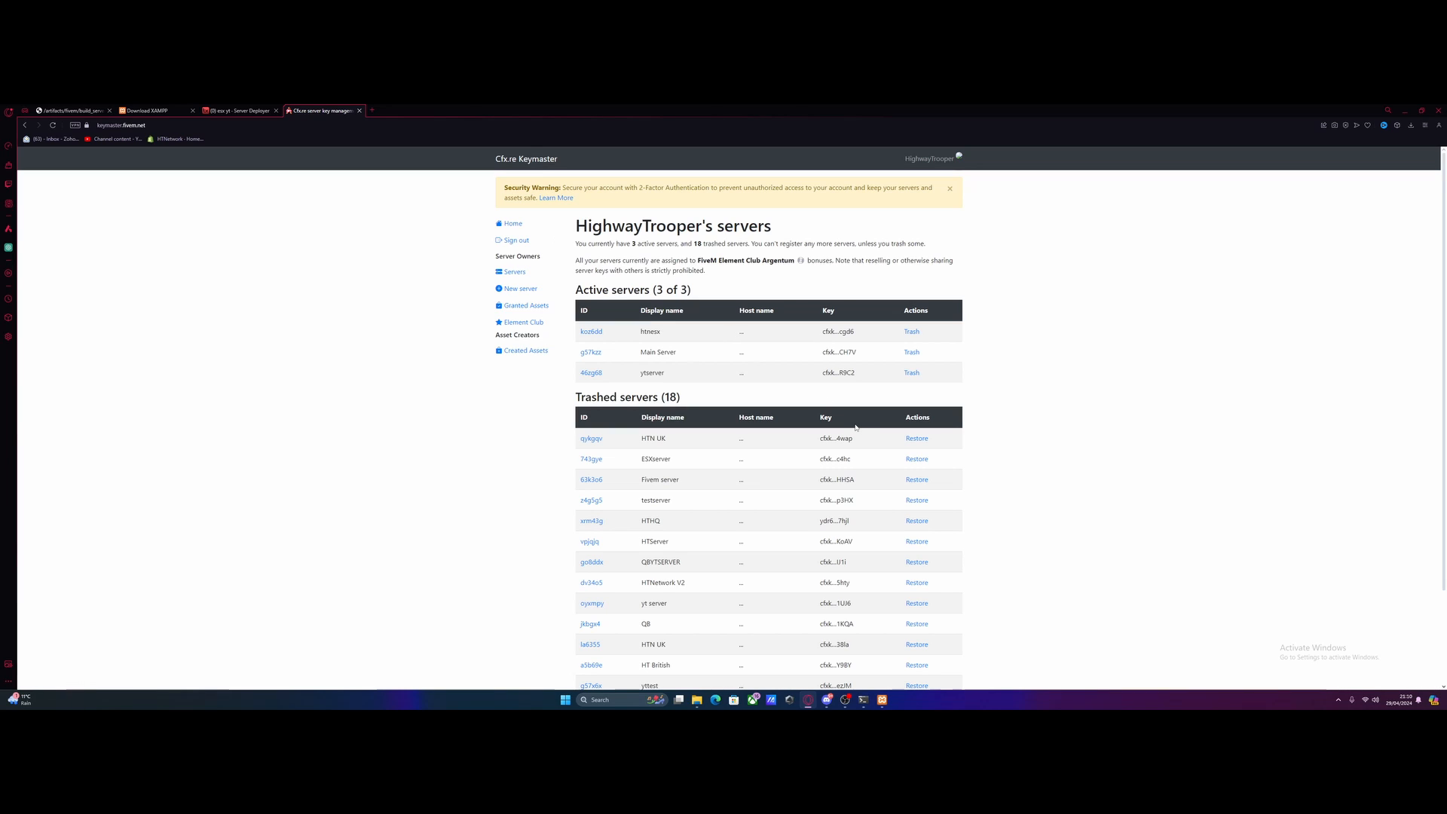
mouse_move(850, 452)
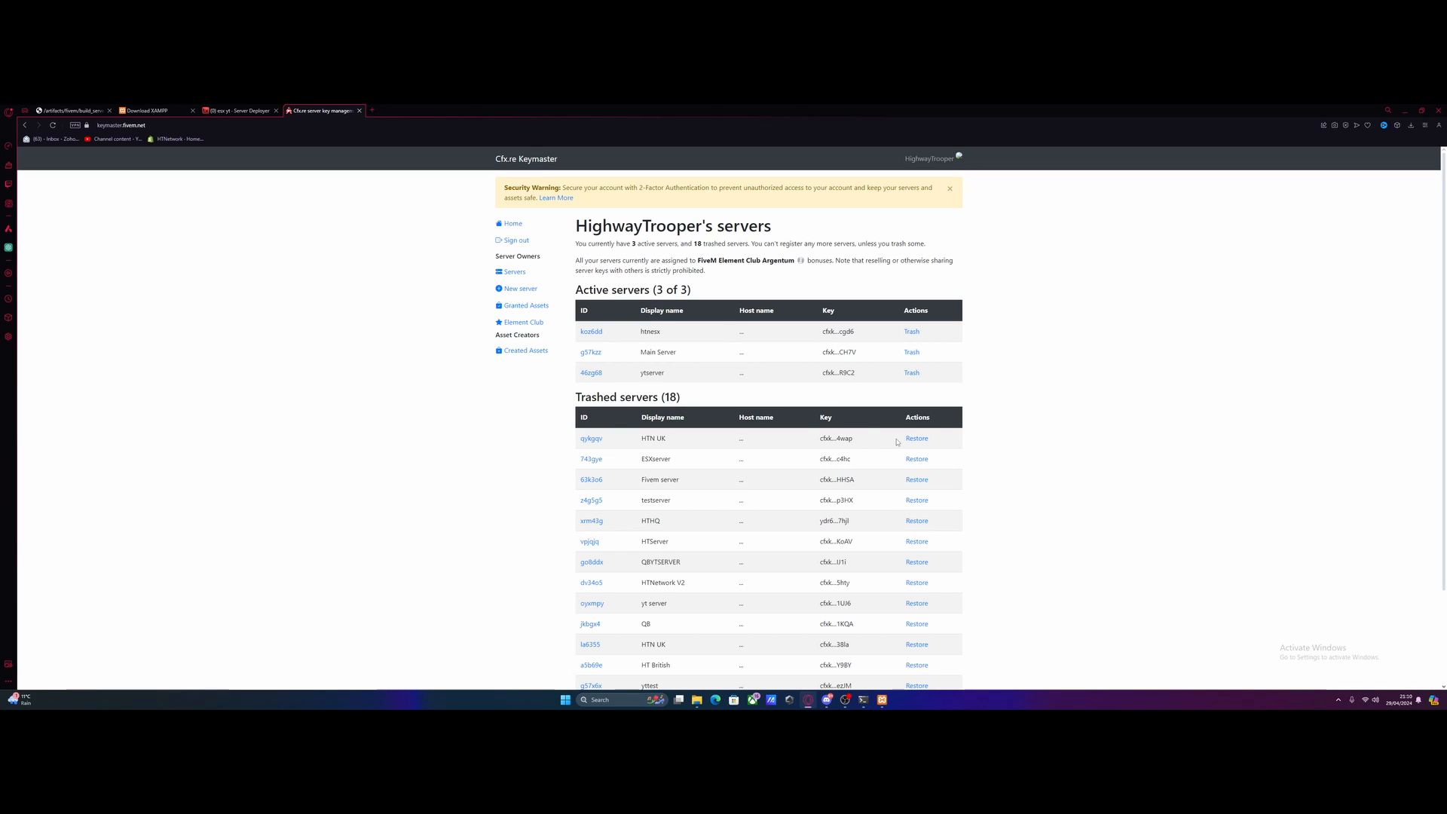
mouse_move(892, 434)
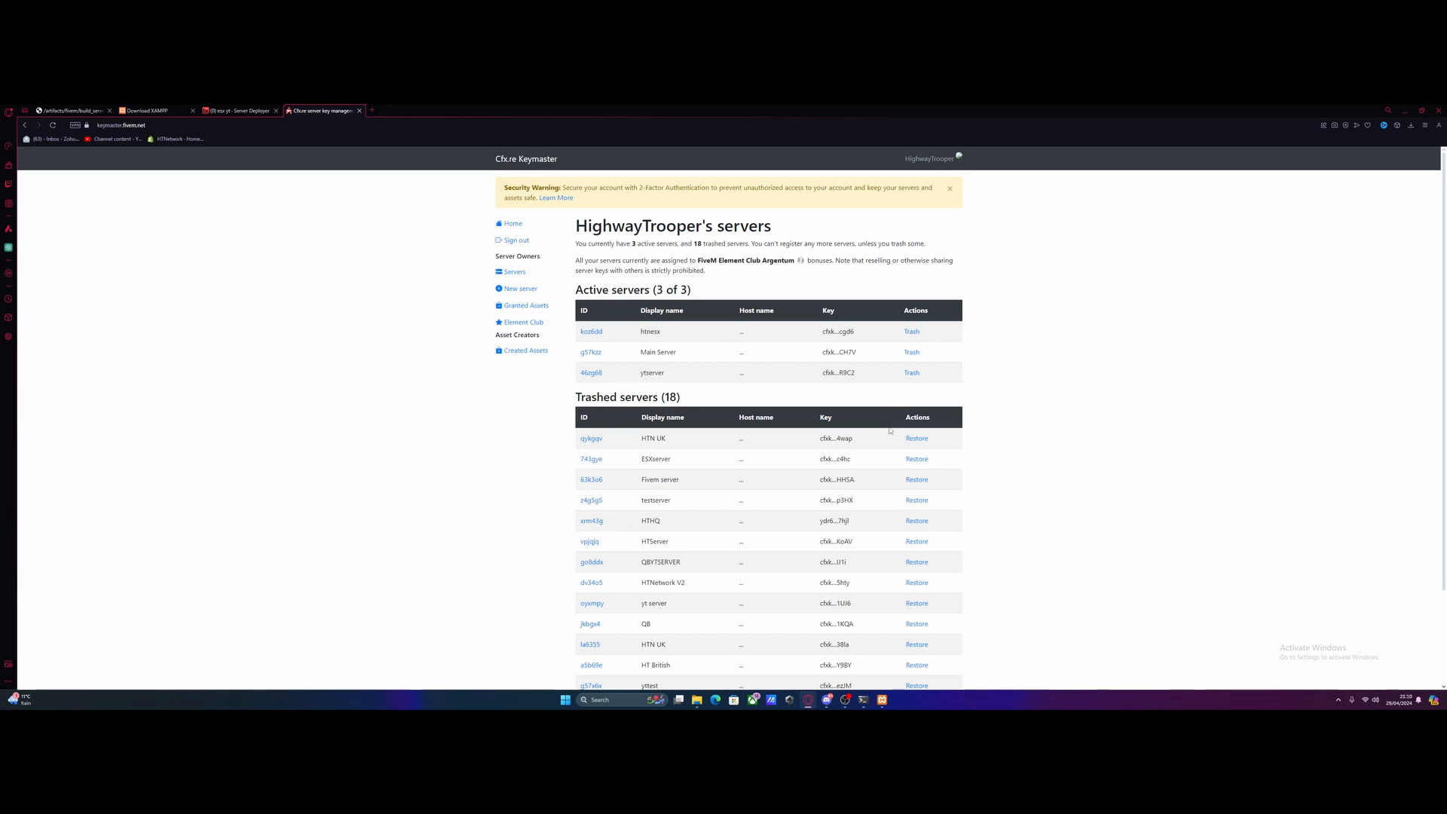
mouse_move(1011, 357)
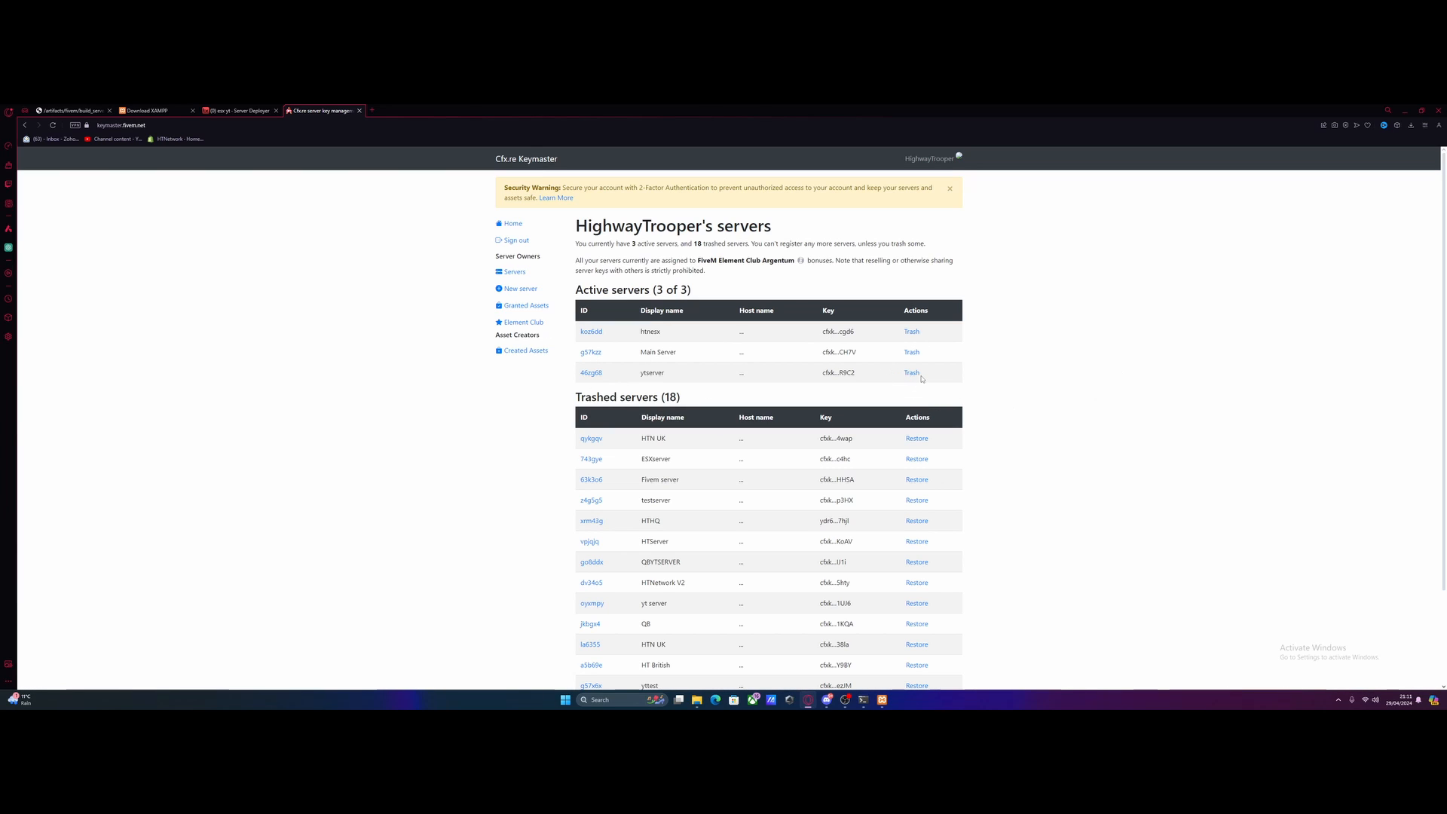
left_click(910, 332)
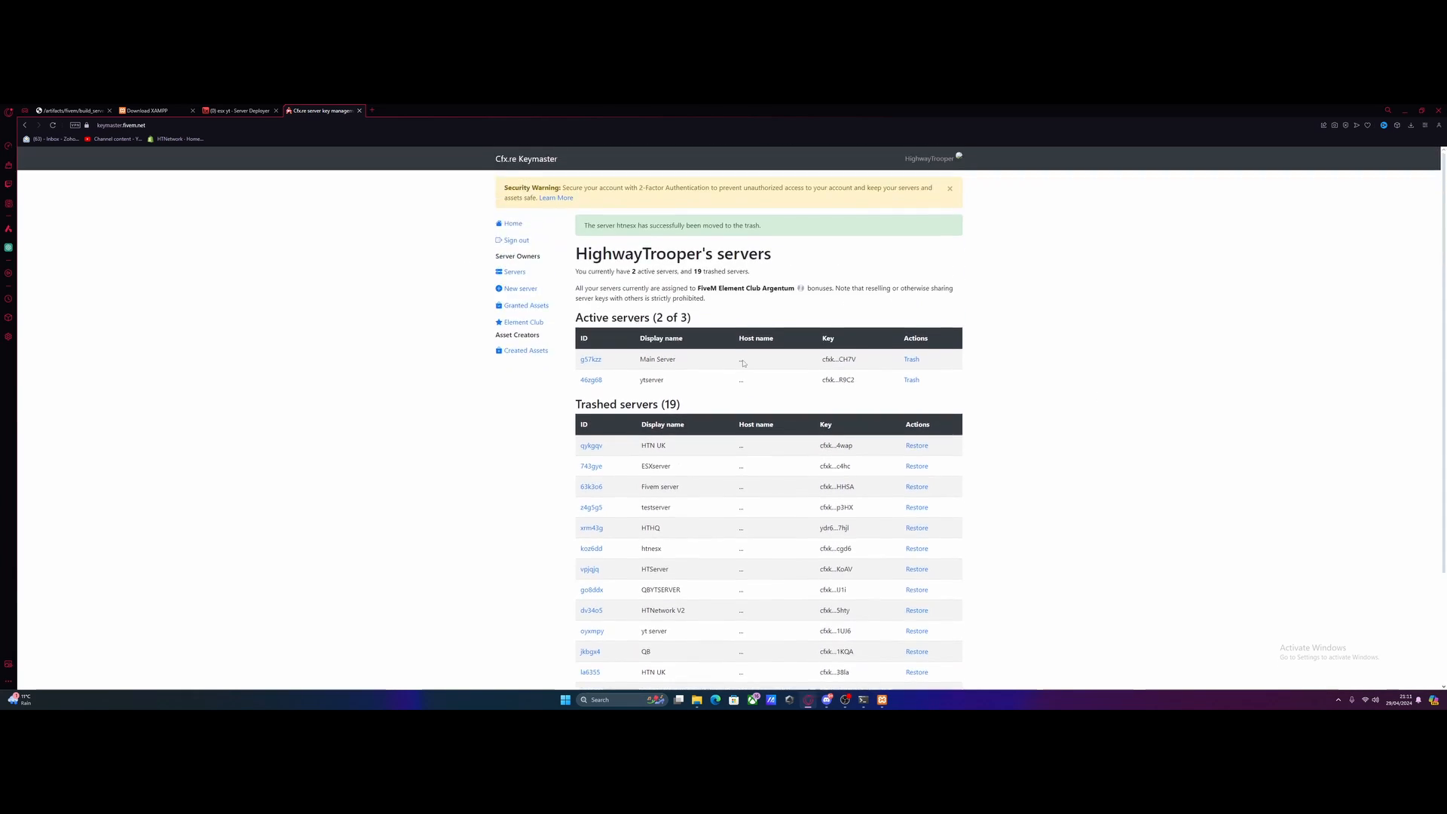
- Enter display name 'htnesx' in the Register a new server form, then start a new tab
left_click(520, 288)
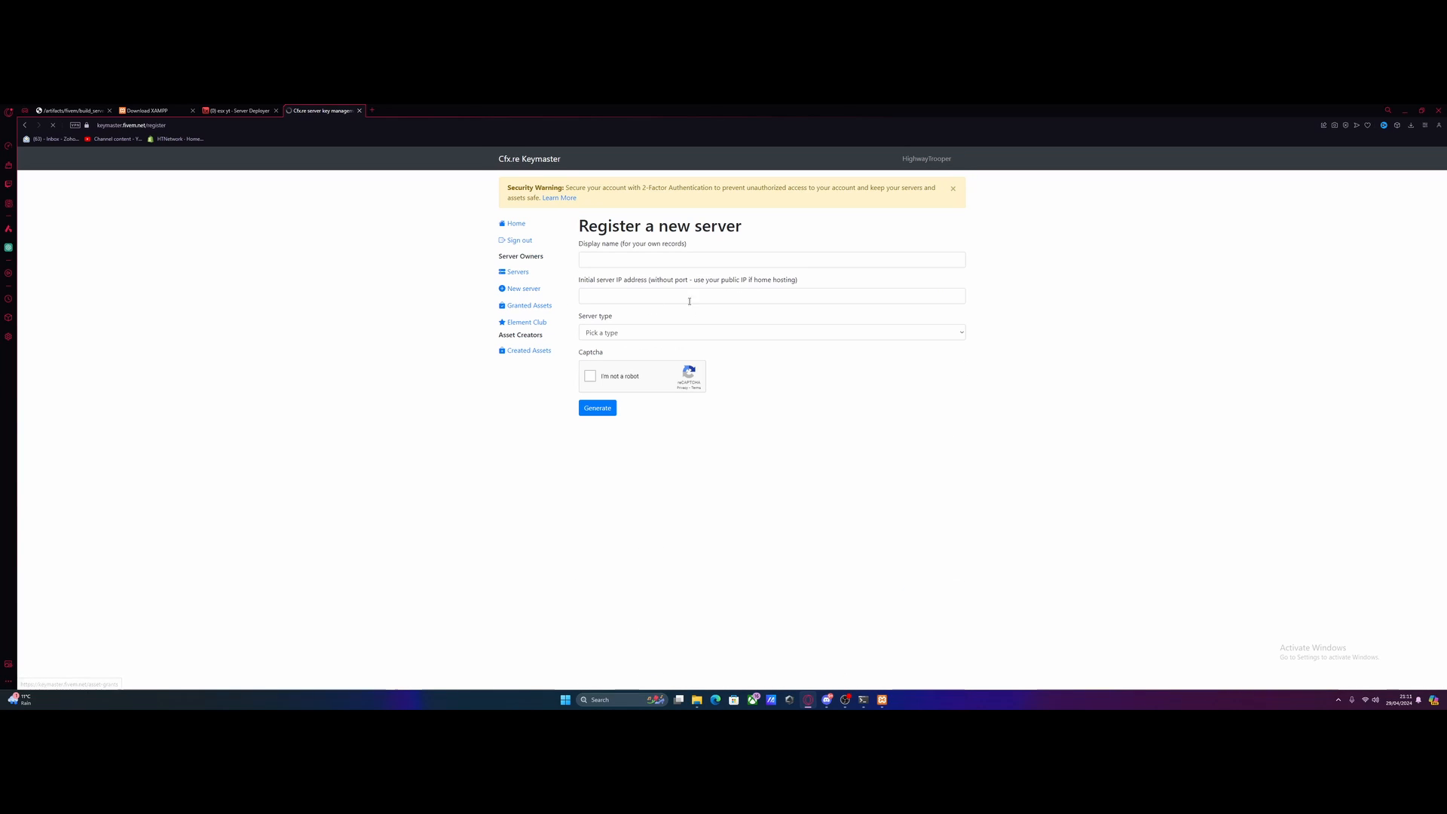
type("htnex")
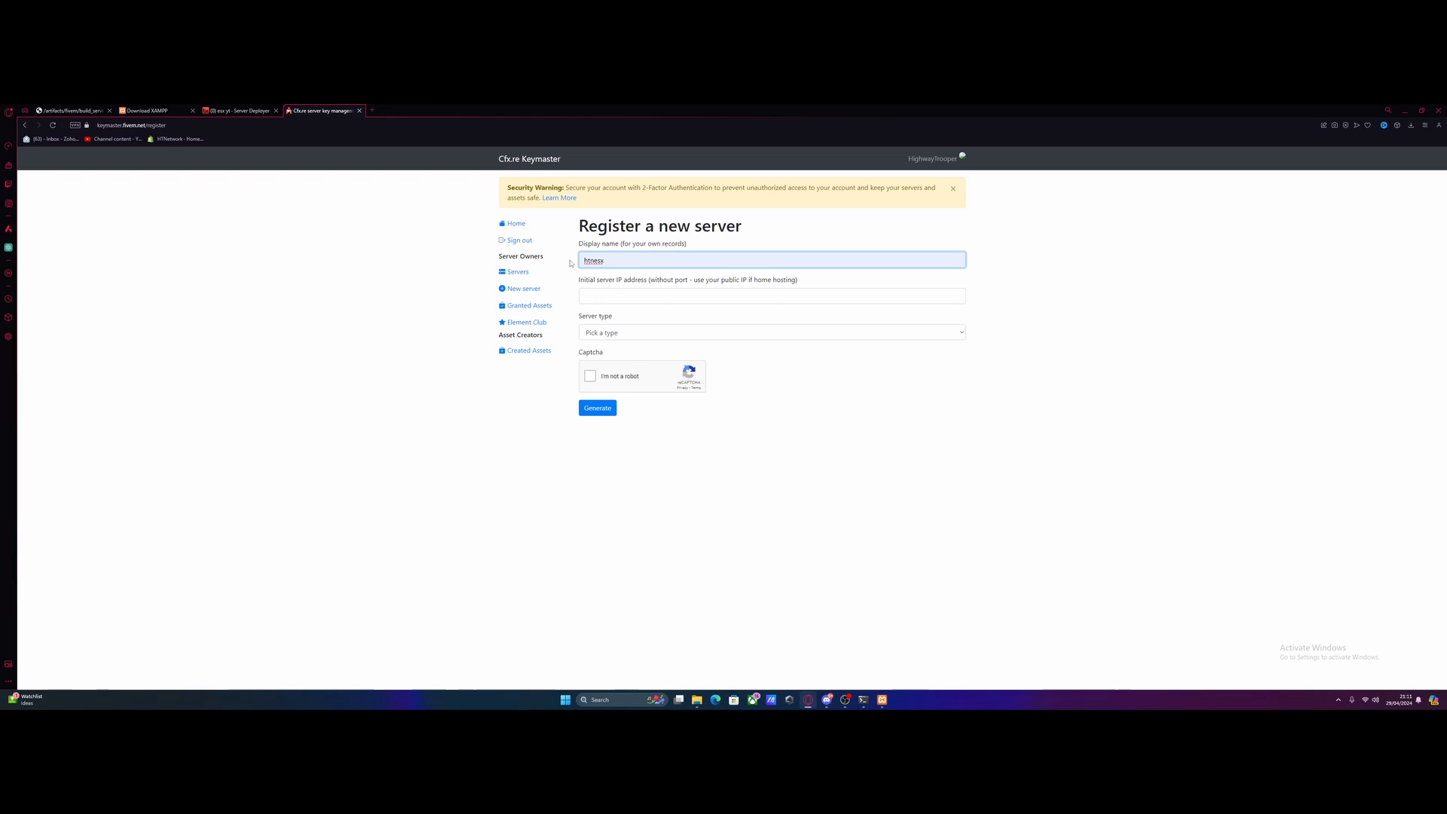
left_click(371, 110)
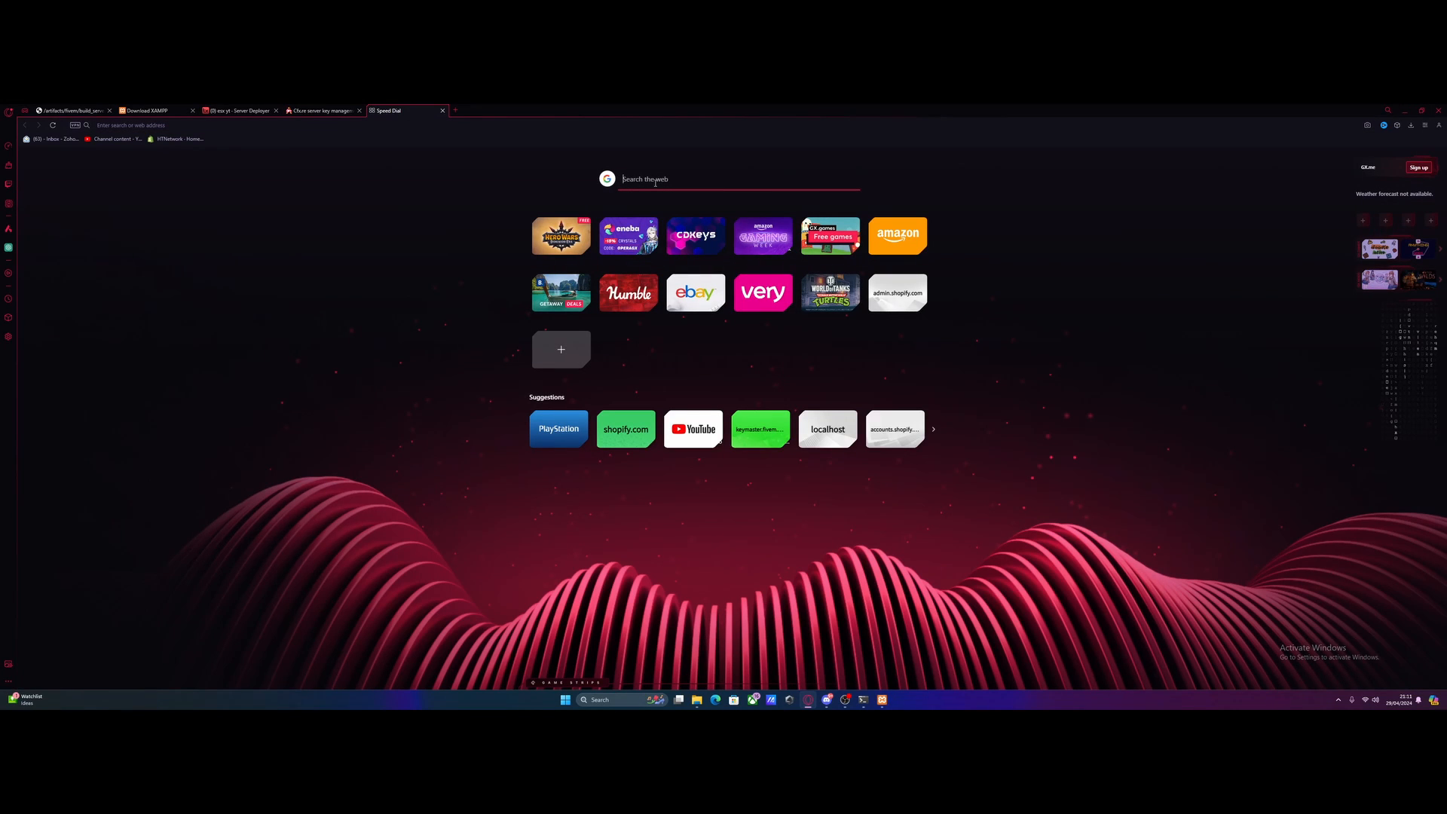
- Search 'what is my ipv4 address', view whatismyipaddress.com, and return to Keymaster
type("w")
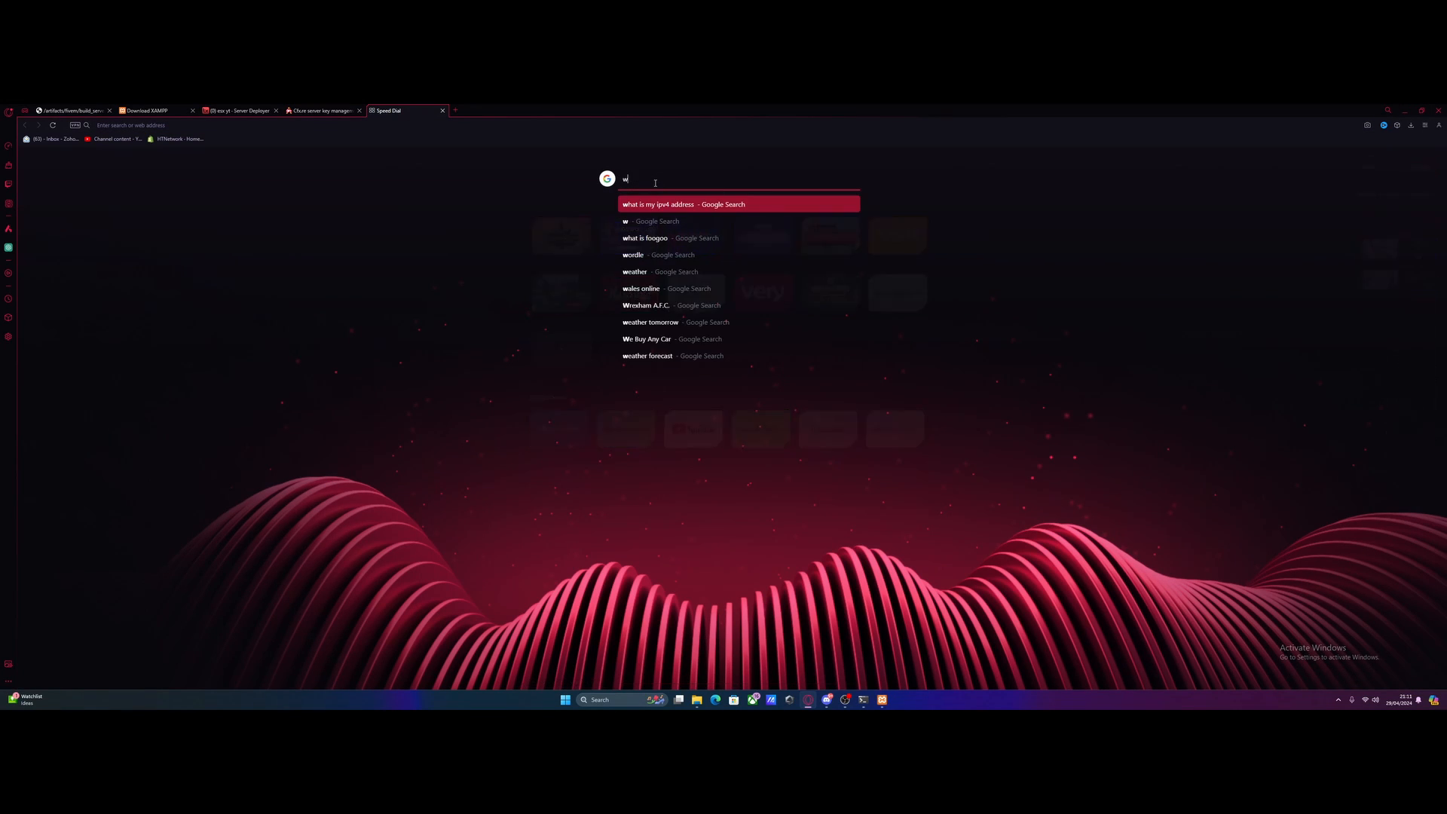
left_click(665, 203)
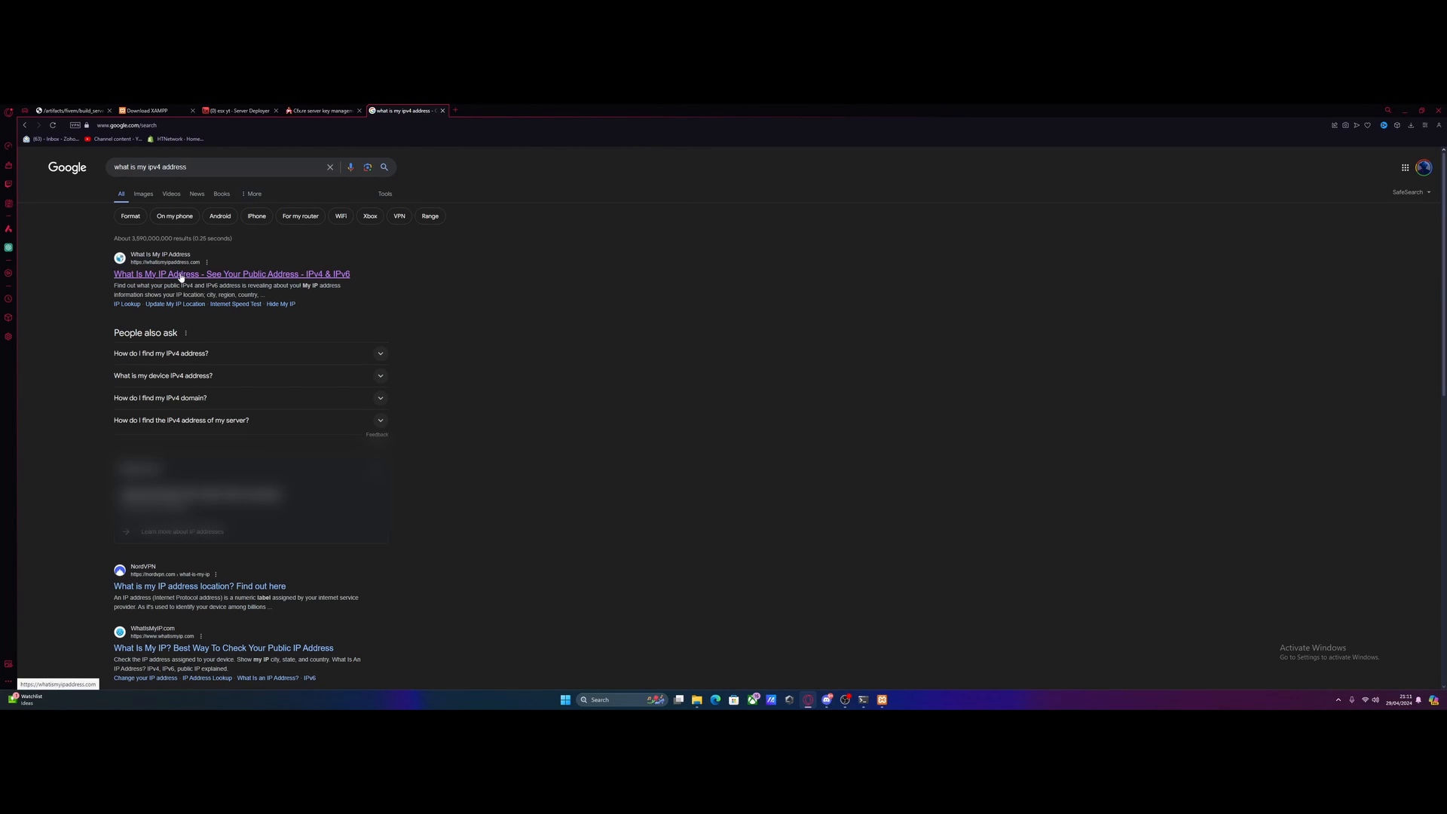
left_click(232, 274)
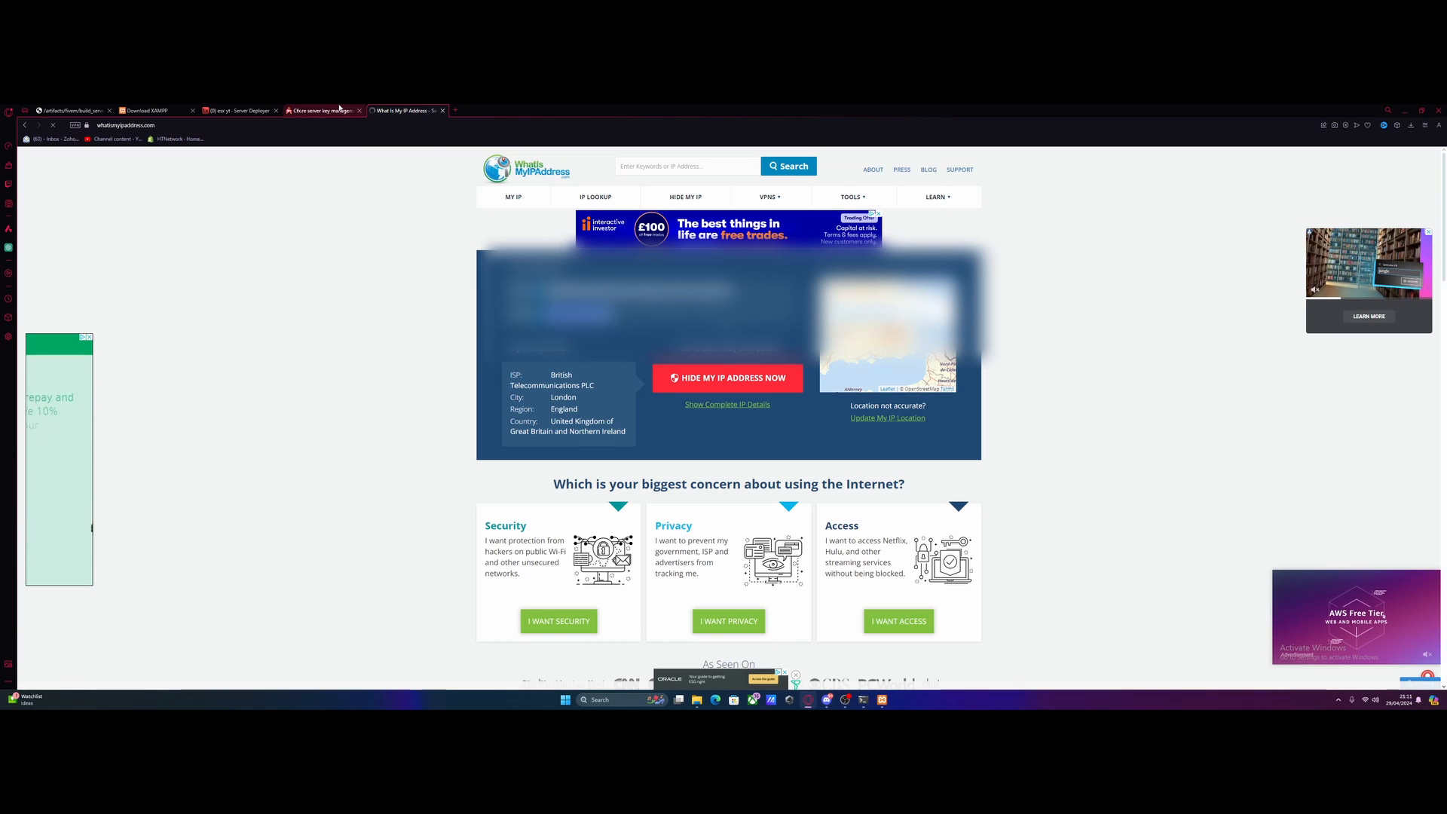
left_click(322, 110)
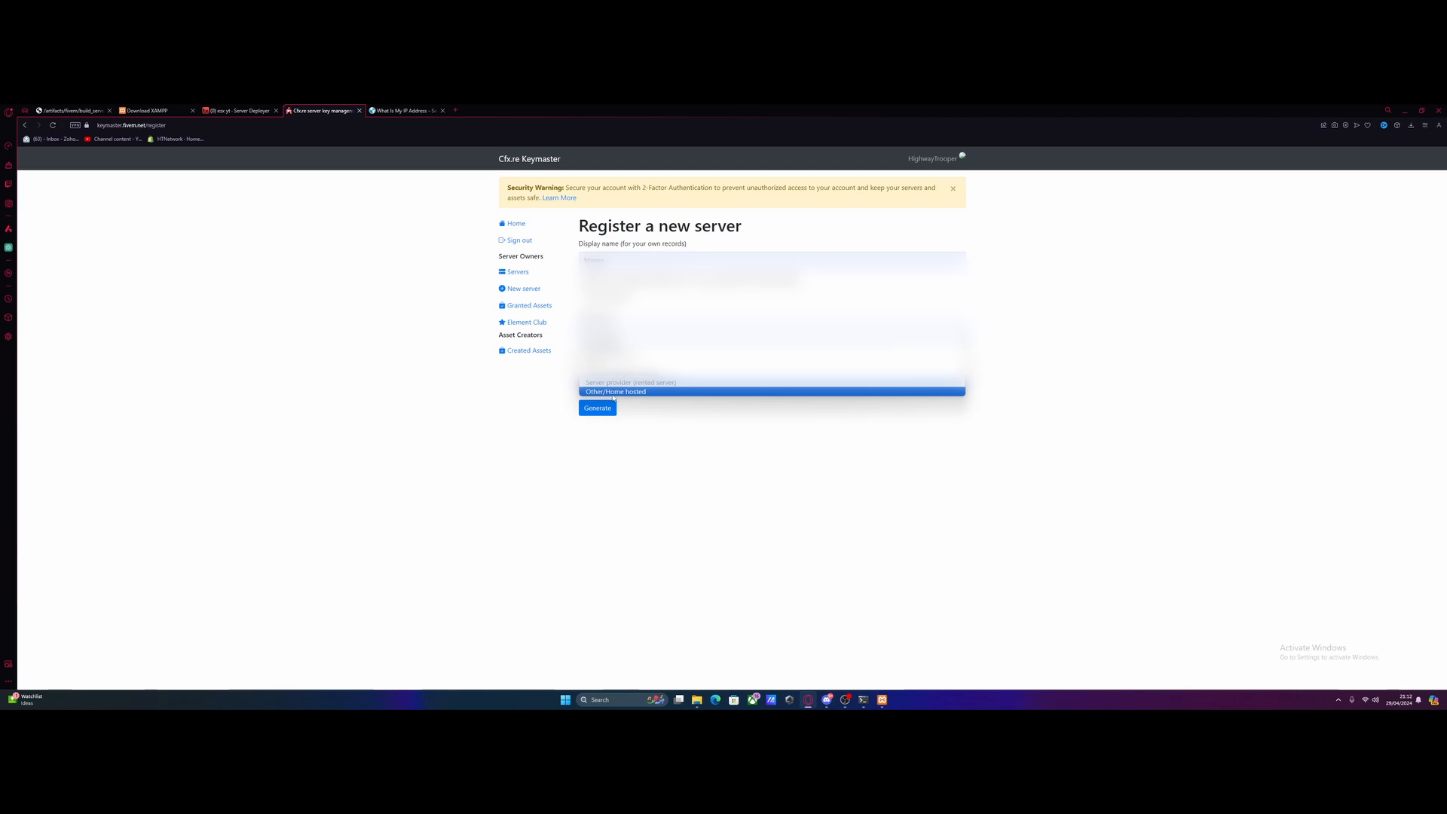
- Register the server as Other/Home hosted, generate its license key, and return to txAdmin
left_click(615, 392)
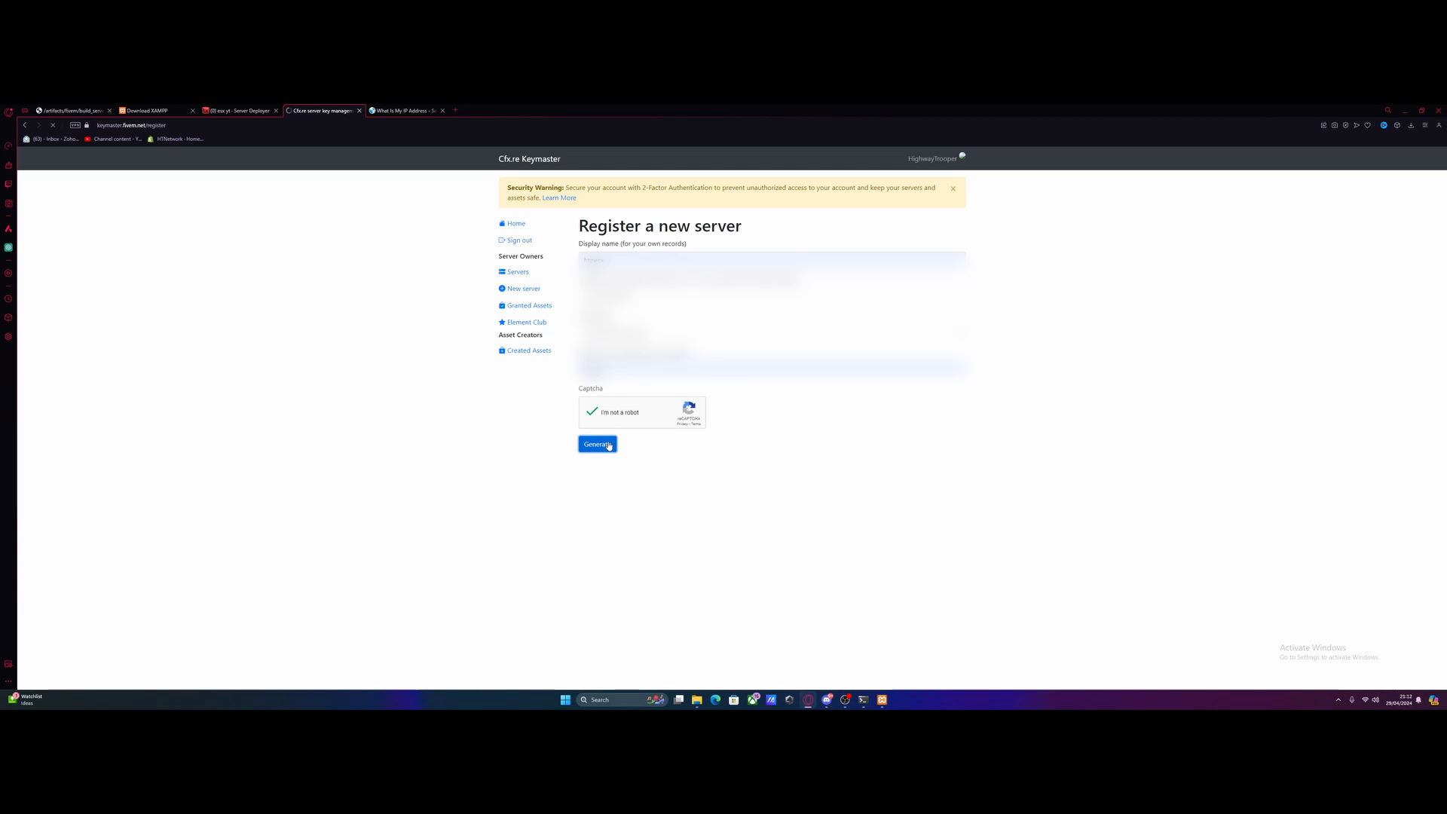
left_click(596, 443)
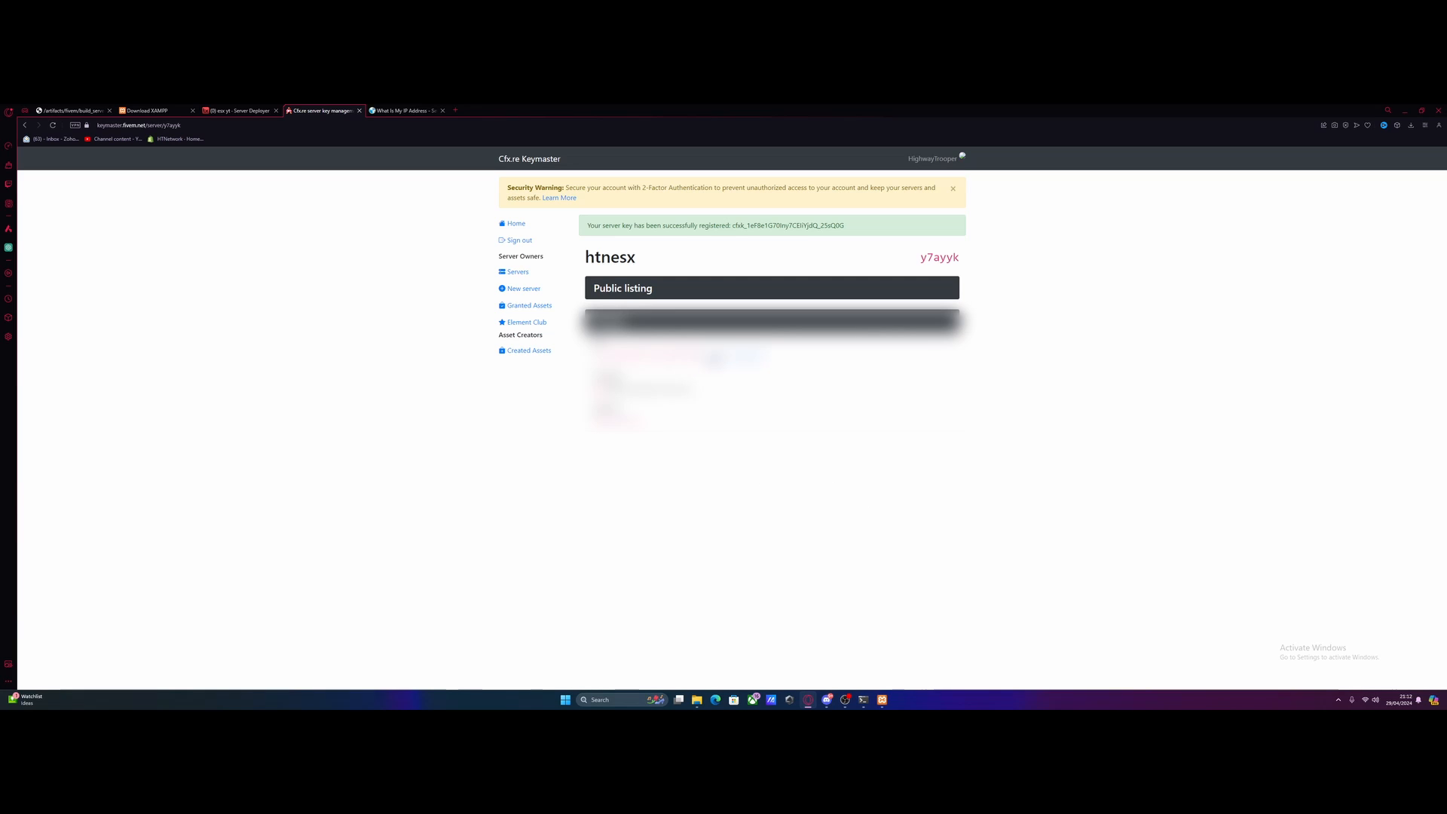
left_click(240, 110)
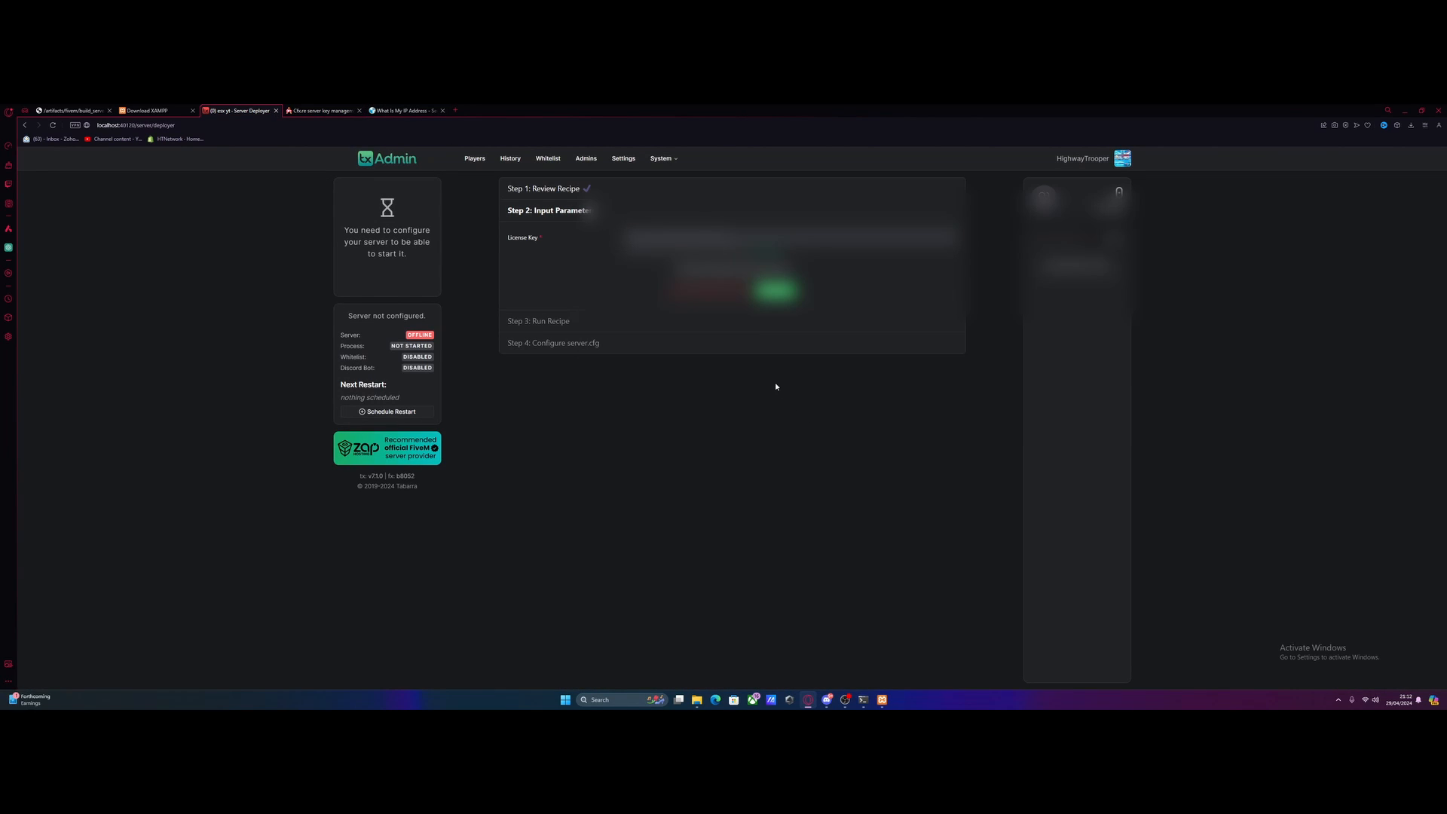
mouse_move(772, 333)
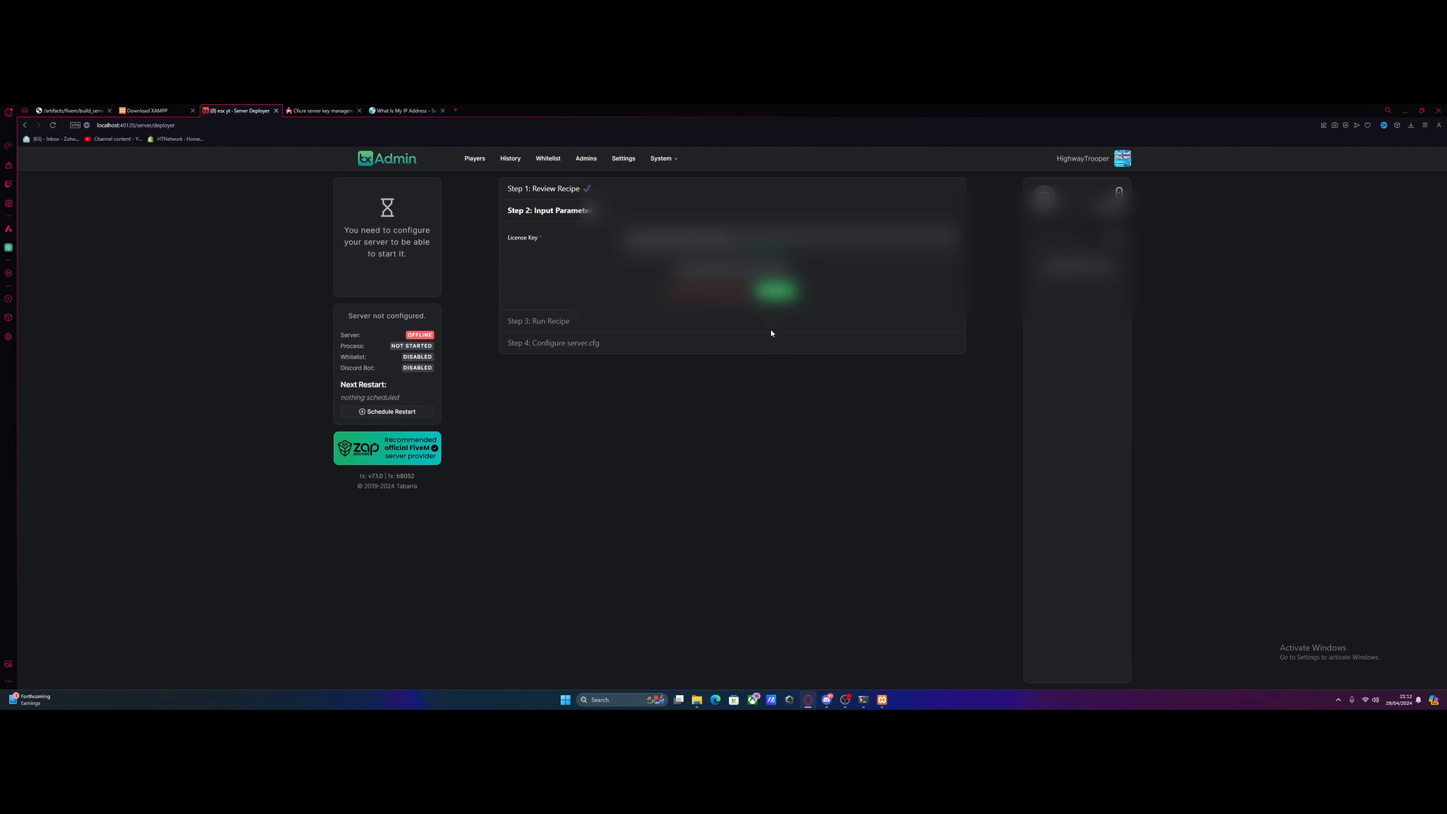
- Run the ESX Legacy recipe with the license key and close the server data folder window
left_click(775, 290)
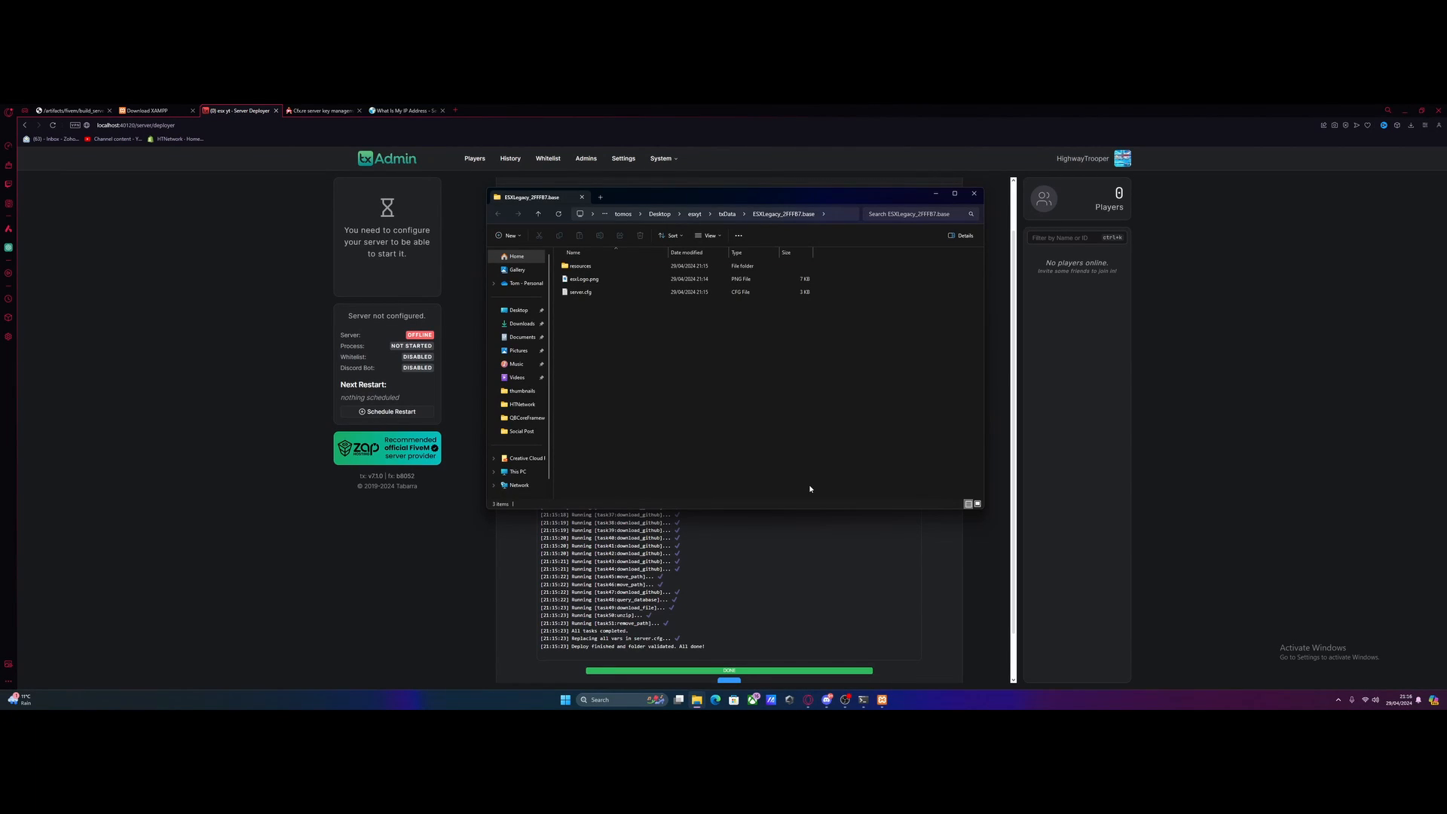
mouse_move(808, 487)
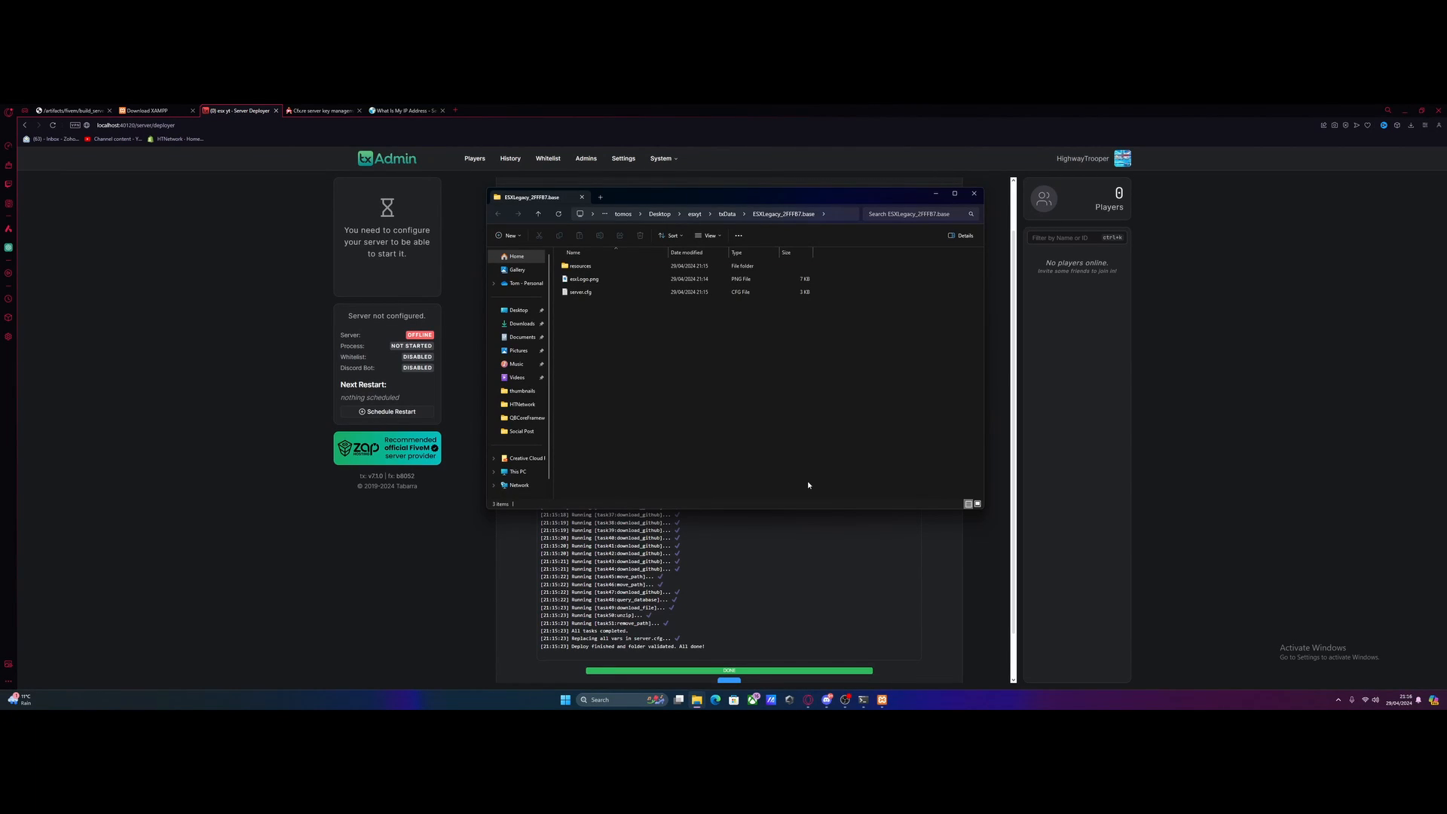
left_click(972, 192)
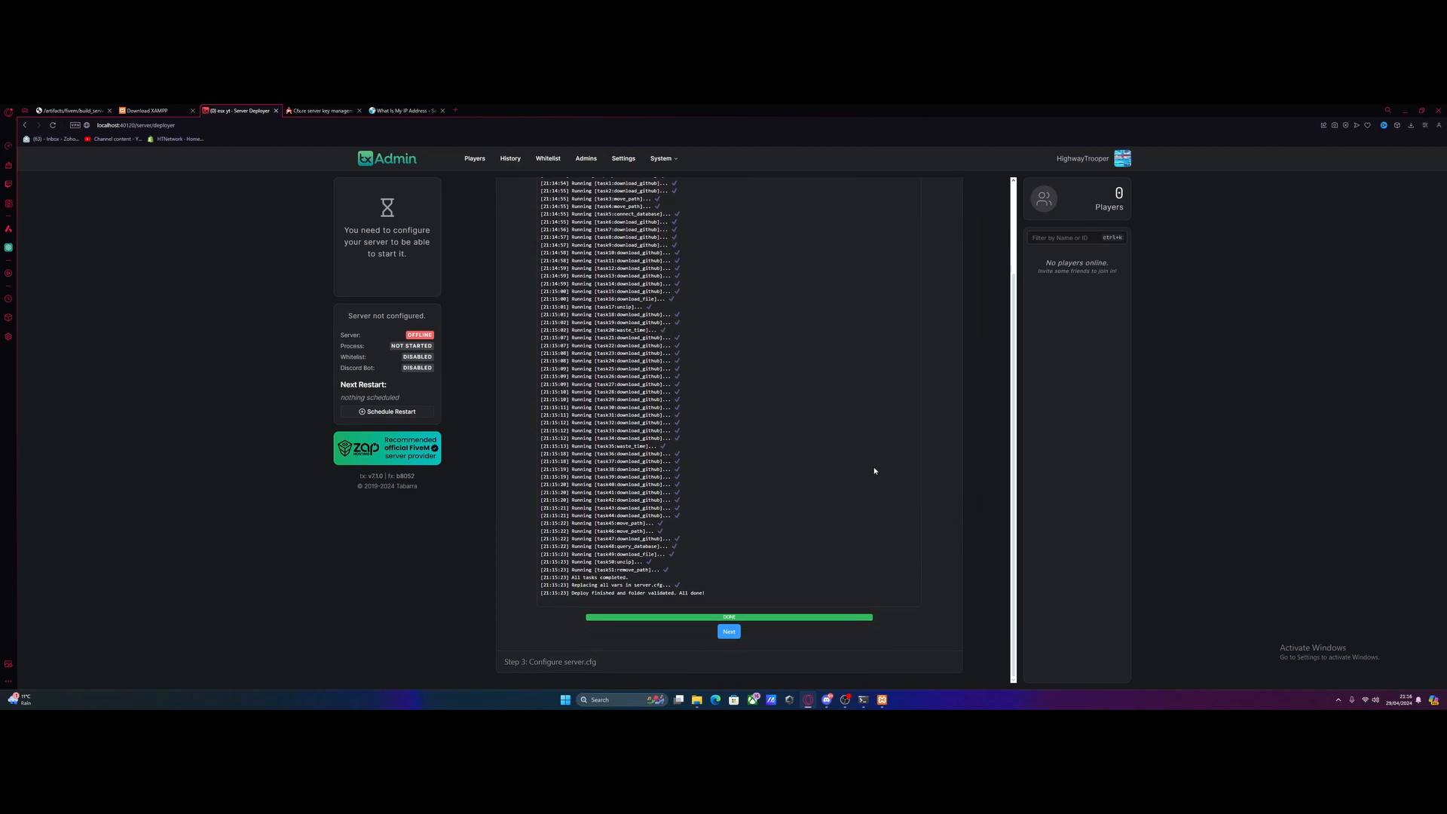
- Review the generated server.cfg and Save & Run Server
left_click(728, 632)
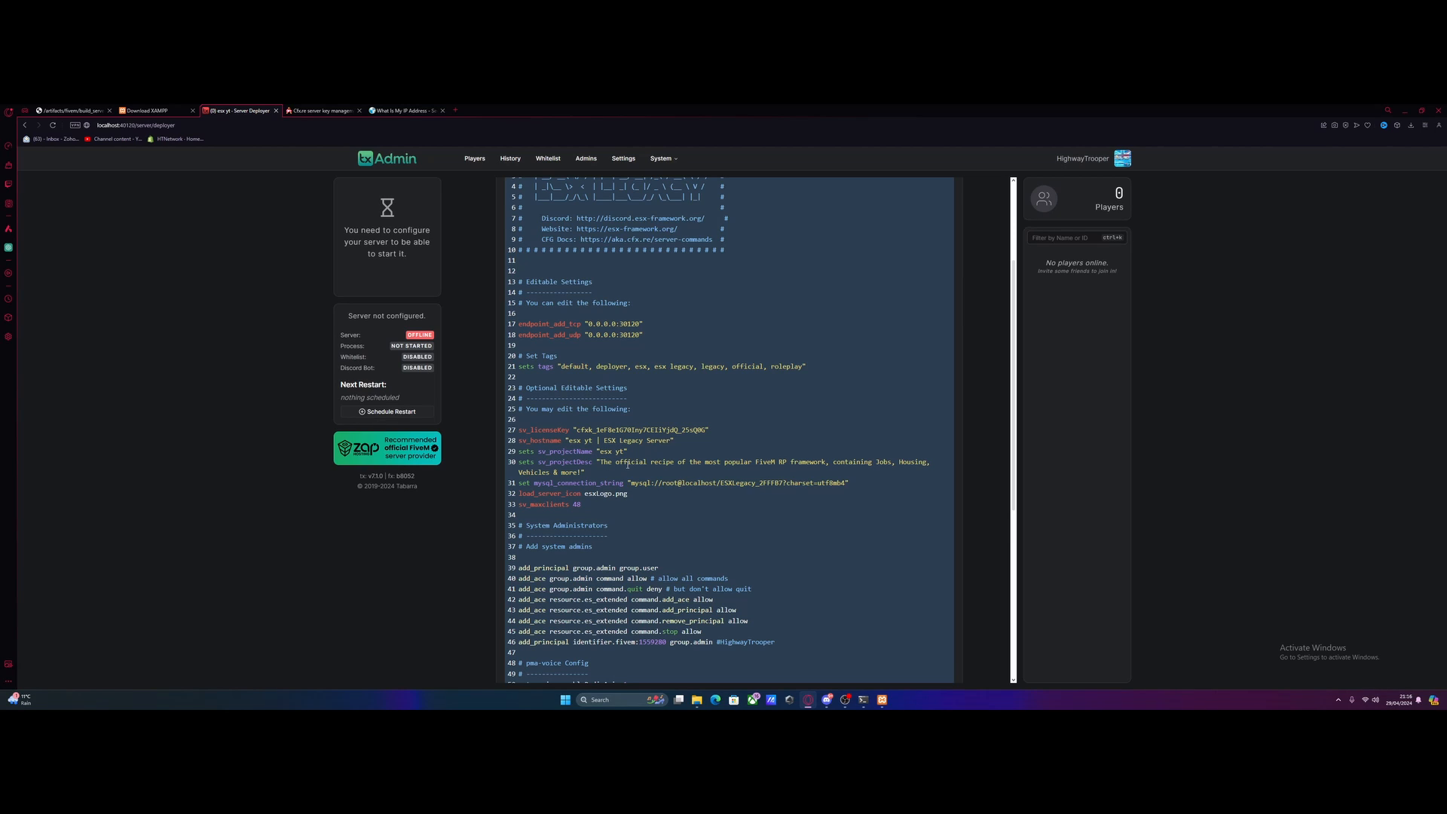
scroll("down", 3)
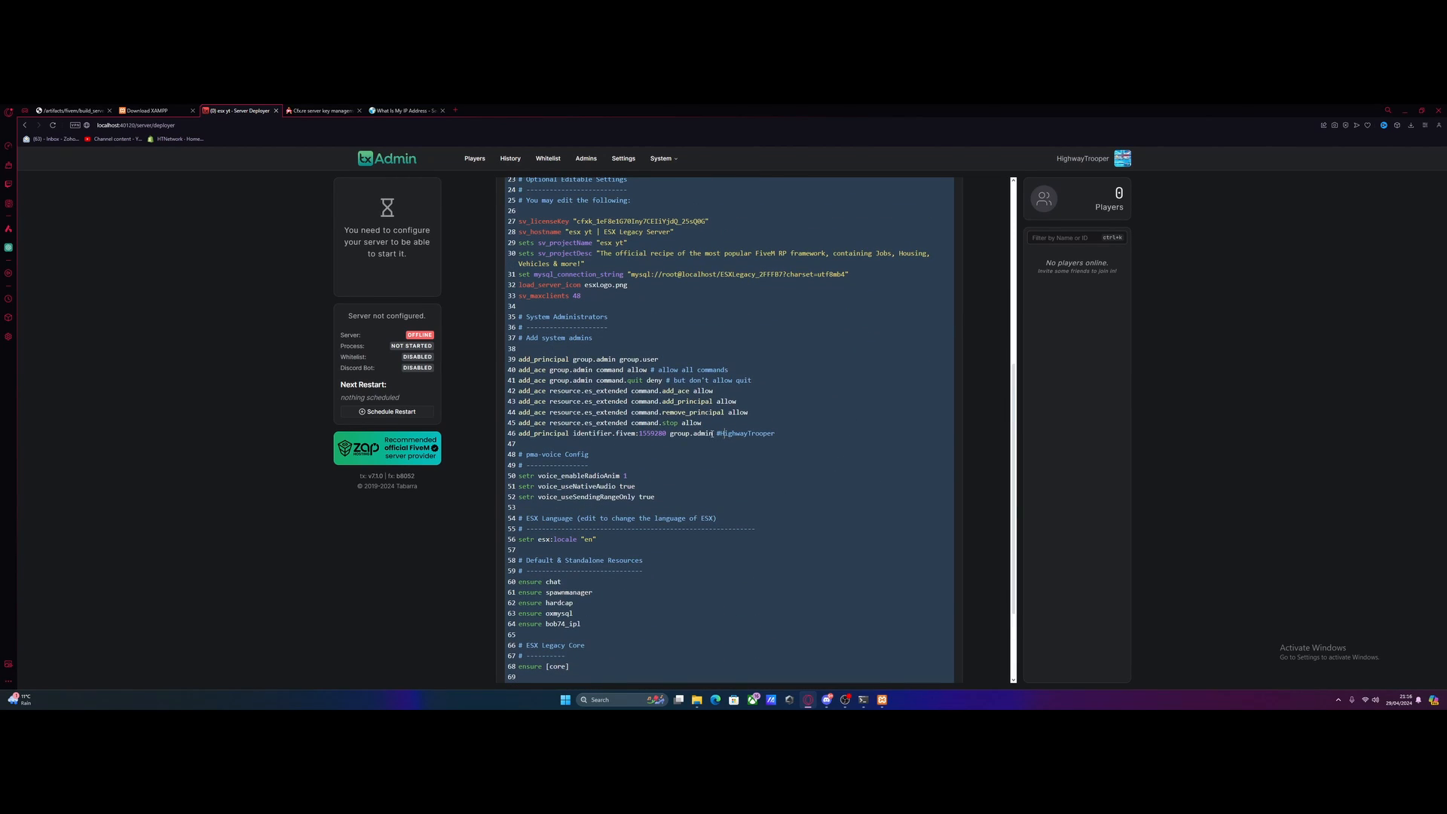
scroll("down", 3)
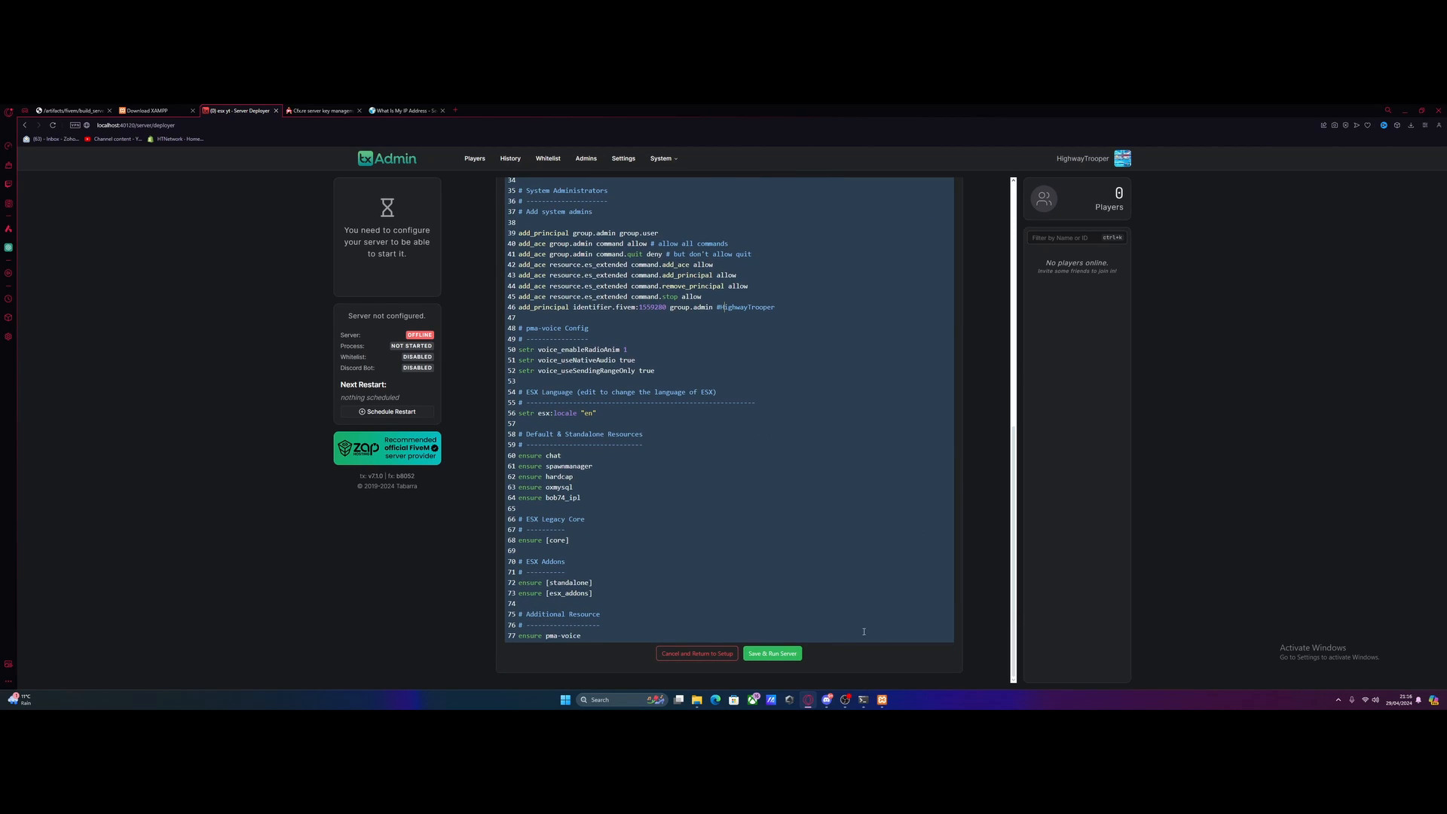
left_click(771, 653)
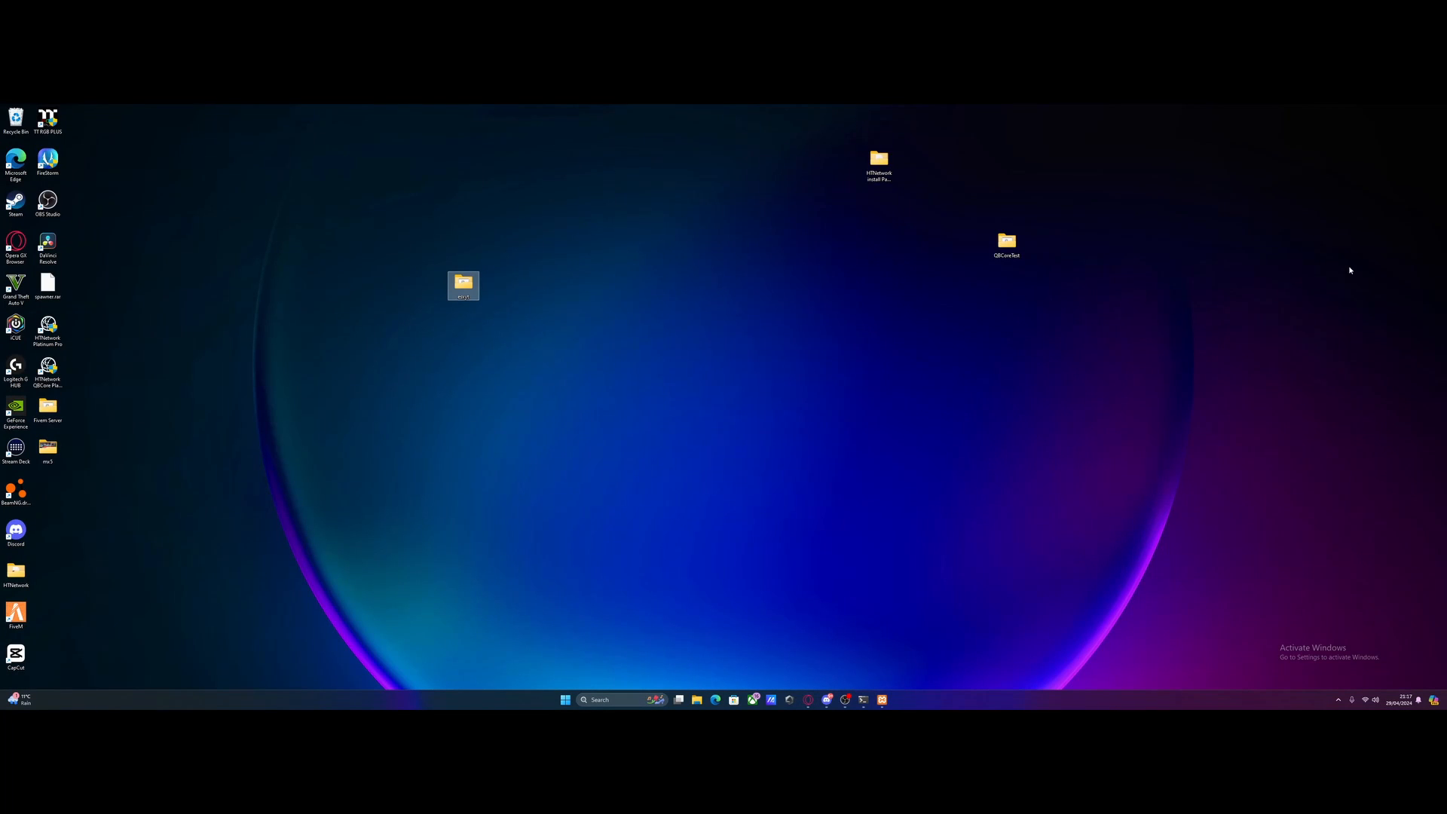
mouse_move(993, 367)
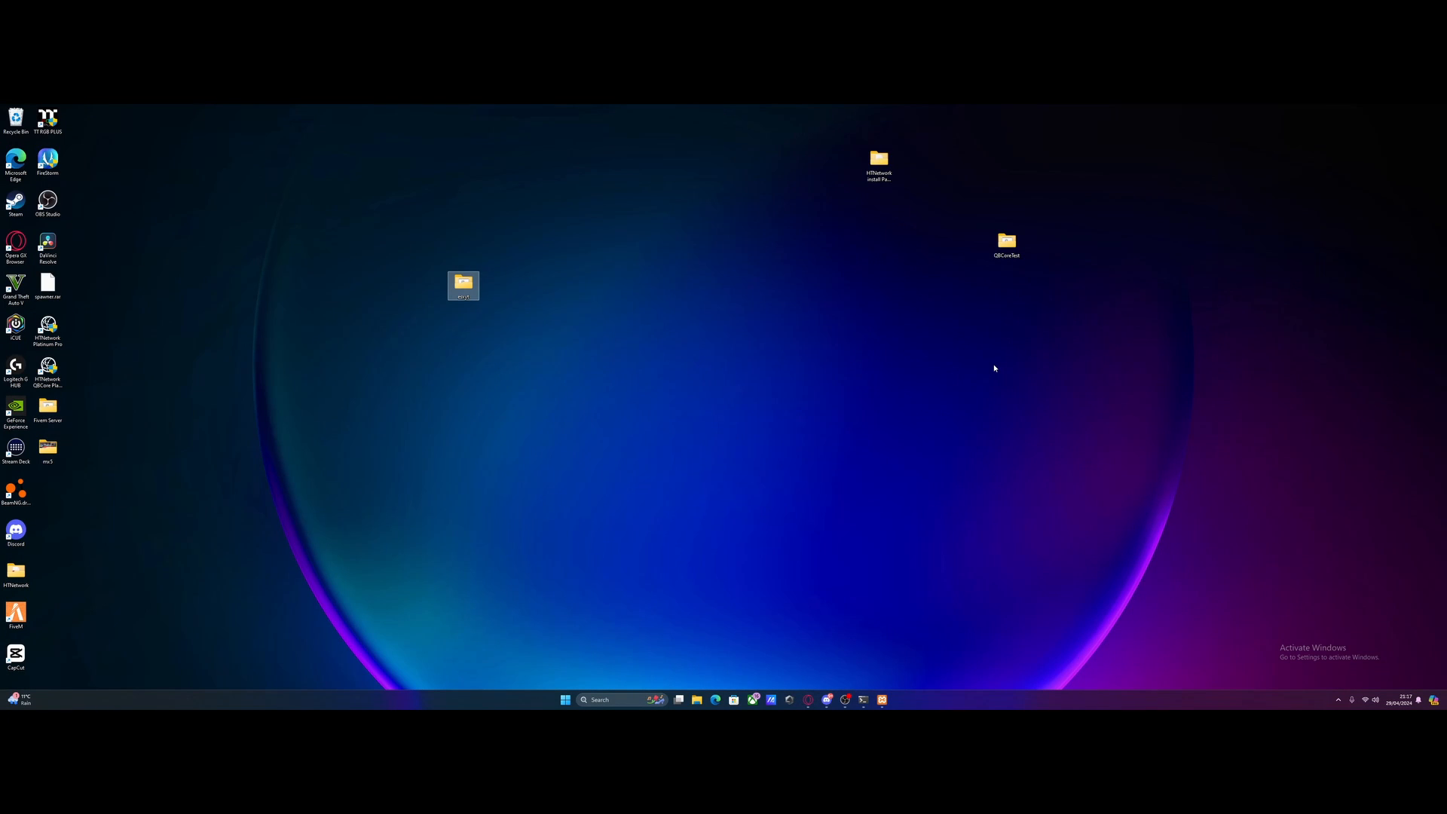
- Open the esxyt folder from the desktop and select its start_..._default.bat file
double_click(463, 285)
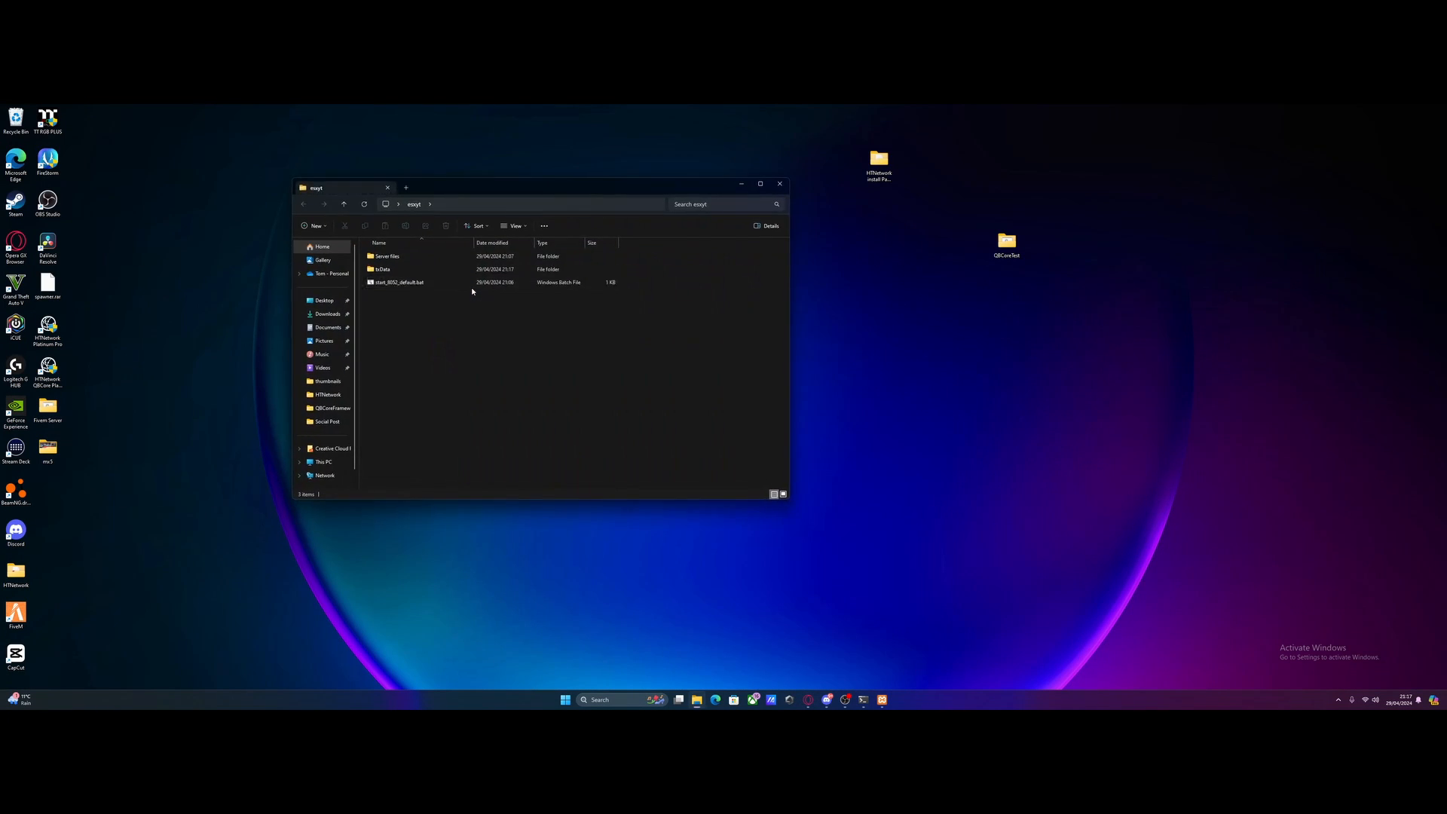
left_click(398, 282)
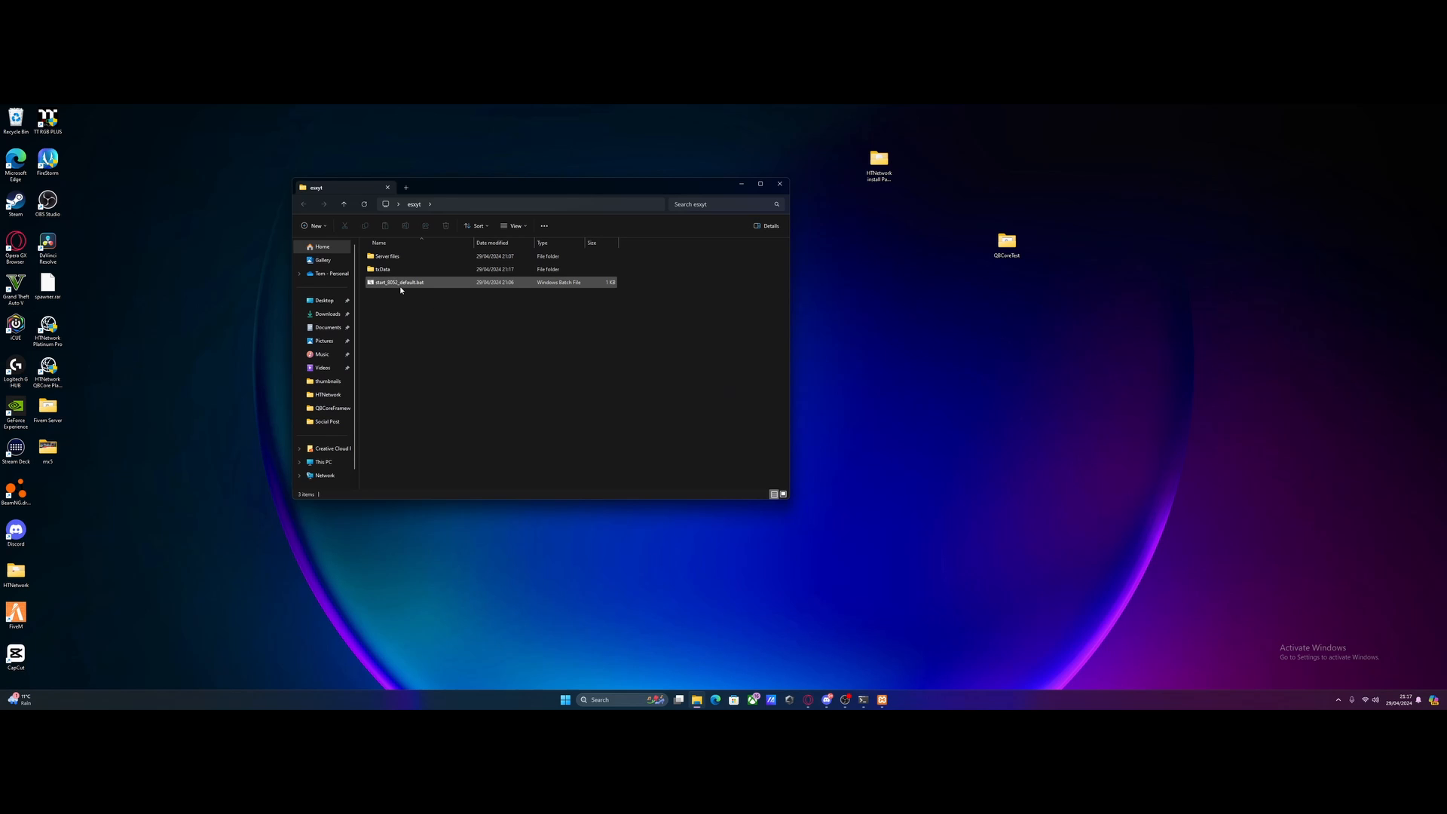
mouse_move(401, 283)
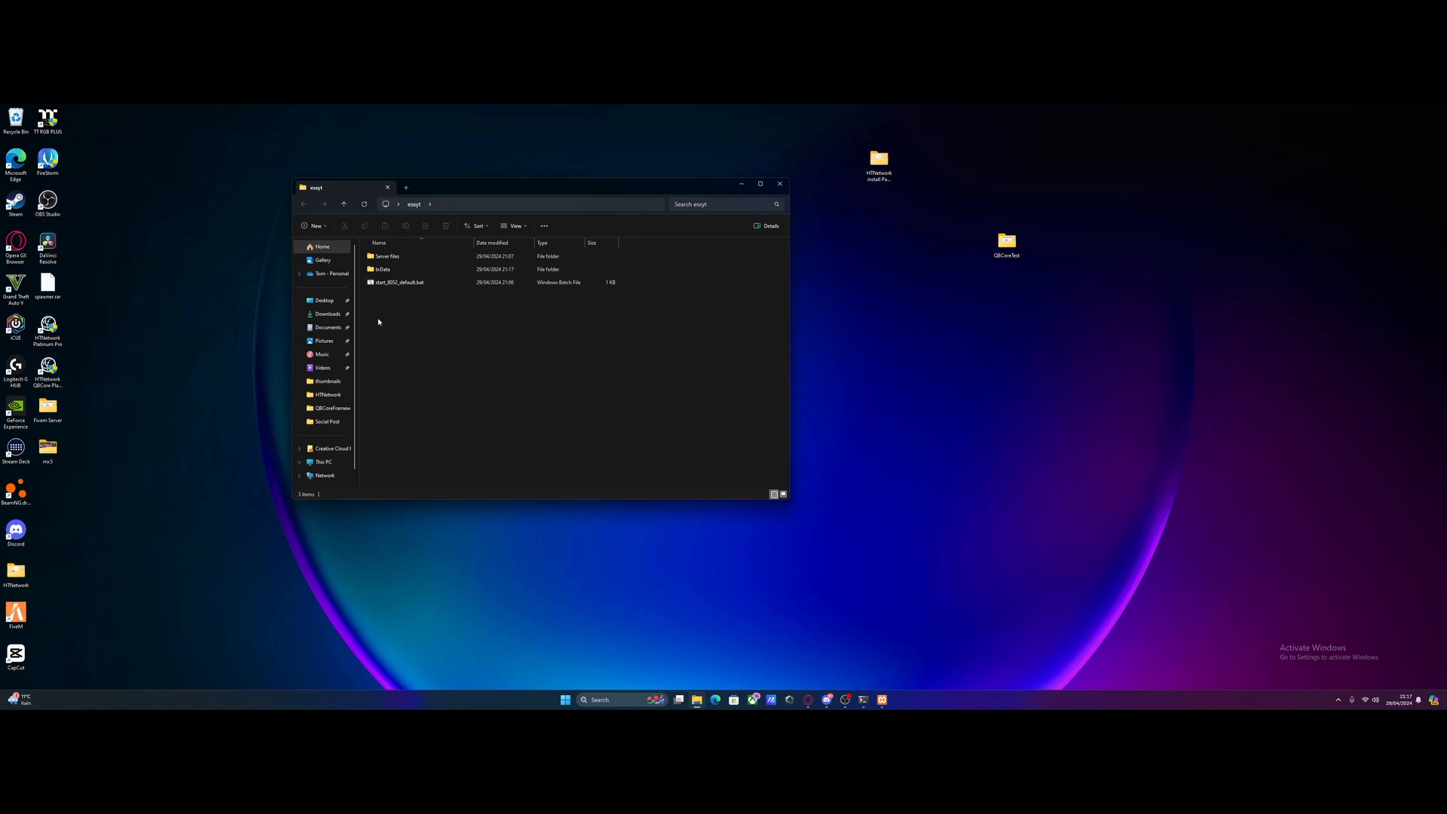
left_click(398, 282)
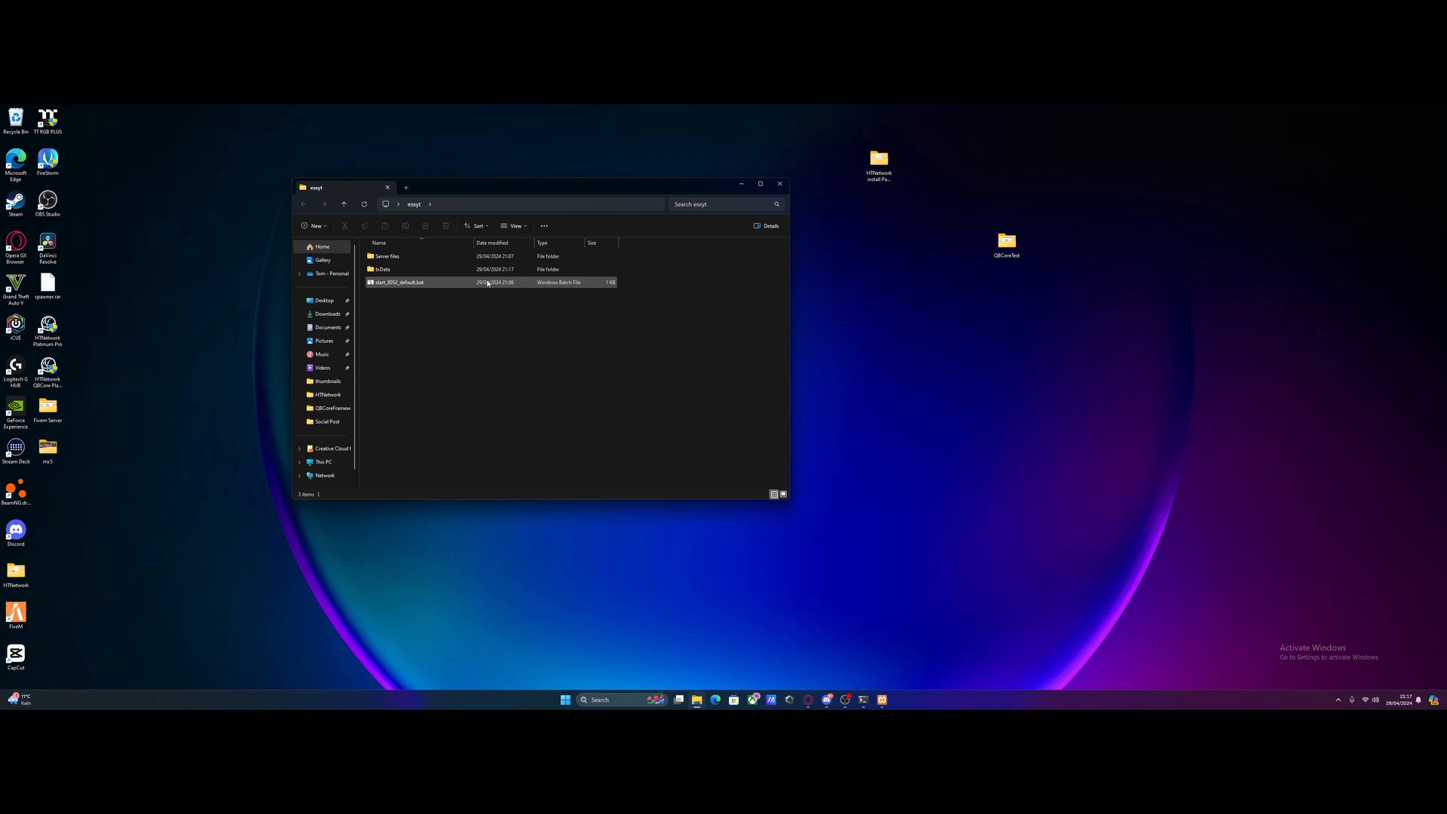
left_click(604, 699)
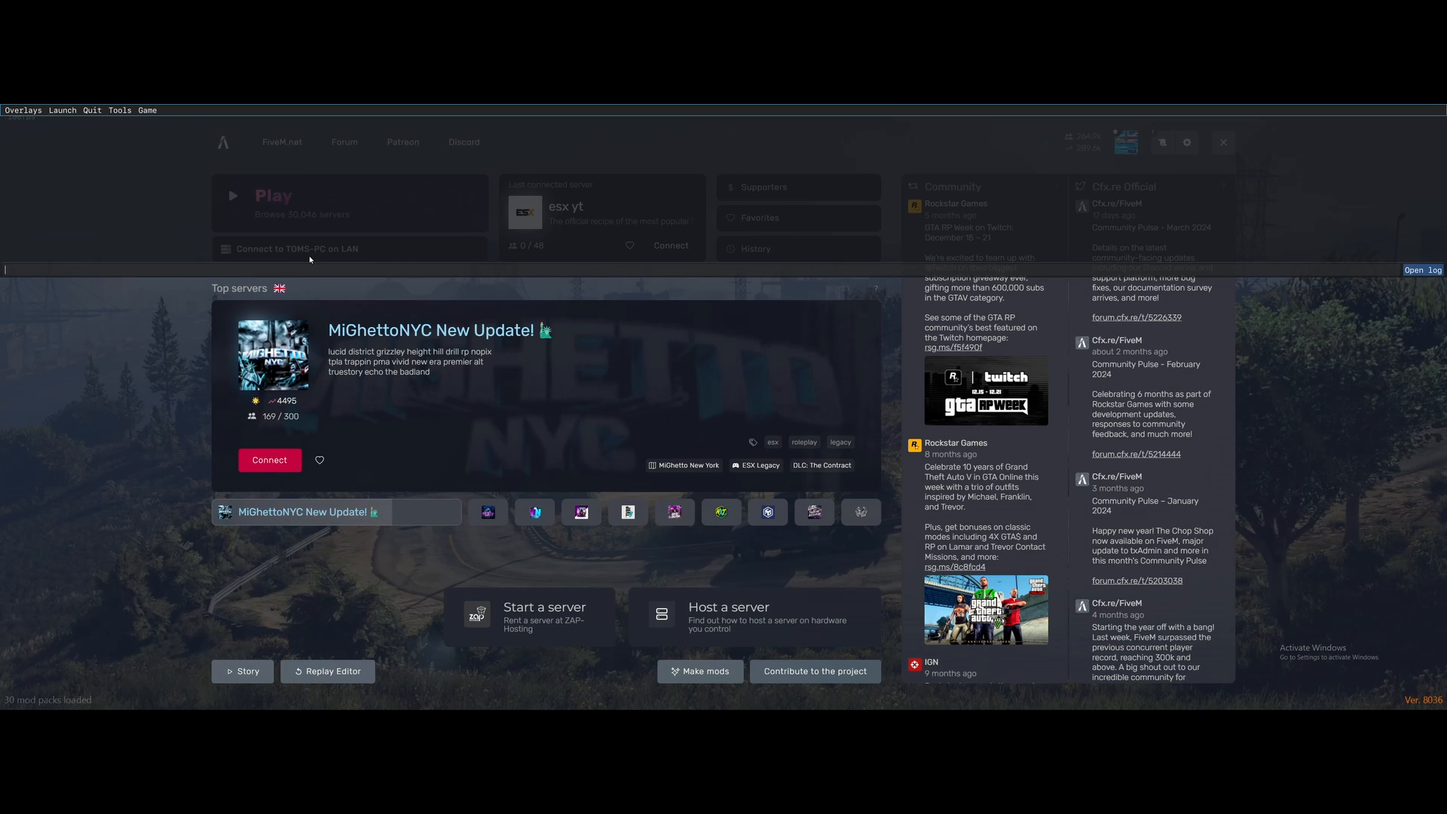
- Enter 'connect localhost' in the F8 console to join the local ESX server
type("connr")
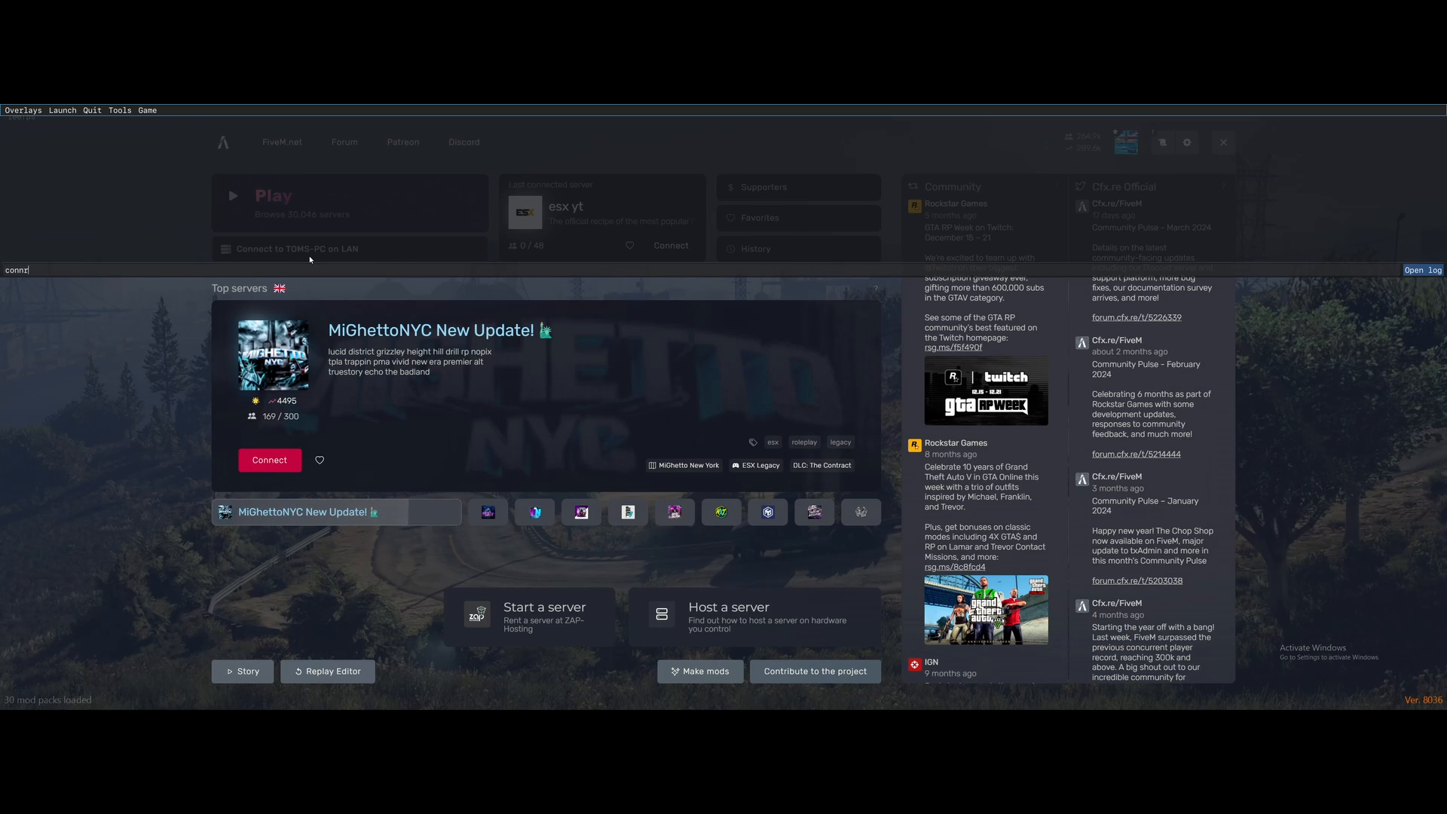
type("connect")
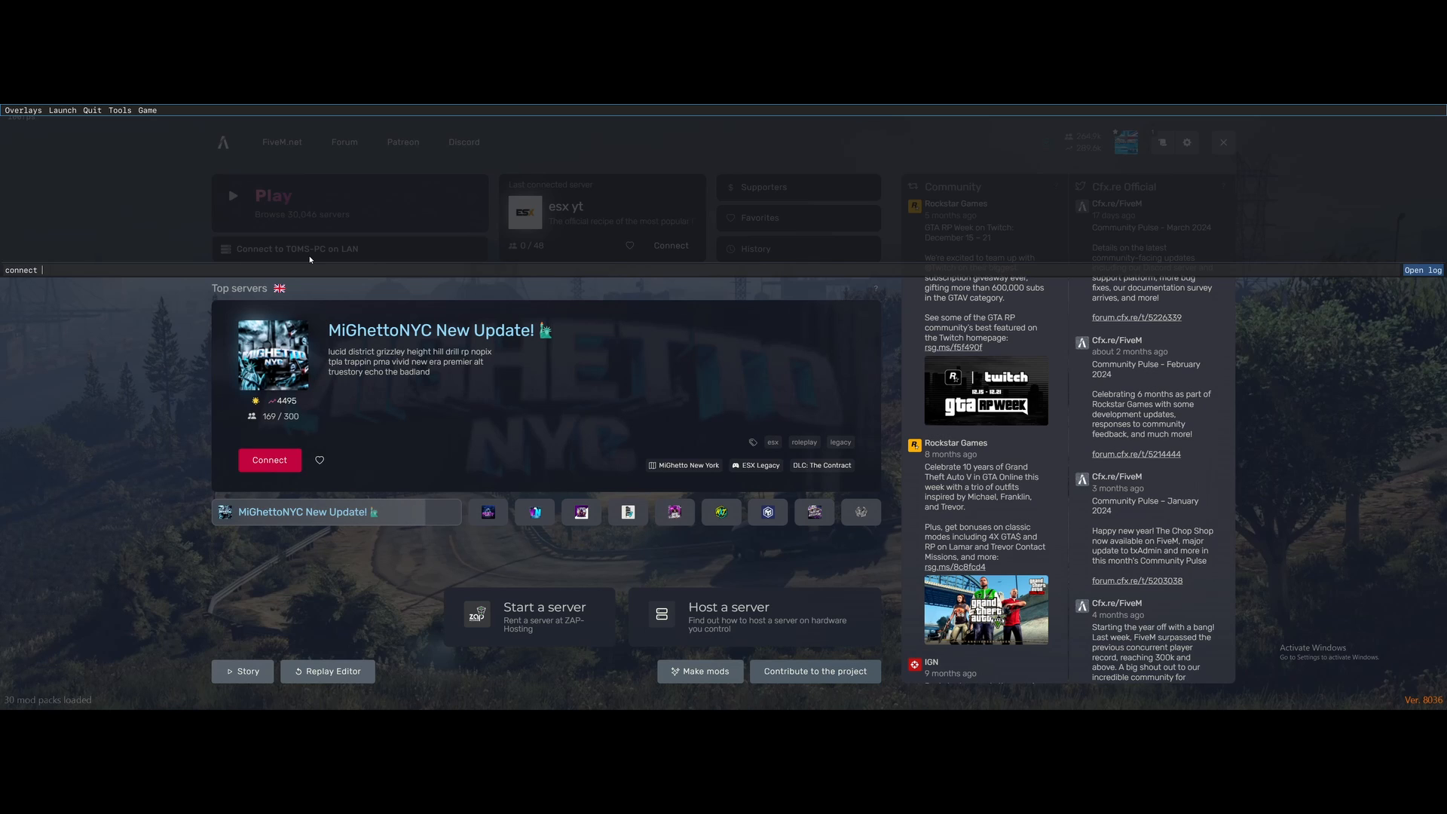
type("local")
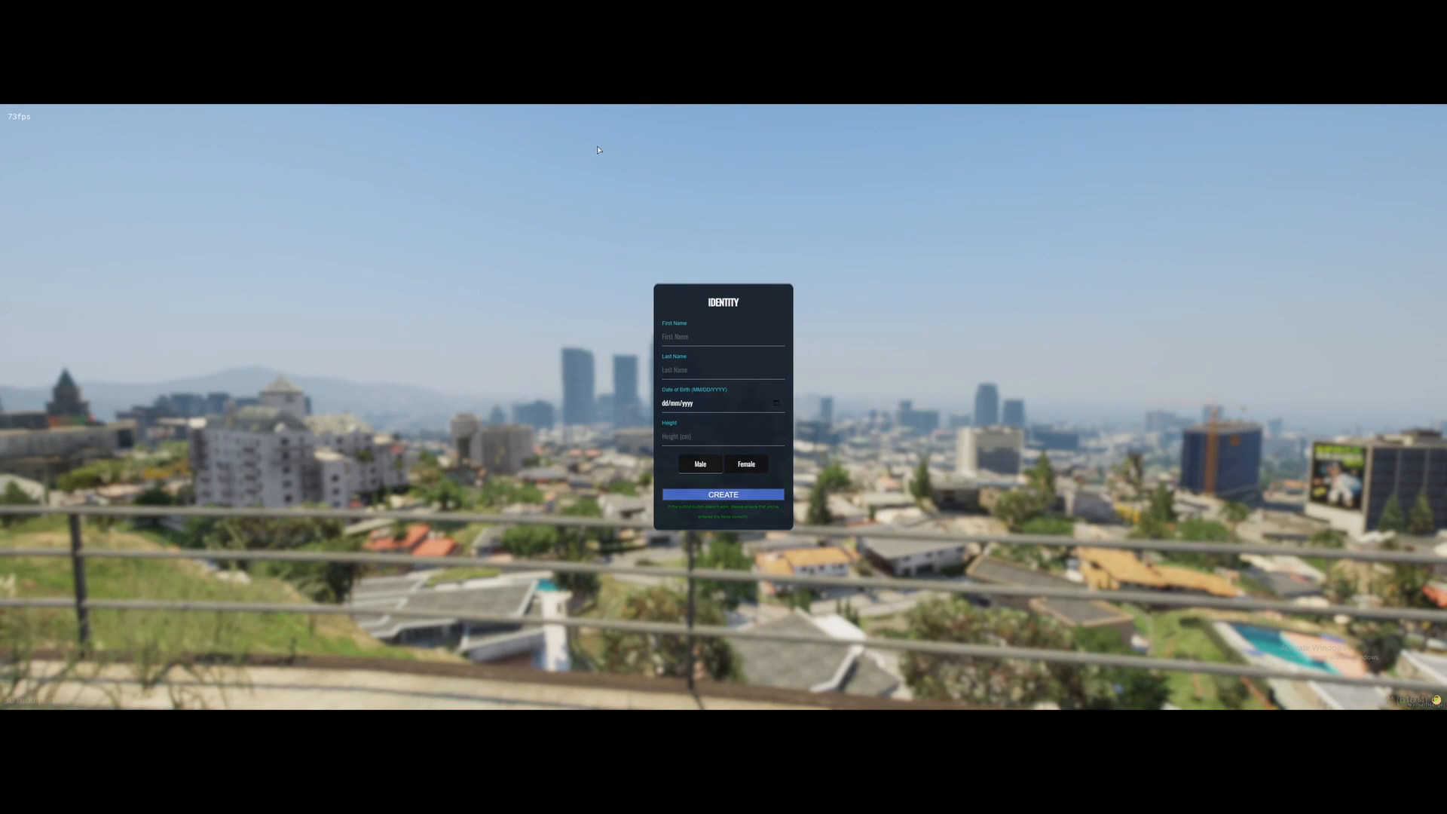
- Fill the identity form with names, birth date 31/12/2009 and height 14, then create the character
left_click(722, 336)
type("asasa")
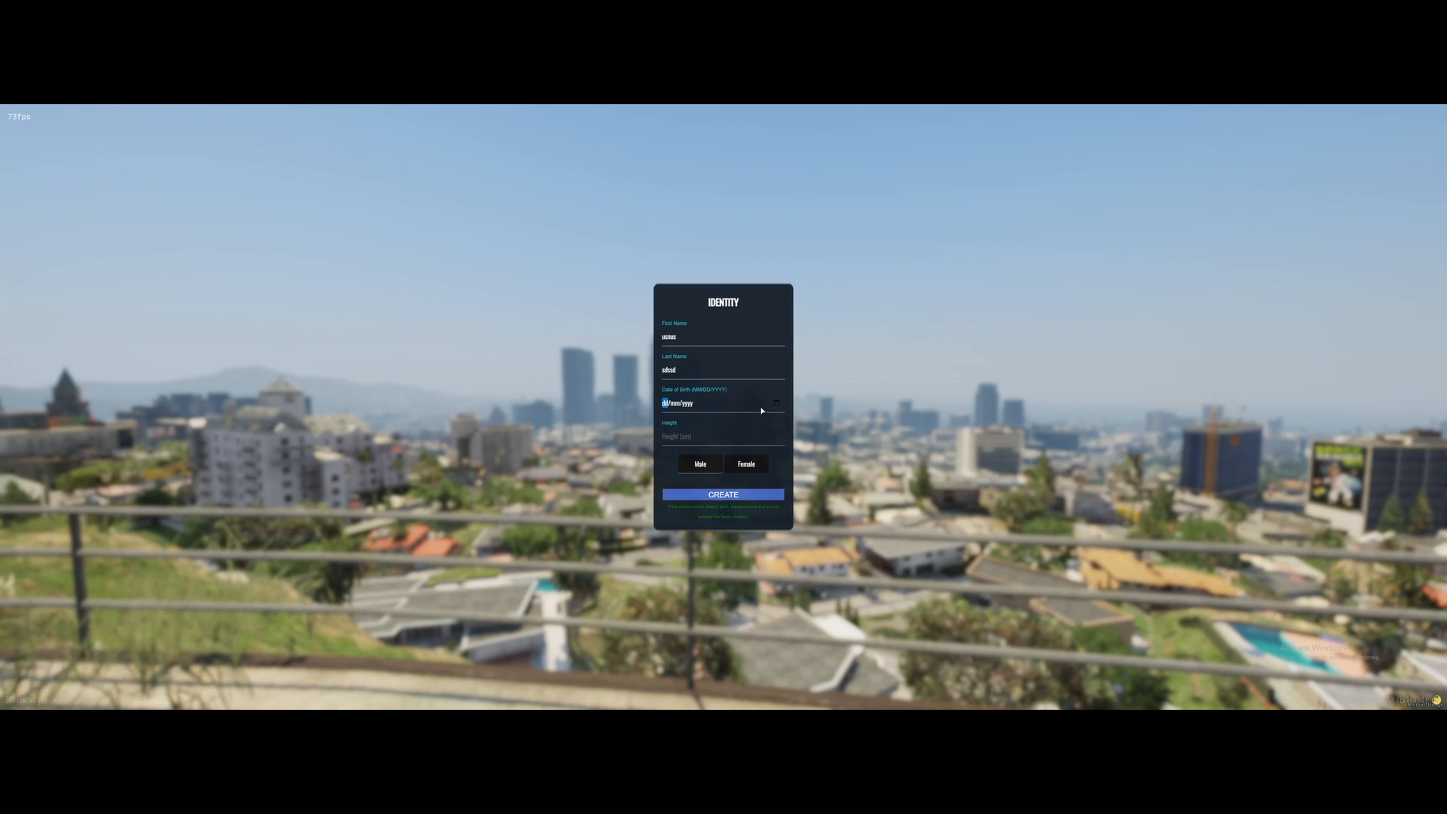
type("31/12/2009")
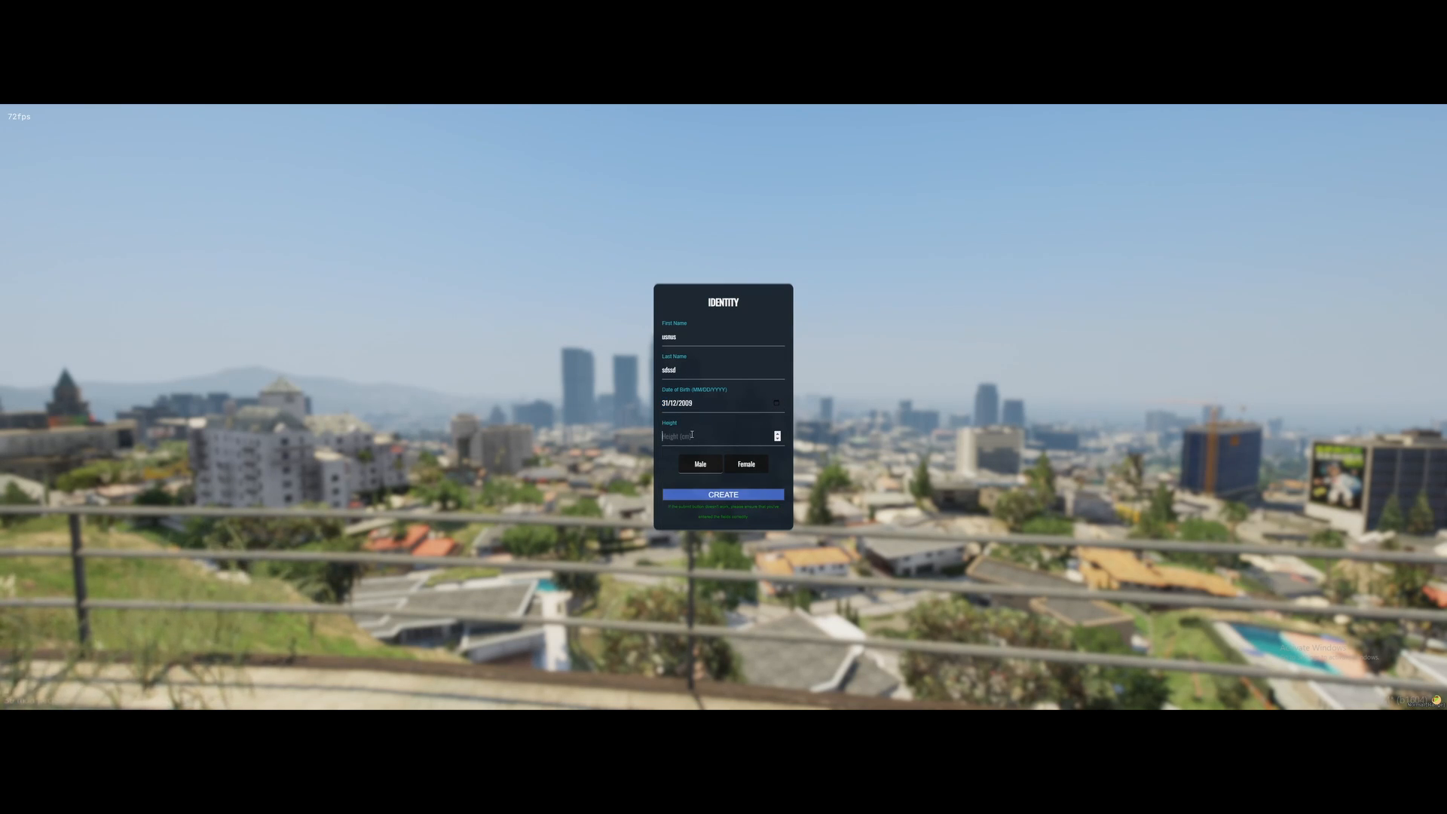
type("140")
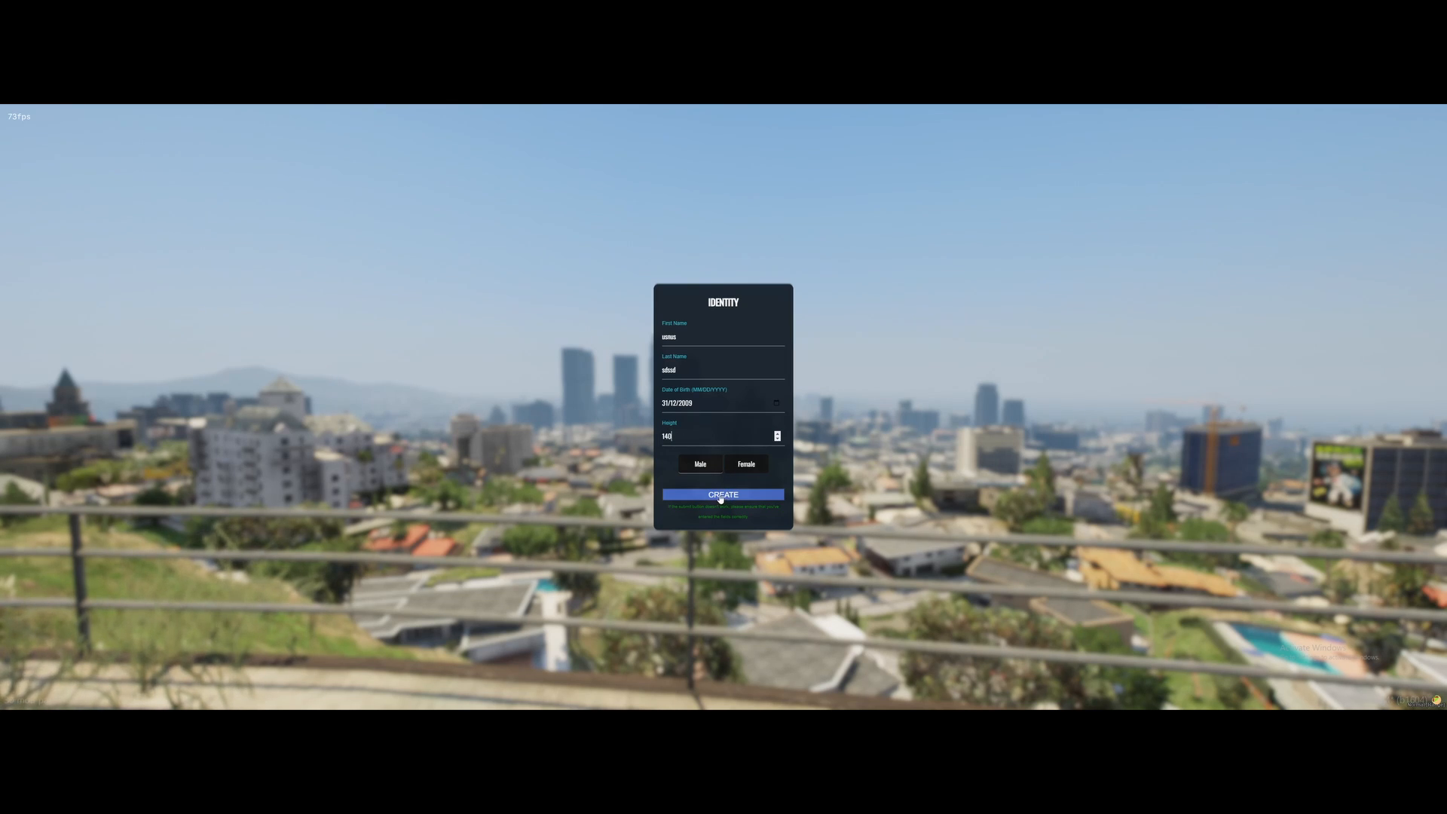
left_click(722, 494)
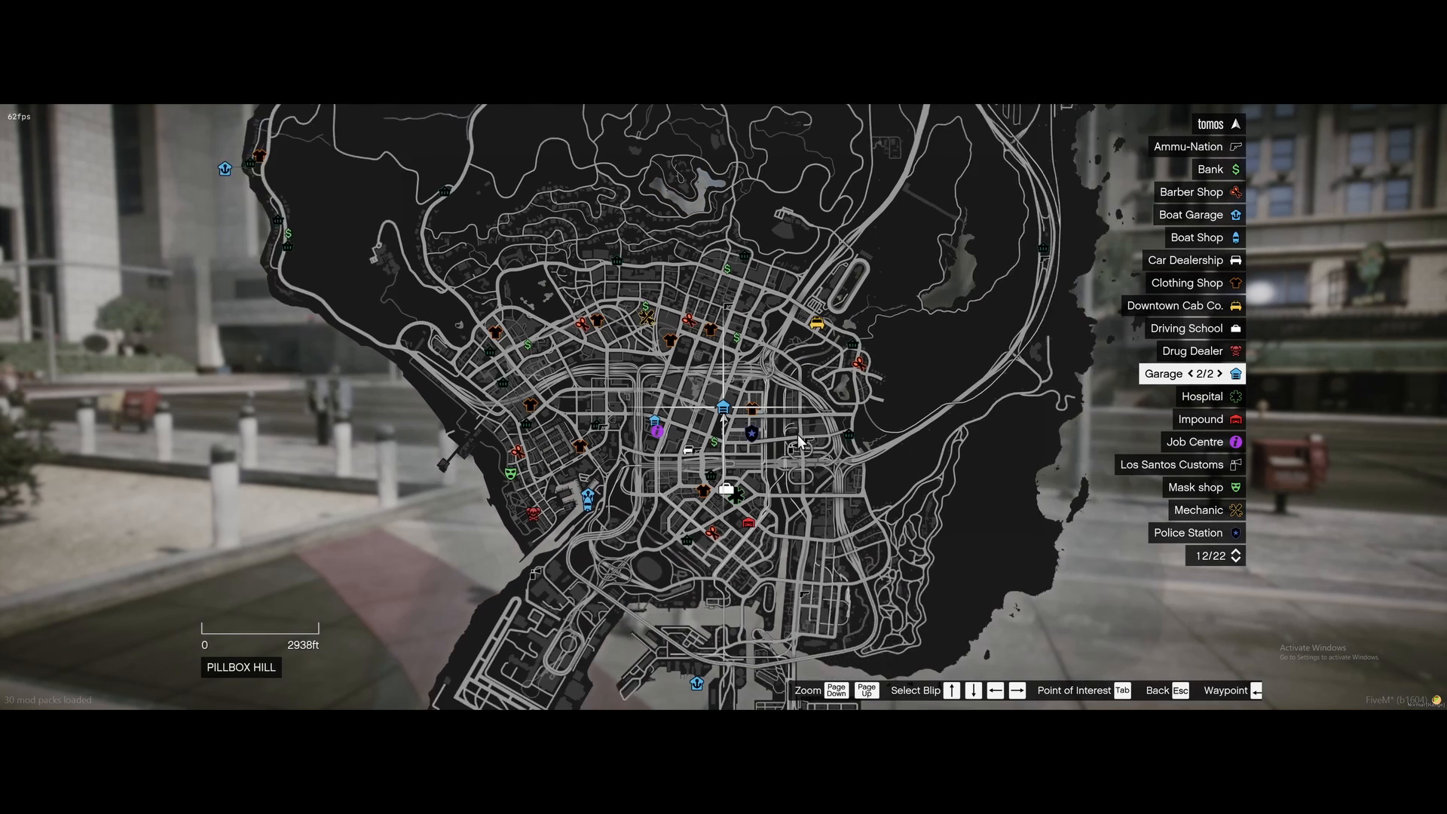
- Close the pause map and resume walking around Legion Square
scroll("down", 3)
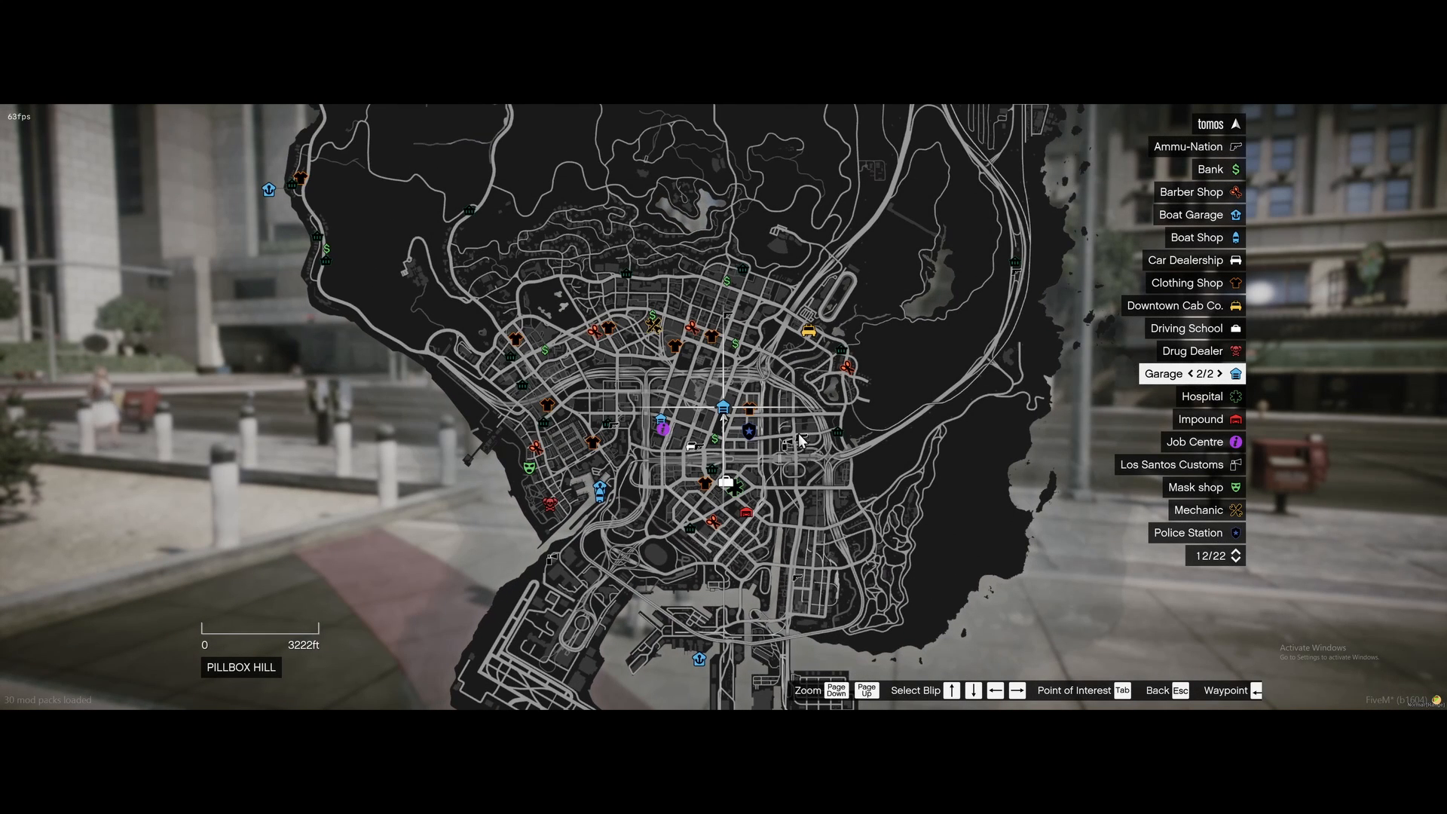
key("Escape")
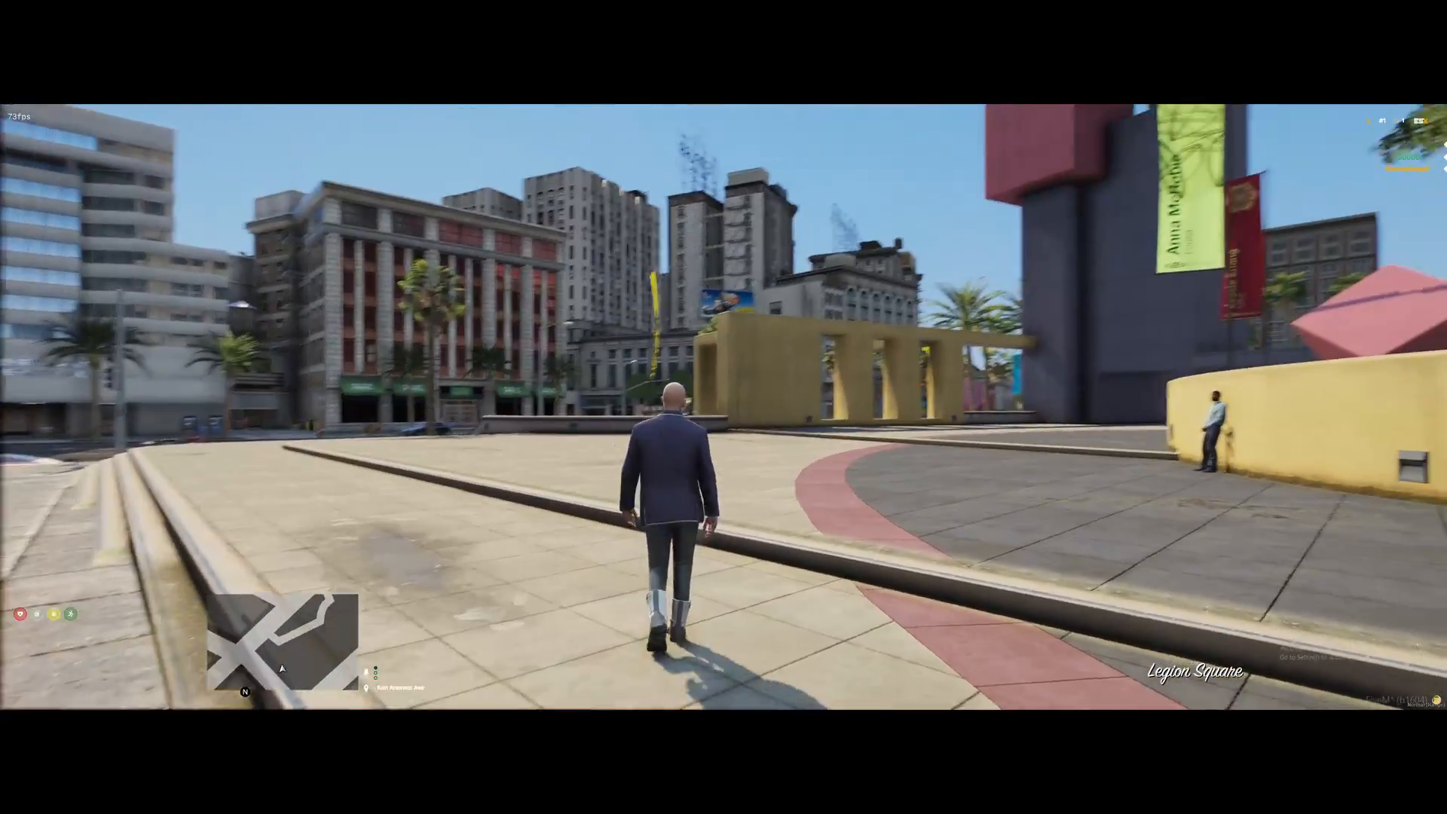